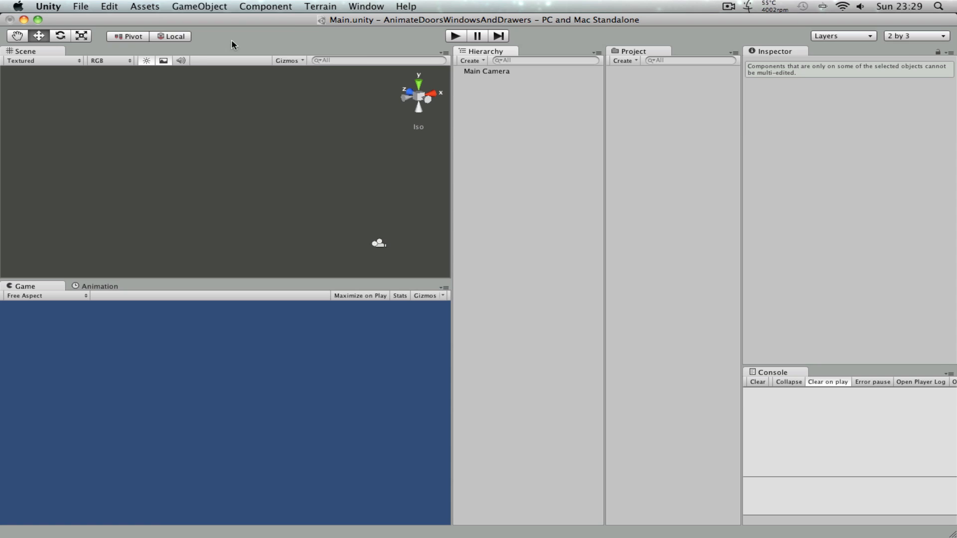
pyautogui.moveTo(240, 100)
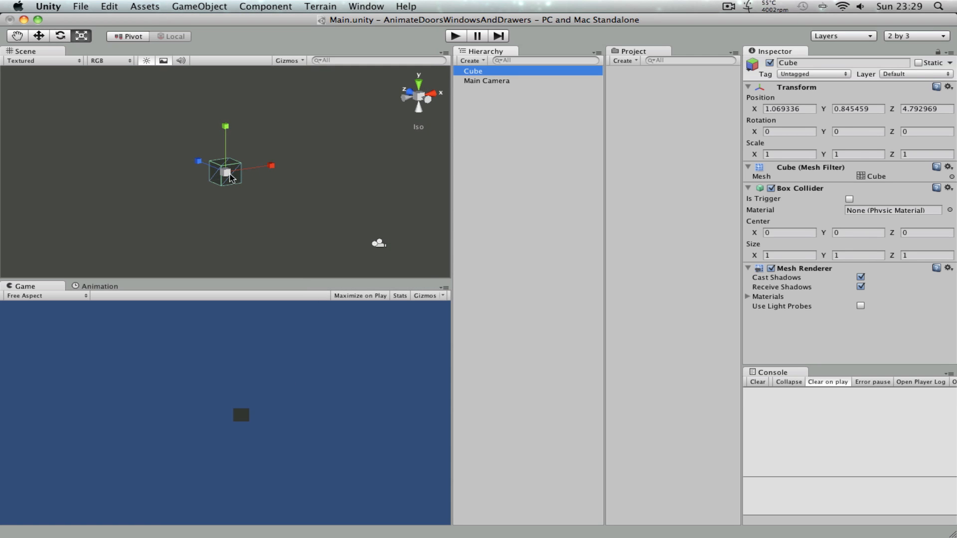
# Scale the new cube into a thin upright panel about 6.99 wide, 8.57 tall and 0.12 deep
pyautogui.moveTo(226, 171); pyautogui.dragTo(305, 156)
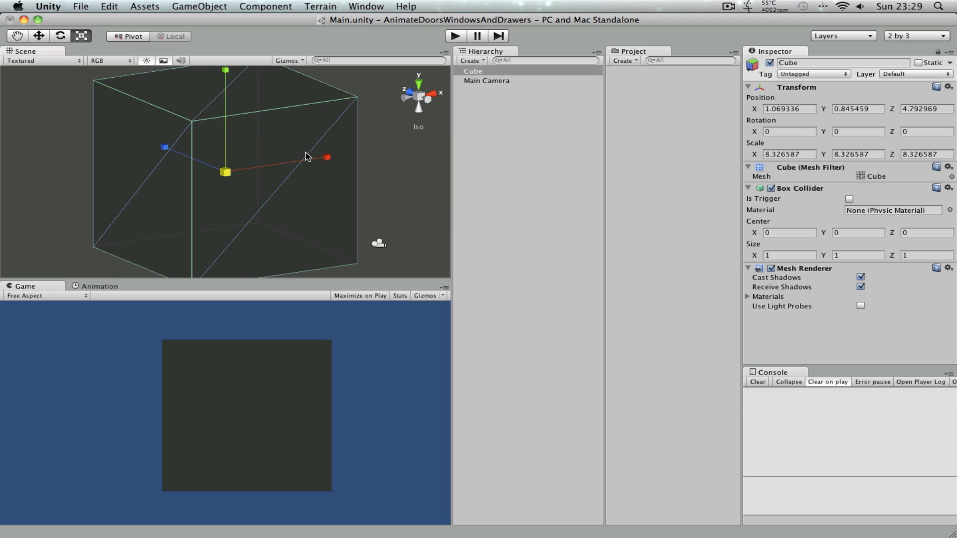
pyautogui.moveTo(327, 157); pyautogui.dragTo(262, 168)
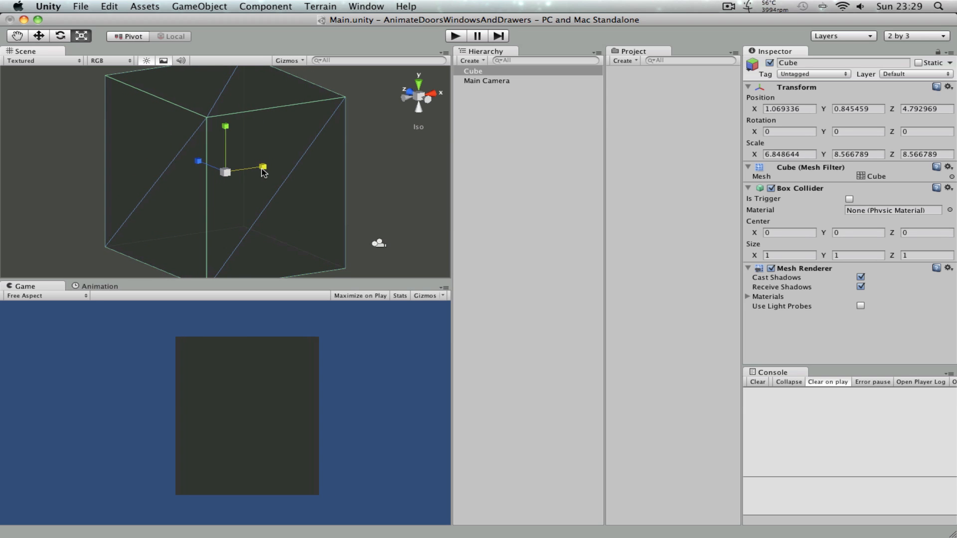
pyautogui.moveTo(262, 168); pyautogui.dragTo(217, 173)
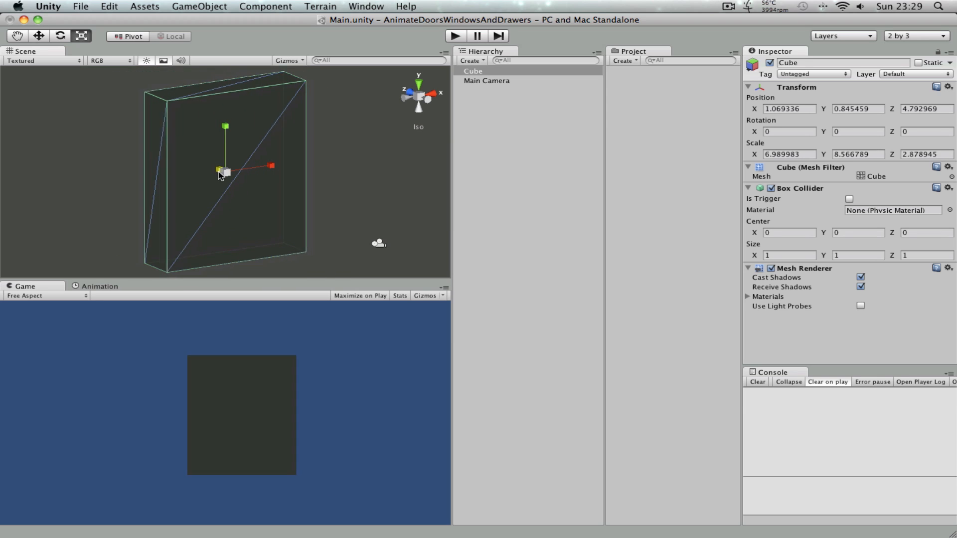
pyautogui.click(199, 6)
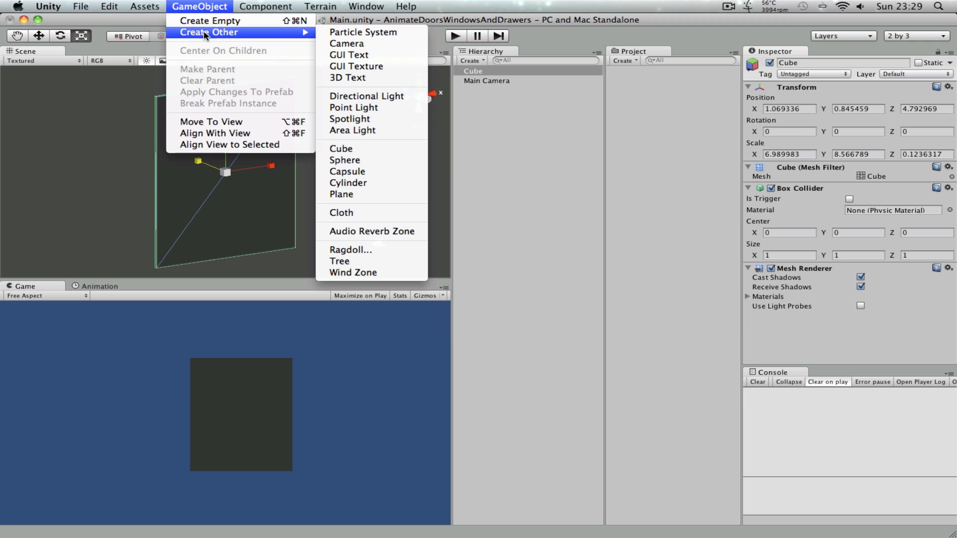
# Add a Directional Light, then reselect the Cube and try the Rotate tool before returning to Move
pyautogui.click(366, 96)
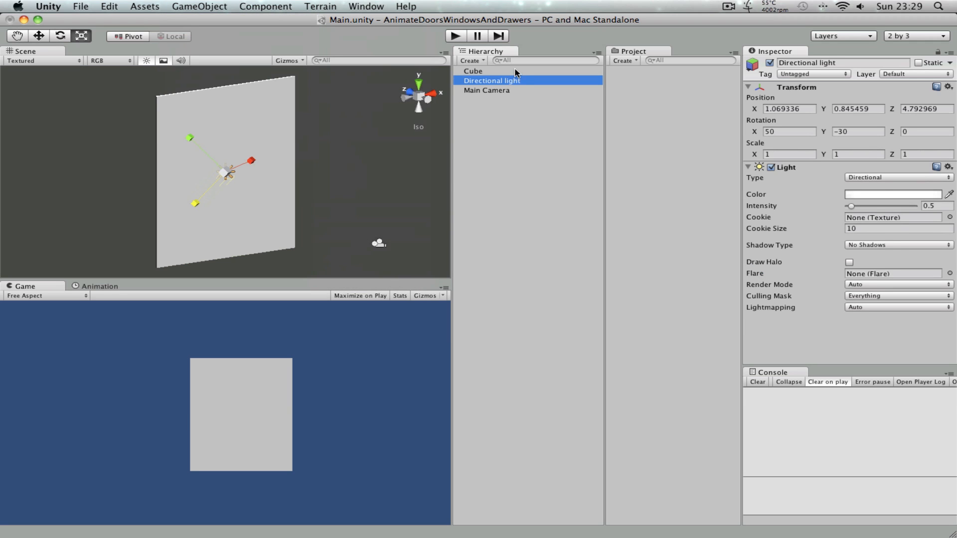
pyautogui.click(473, 71)
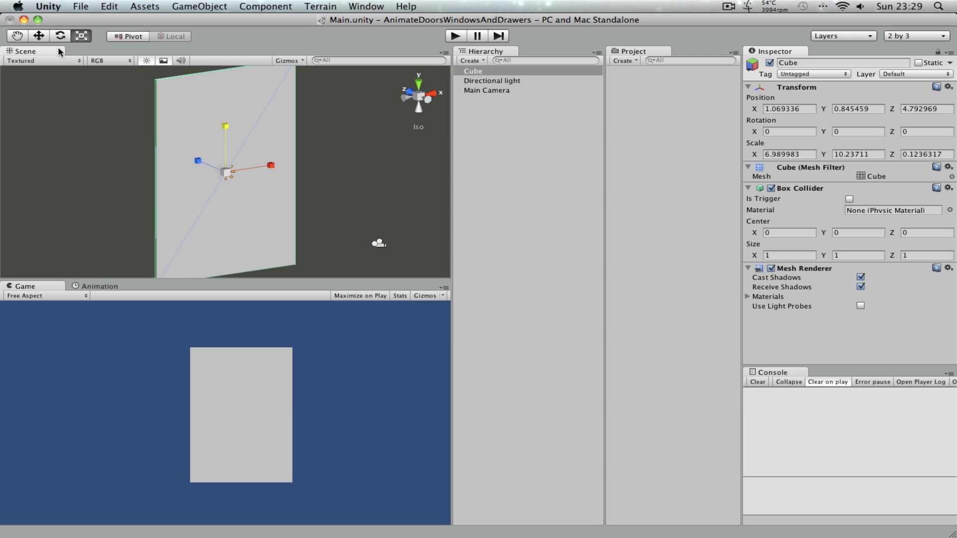
pyautogui.click(59, 36)
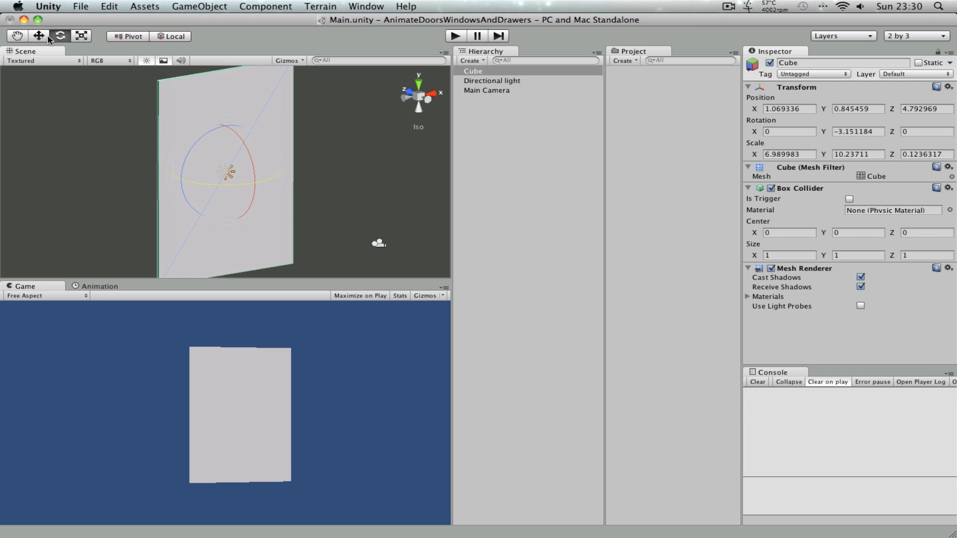
pyautogui.click(39, 36)
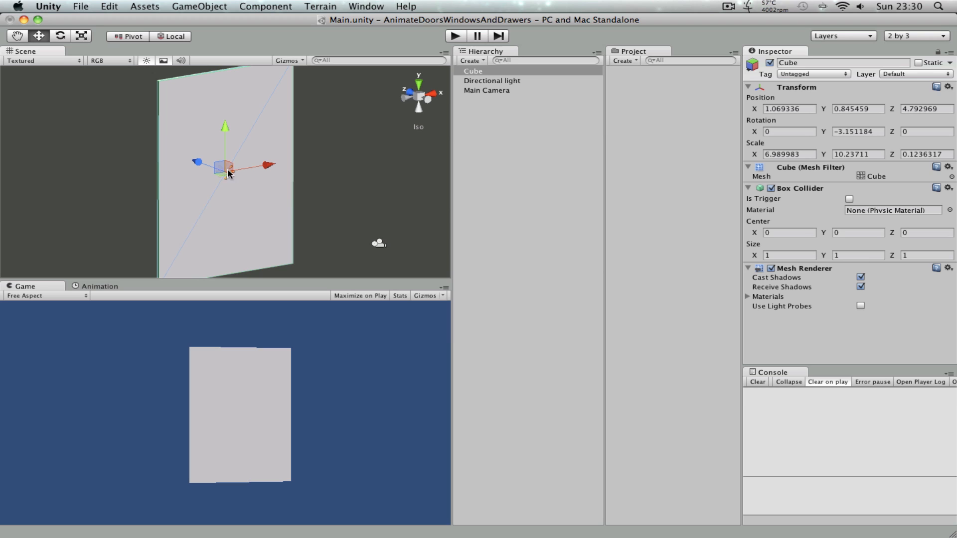
pyautogui.moveTo(159, 81)
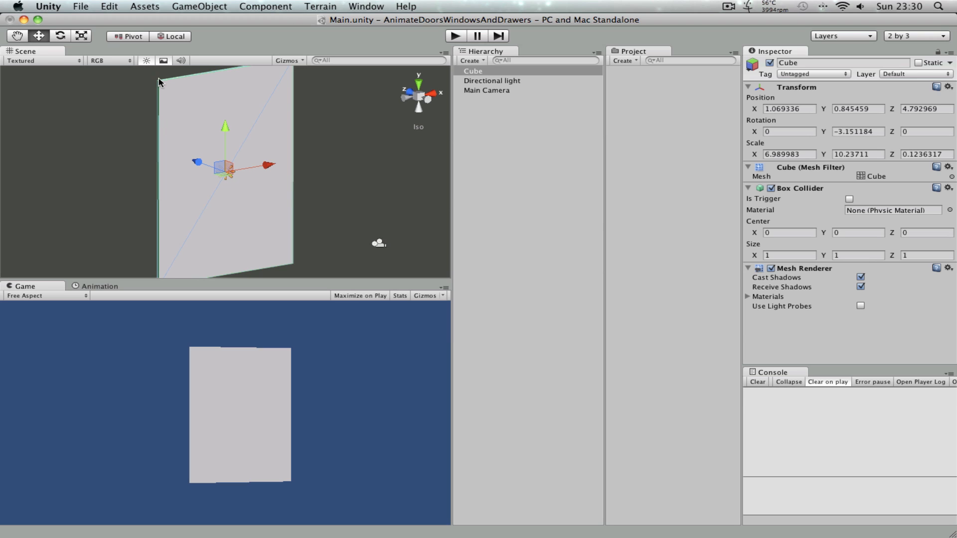
pyautogui.moveTo(873, 135)
pyautogui.write('0')
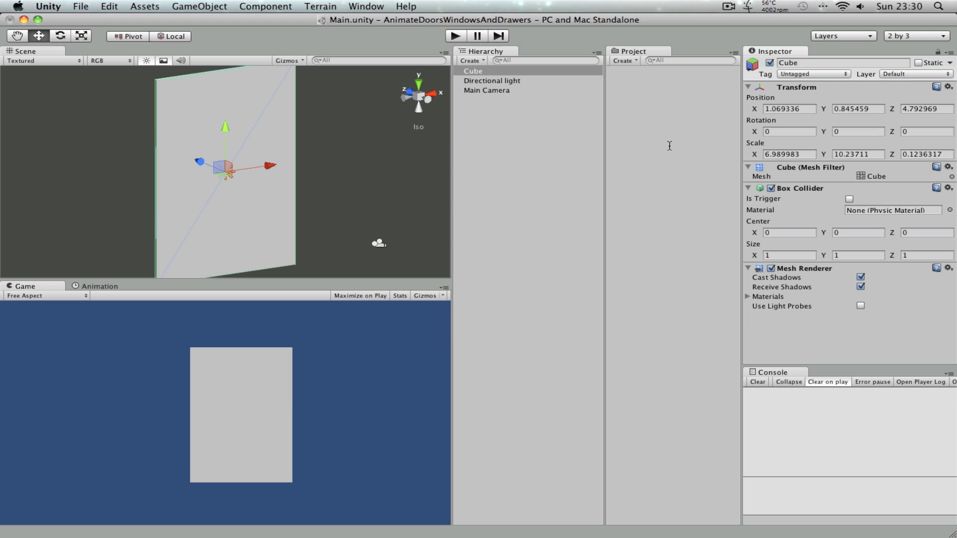
pyautogui.moveTo(224, 177)
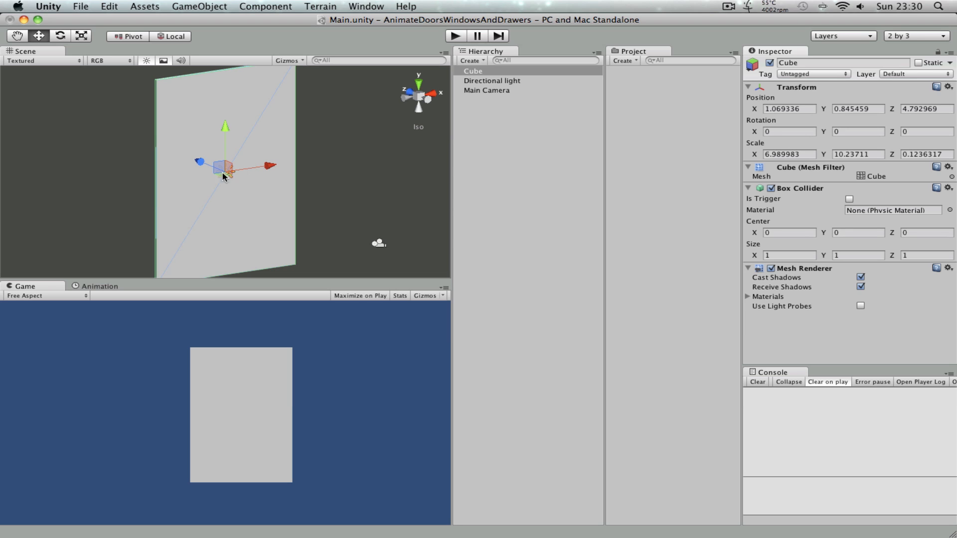
pyautogui.moveTo(174, 265)
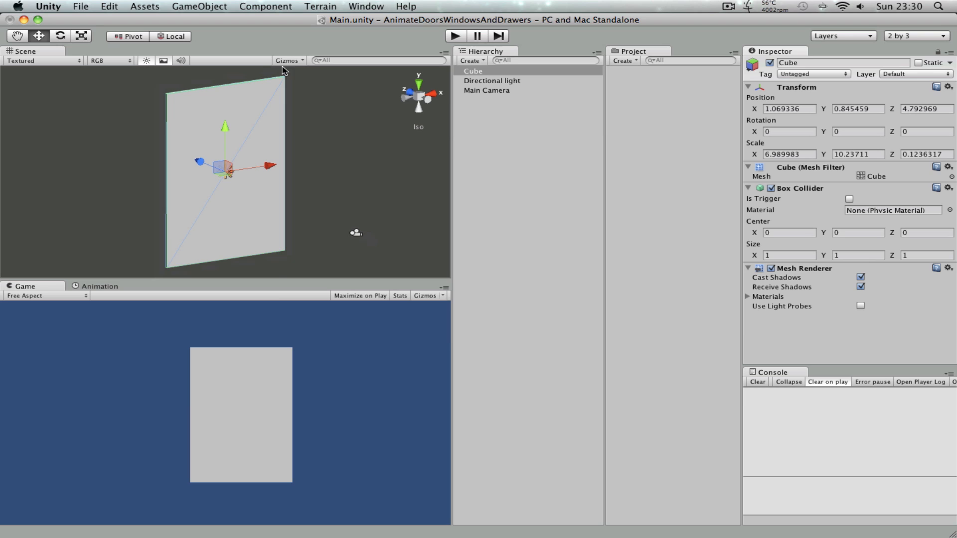
pyautogui.moveTo(276, 224)
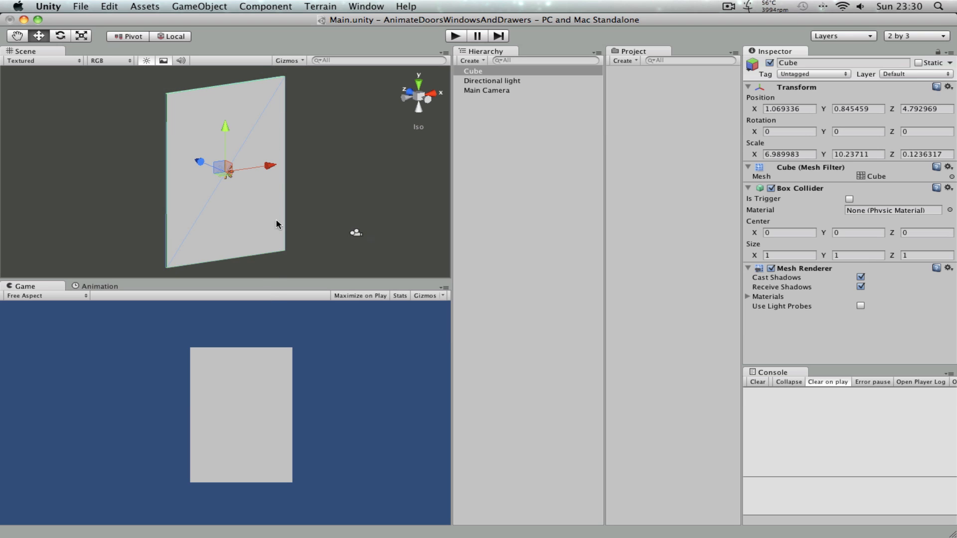
pyautogui.moveTo(170, 189)
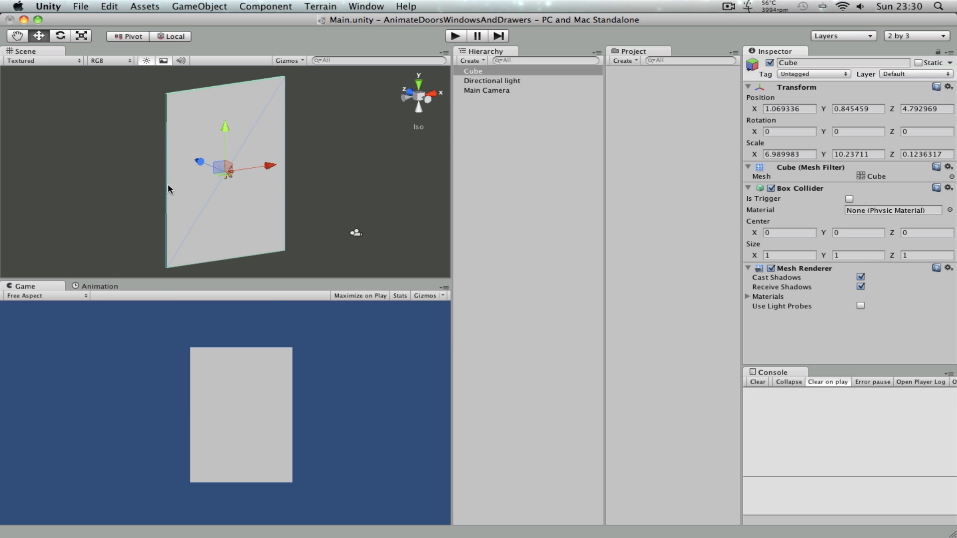
pyautogui.moveTo(231, 176)
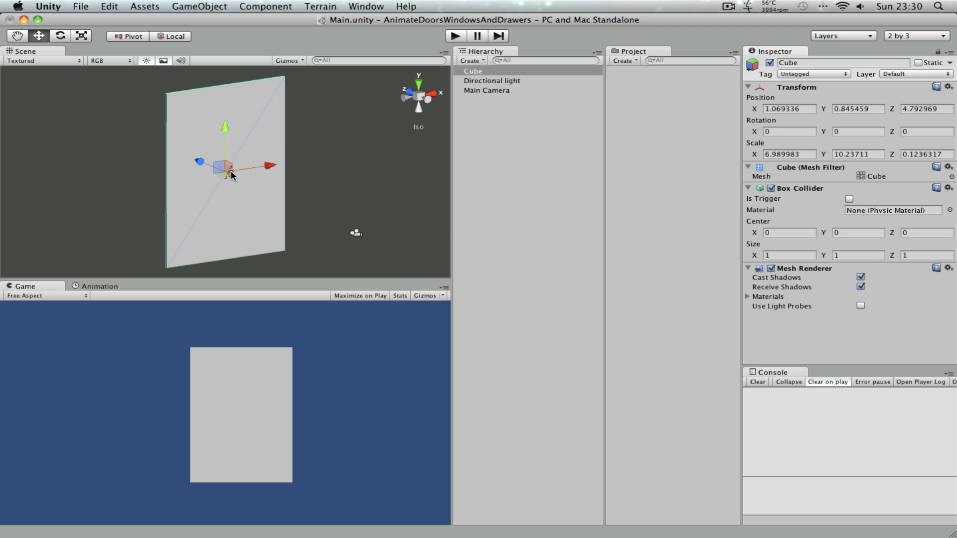
pyautogui.moveTo(323, 184)
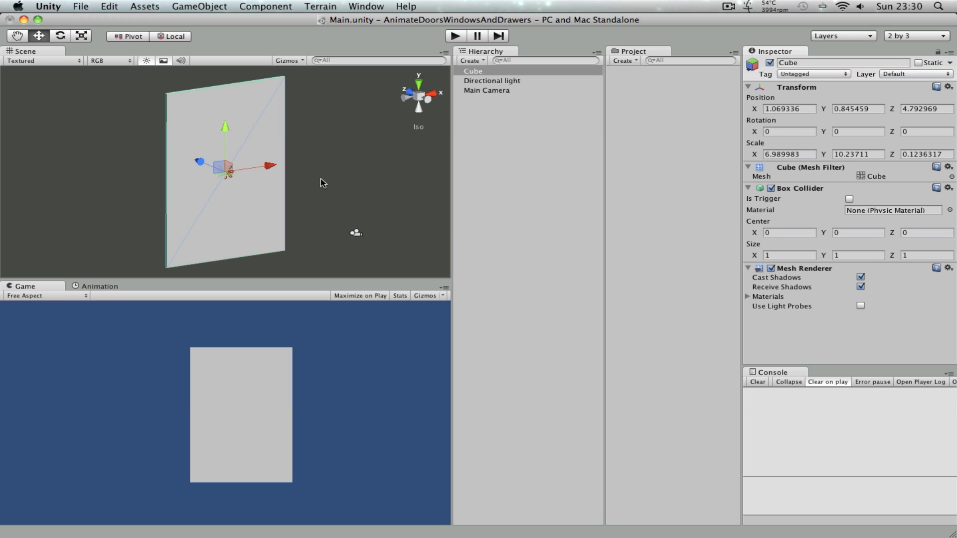
# Create an empty object at the panel's left edge and rename it Pivot
pyautogui.click(199, 6)
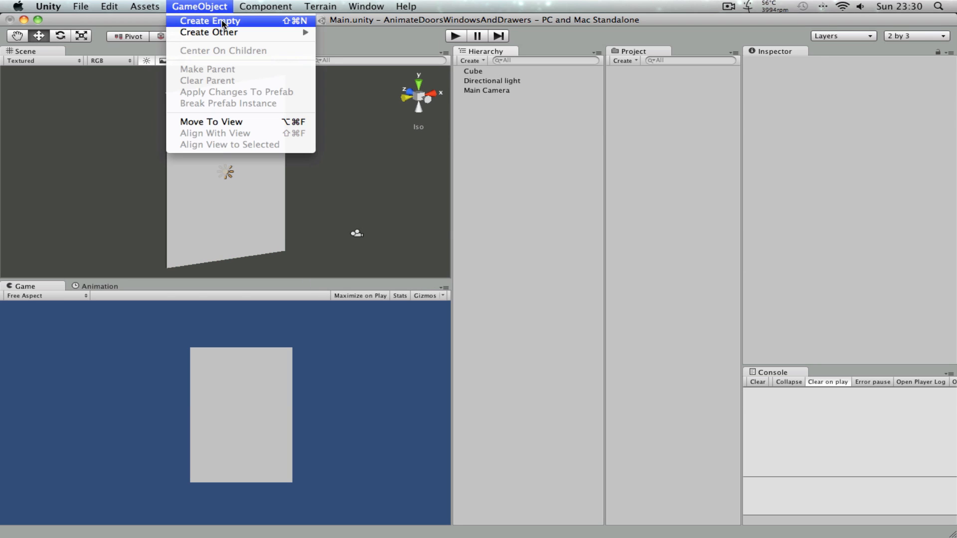
pyautogui.click(210, 20)
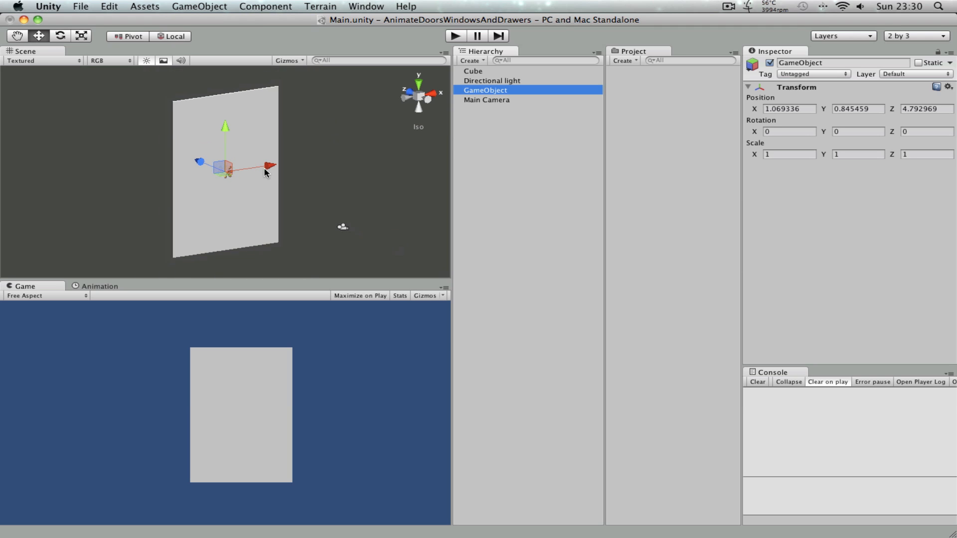
pyautogui.moveTo(265, 167); pyautogui.dragTo(217, 178)
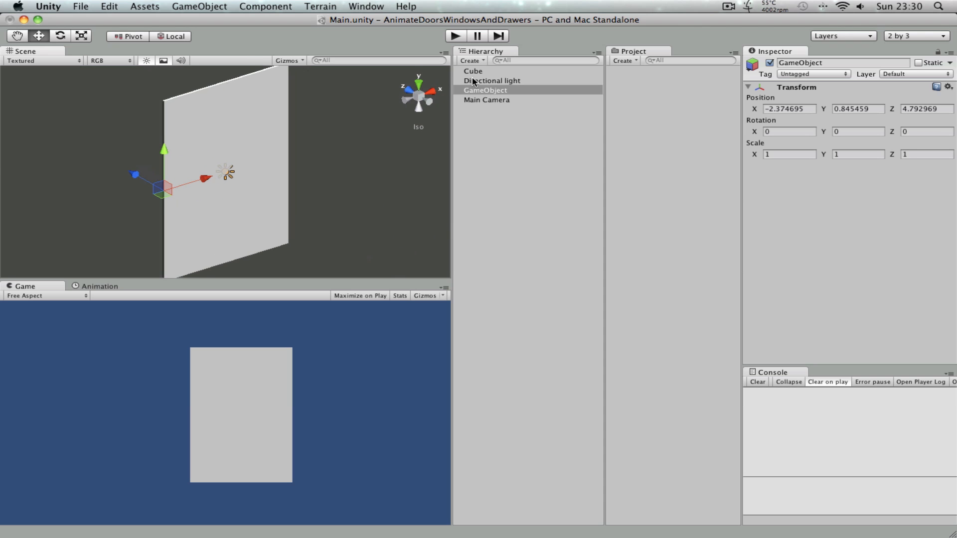
pyautogui.click(485, 90)
pyautogui.write('Piv')
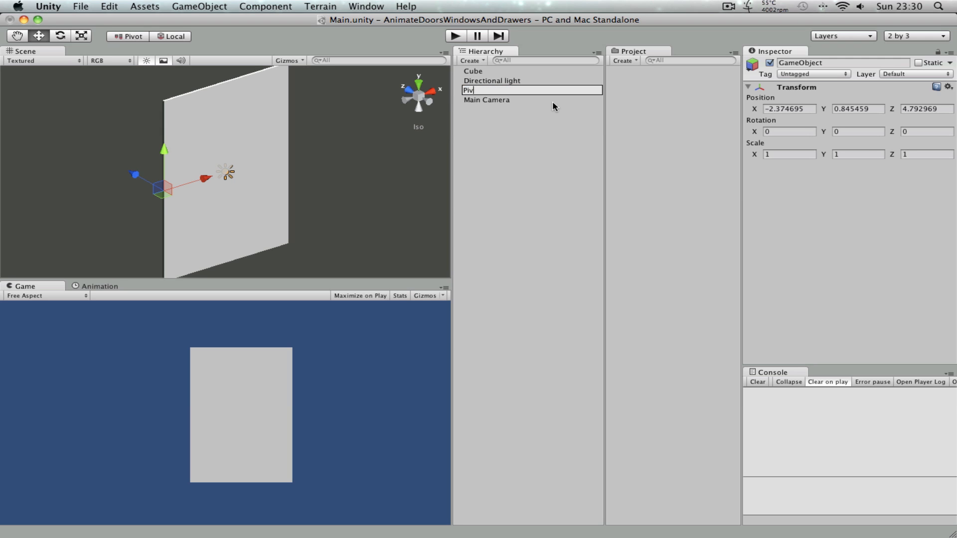
pyautogui.click(472, 71)
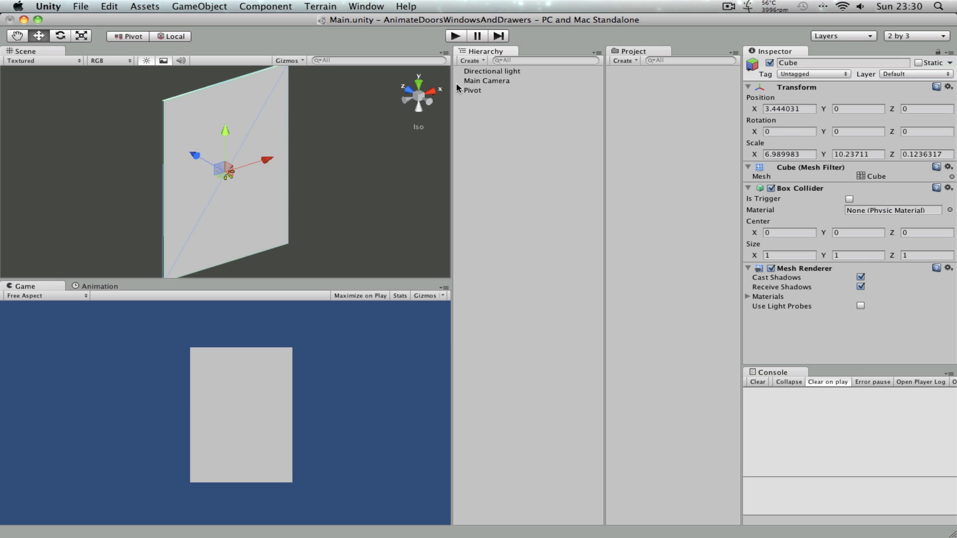
# Nest the Cube under Pivot in the Hierarchy and select Pivot
pyautogui.click(472, 91)
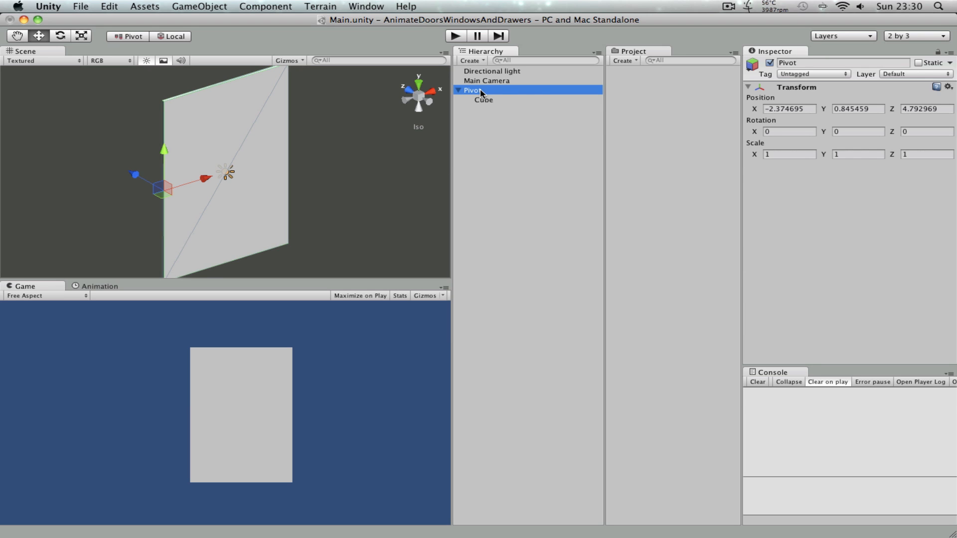
pyautogui.click(483, 99)
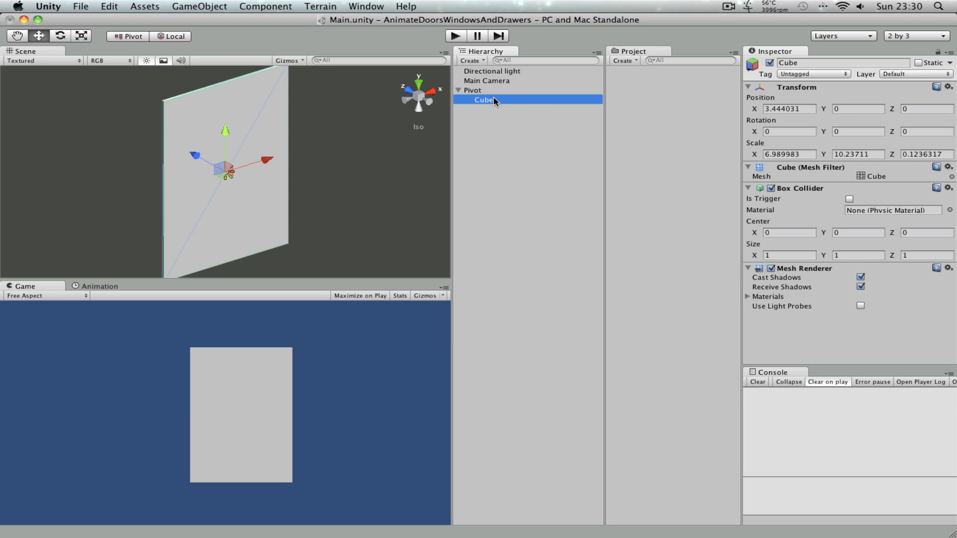
pyautogui.click(472, 90)
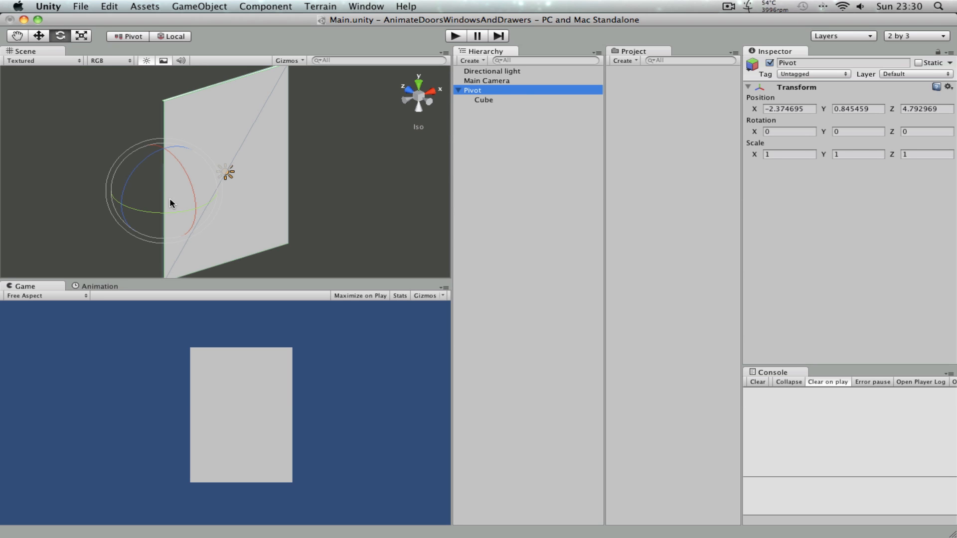
# Swing the door about its Pivot hinge to test it, then reset Pivot's Y rotation to 0
pyautogui.moveTo(183, 201); pyautogui.dragTo(275, 208)
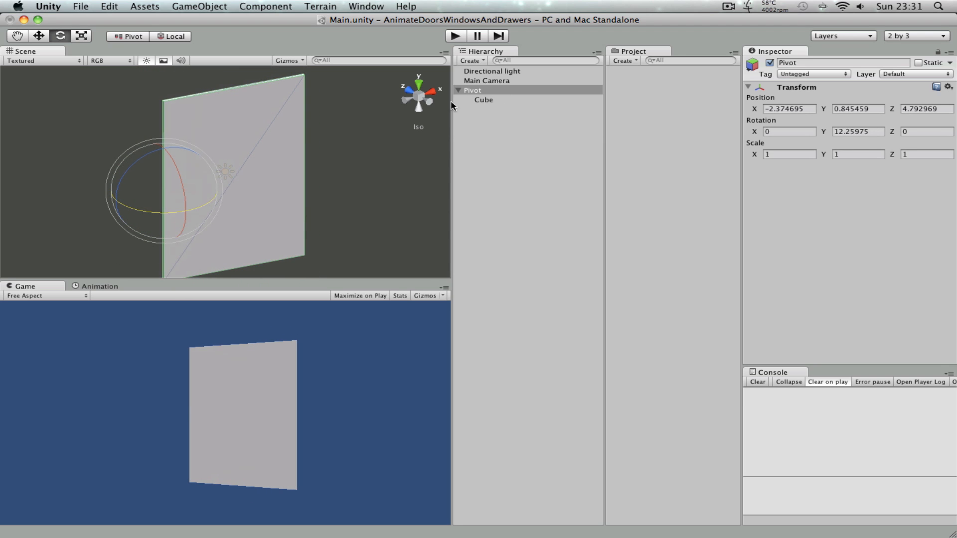
pyautogui.tripleClick(857, 132)
pyautogui.write('1.87')
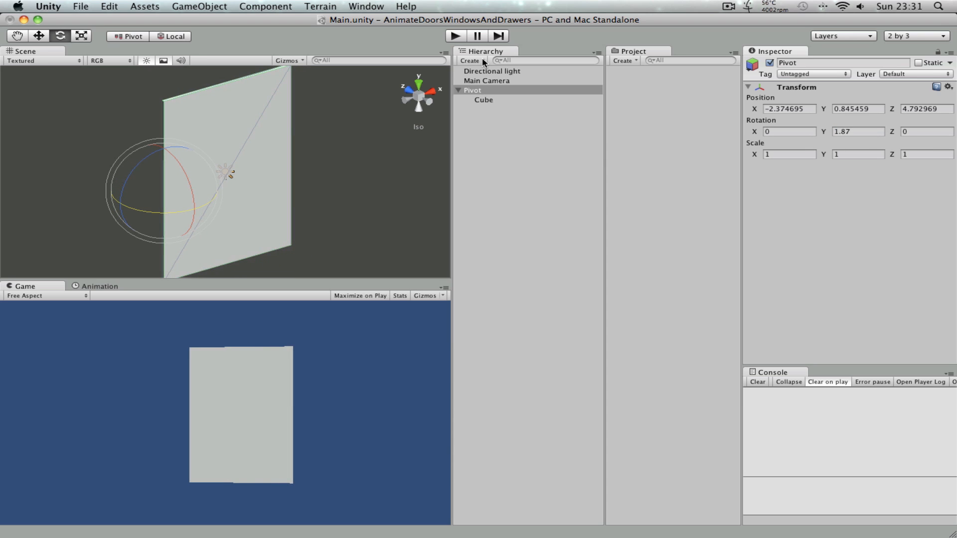
pyautogui.moveTo(469, 148)
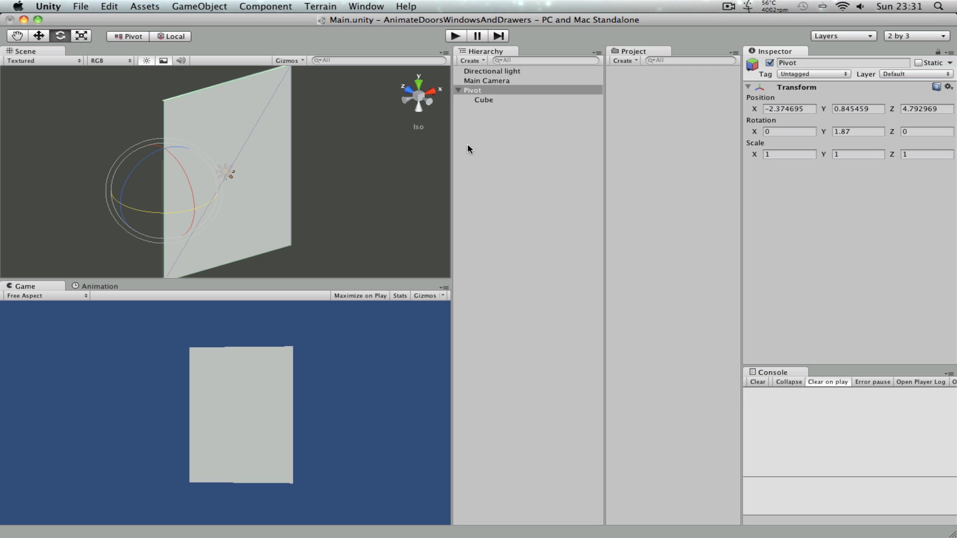
pyautogui.click(484, 99)
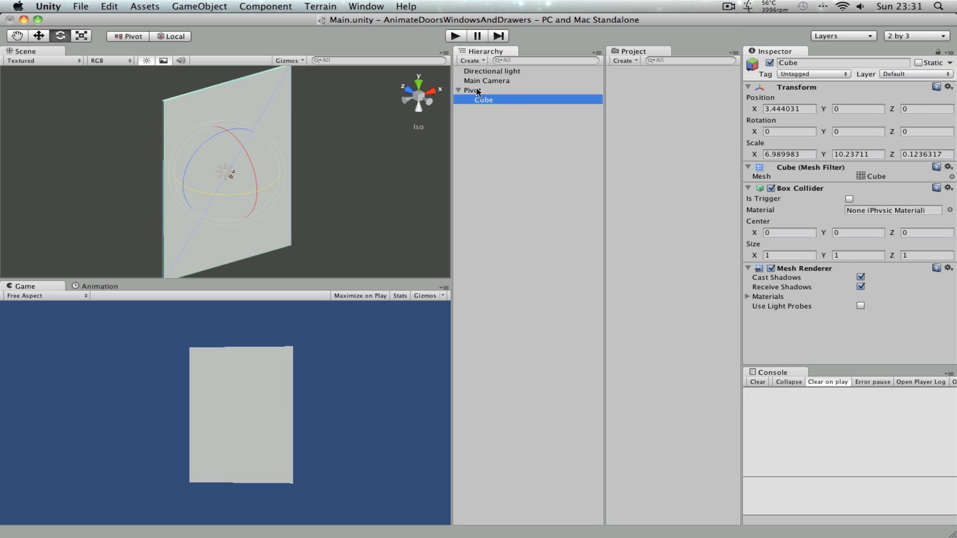
pyautogui.click(472, 90)
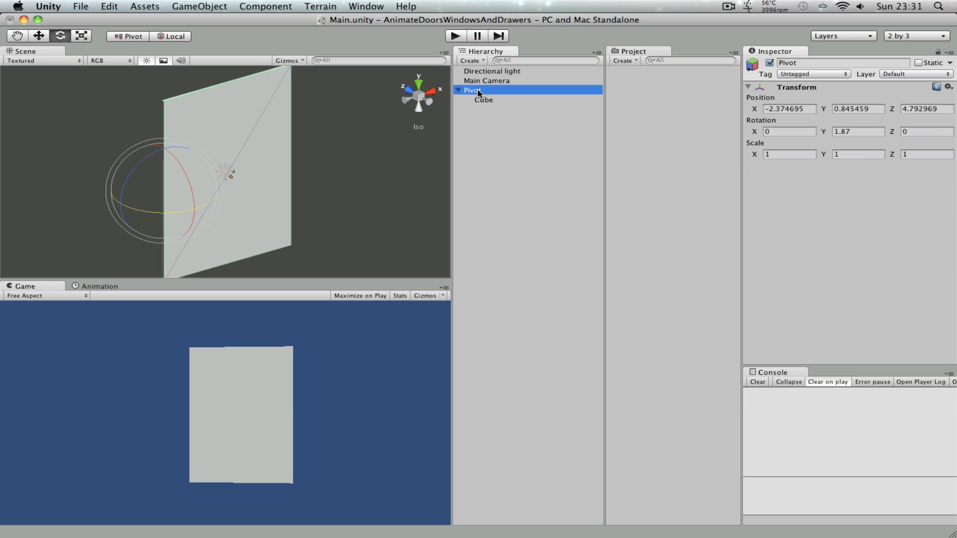
pyautogui.click(483, 99)
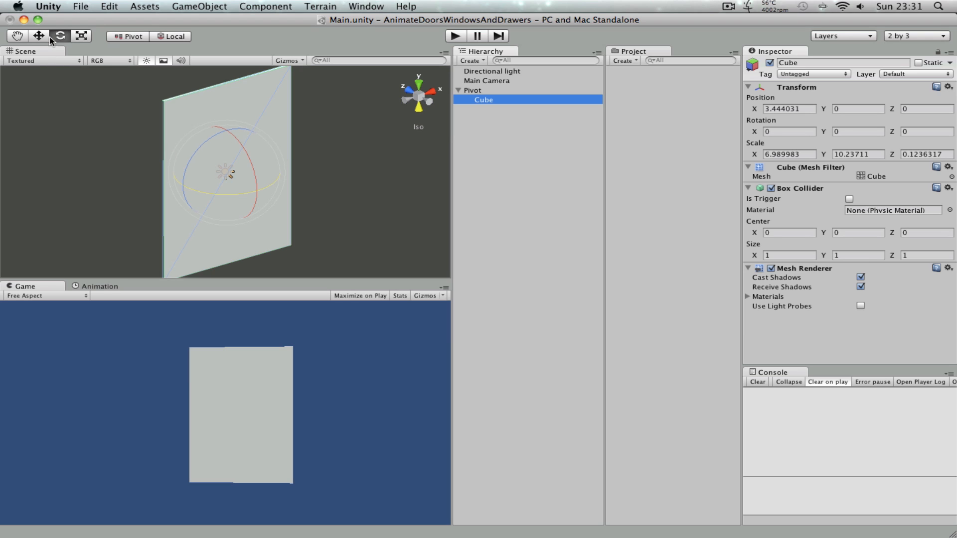
pyautogui.click(471, 89)
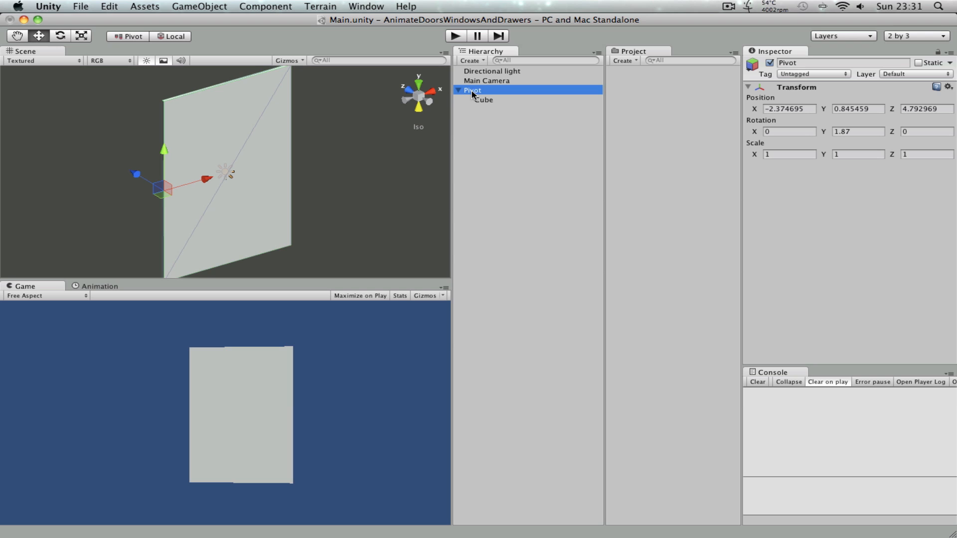
pyautogui.moveTo(509, 94)
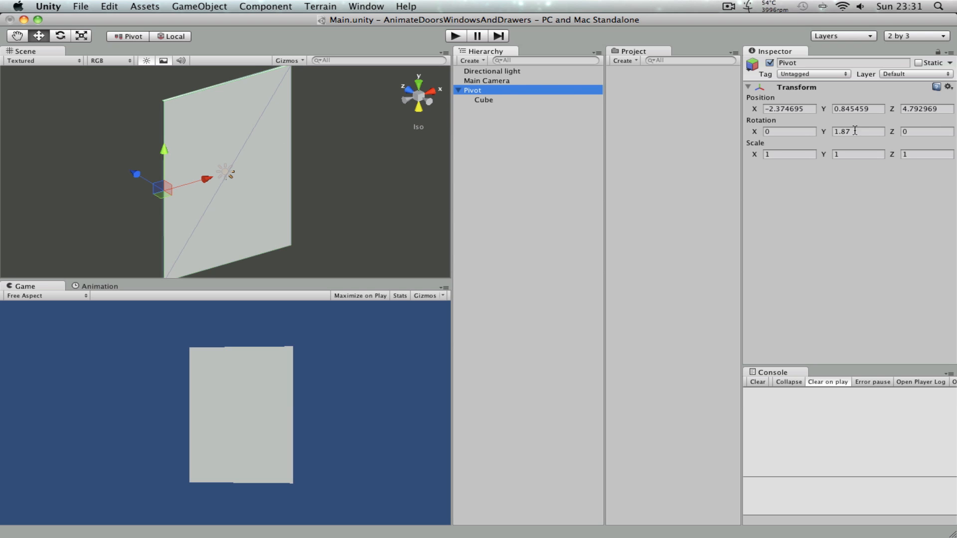
pyautogui.tripleClick(857, 131)
pyautogui.write('0')
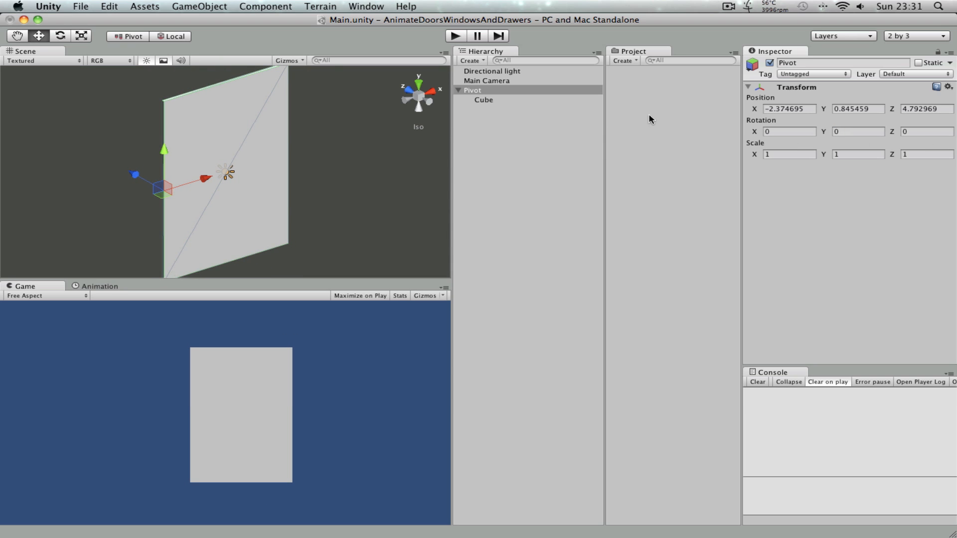
# Save the scene as Main in the Scenes folder
pyautogui.click(80, 6)
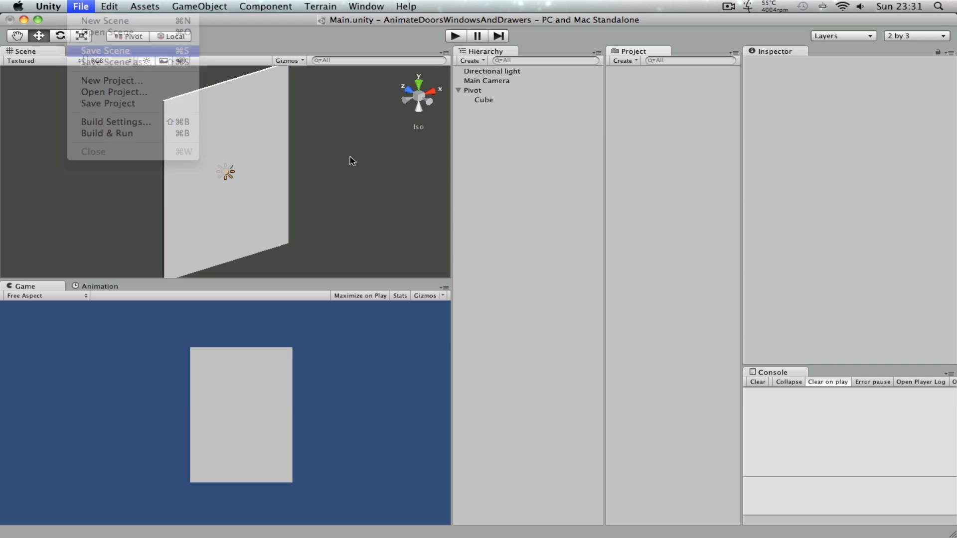
pyautogui.click(349, 309)
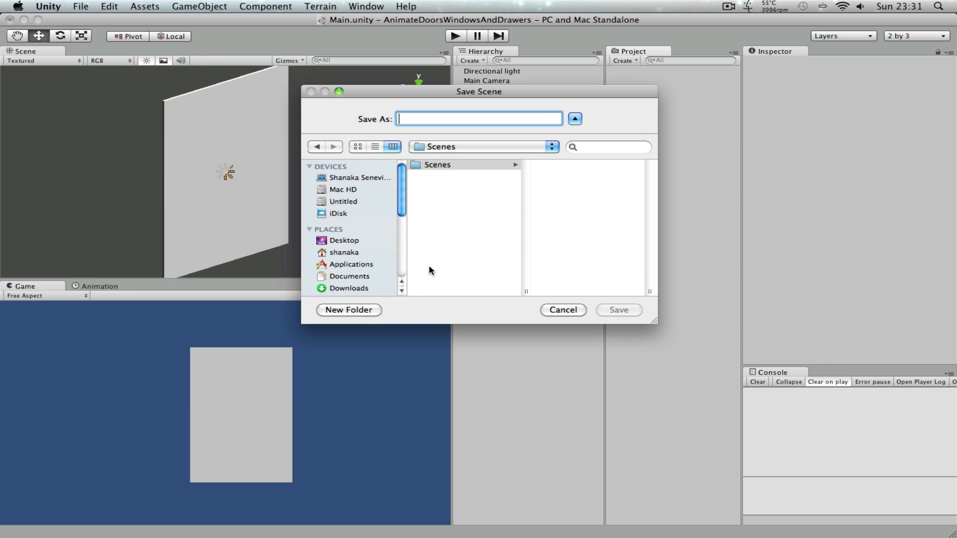
pyautogui.write('Main')
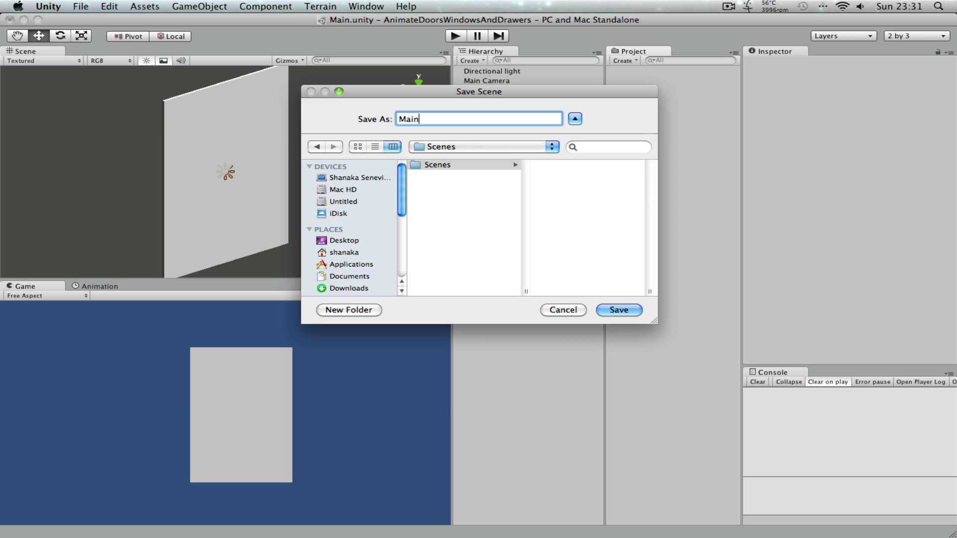
pyautogui.click(622, 60)
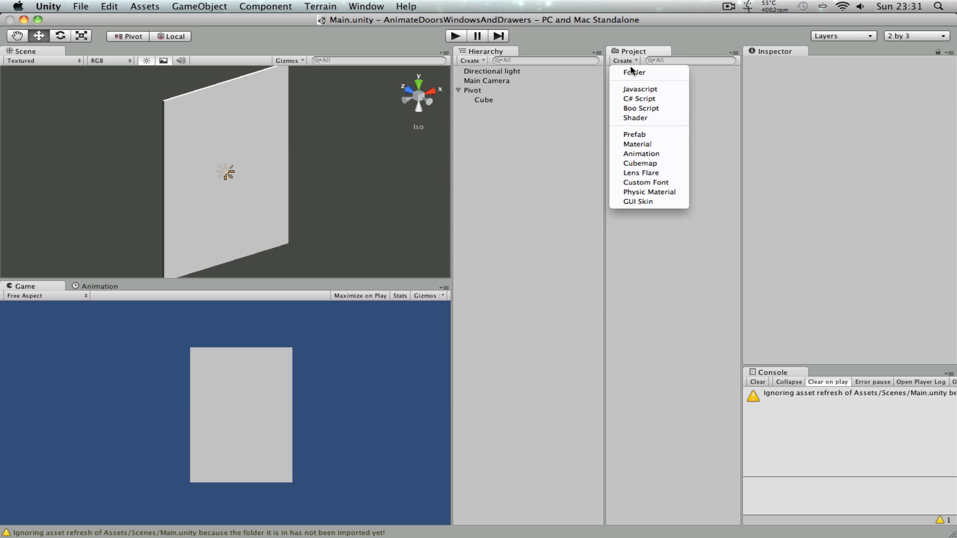
# Create a Scripts folder holding a new C# script named InputHandler
pyautogui.click(634, 72)
pyautogui.write('Scripts')
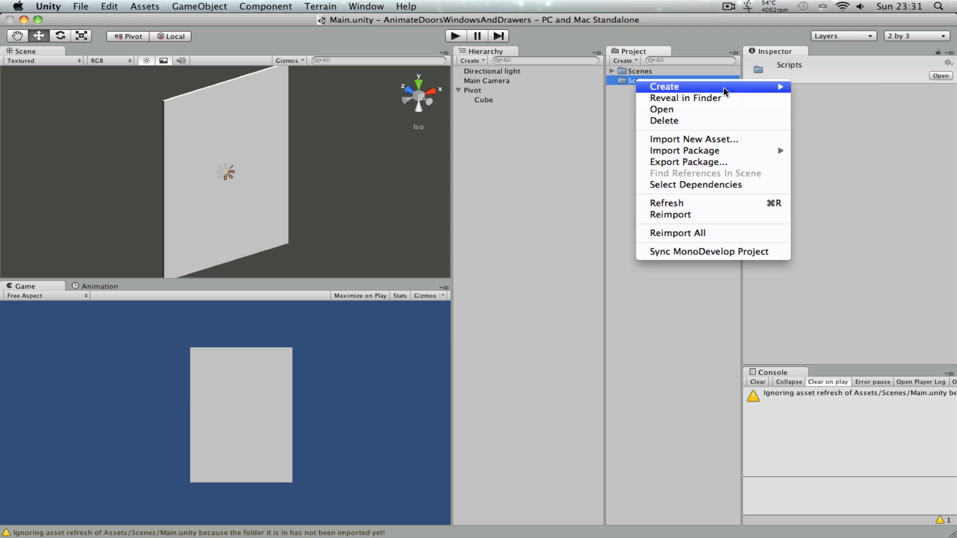
pyautogui.click(664, 86)
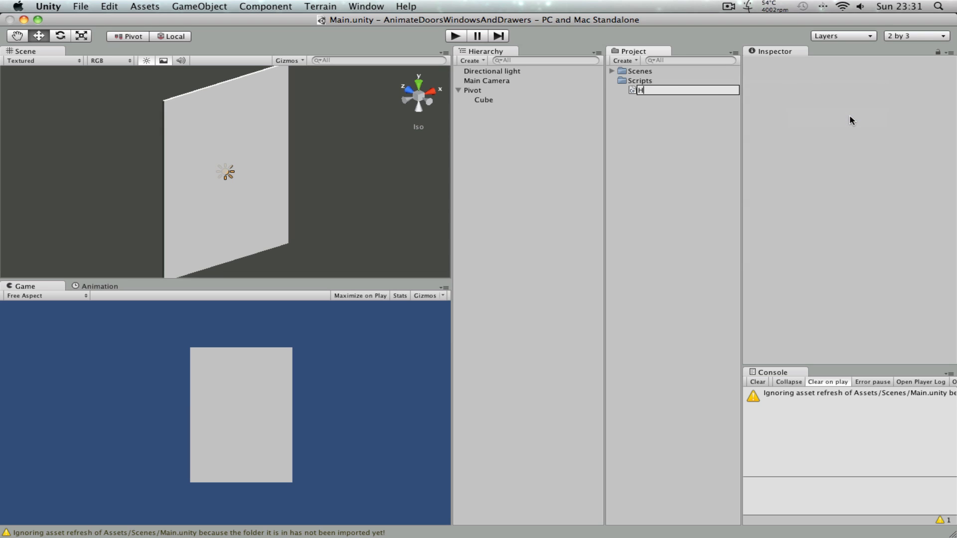
pyautogui.write('nputHn')
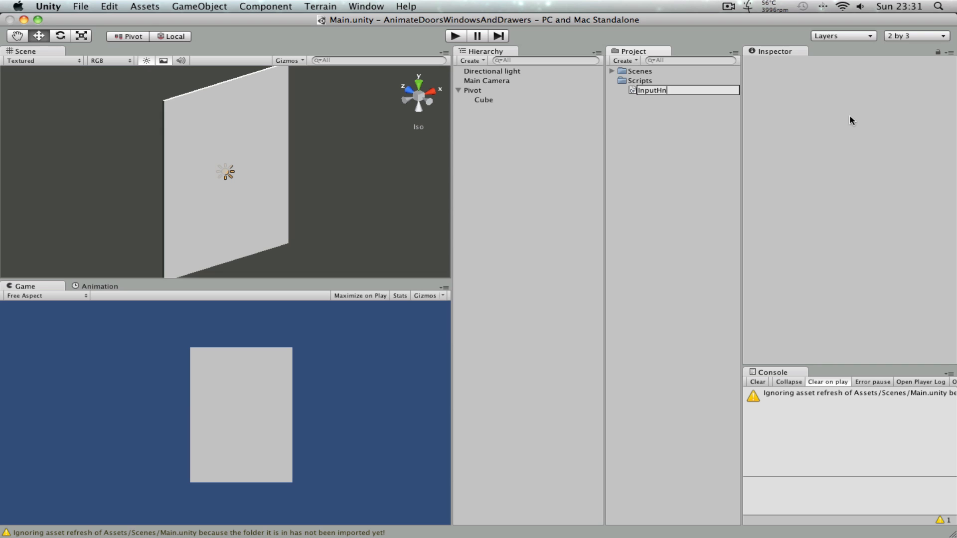
pyautogui.write('andler')
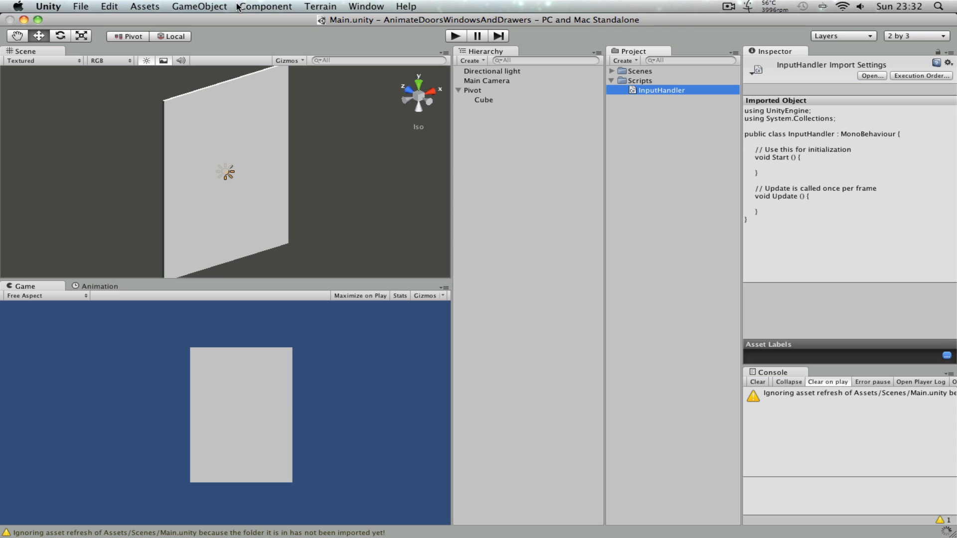
# Add an empty InputHandler game object and open the InputHandler script in MonoDevelop
pyautogui.click(199, 6)
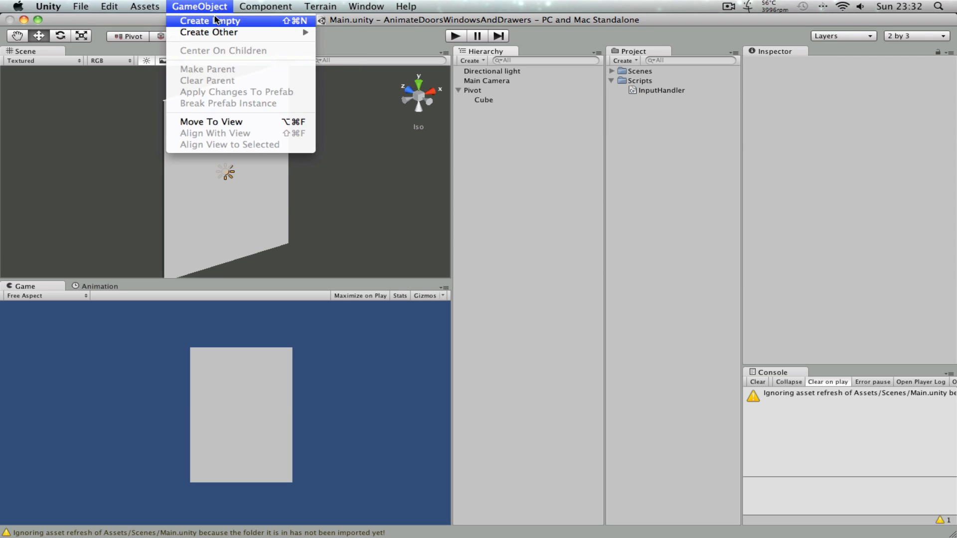
pyautogui.click(211, 20)
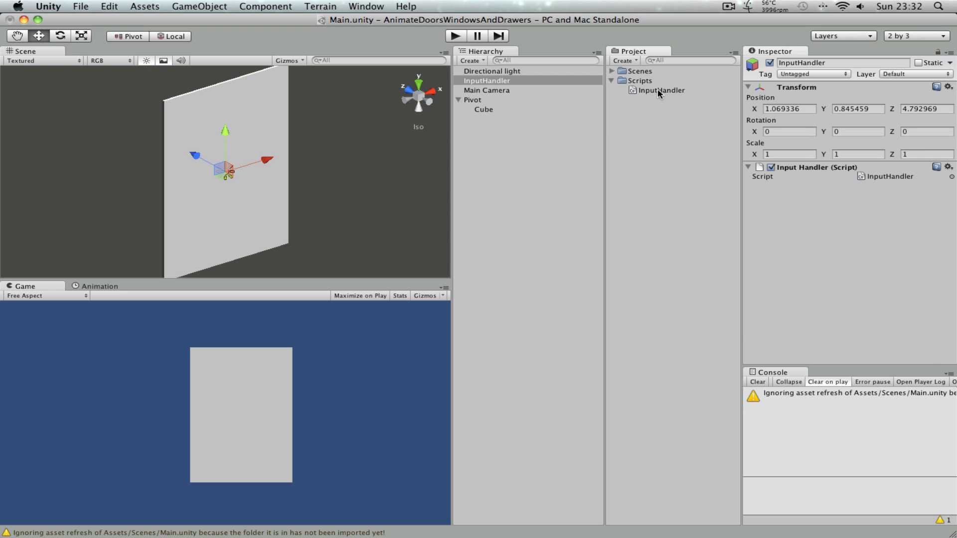
pyautogui.doubleClick(662, 91)
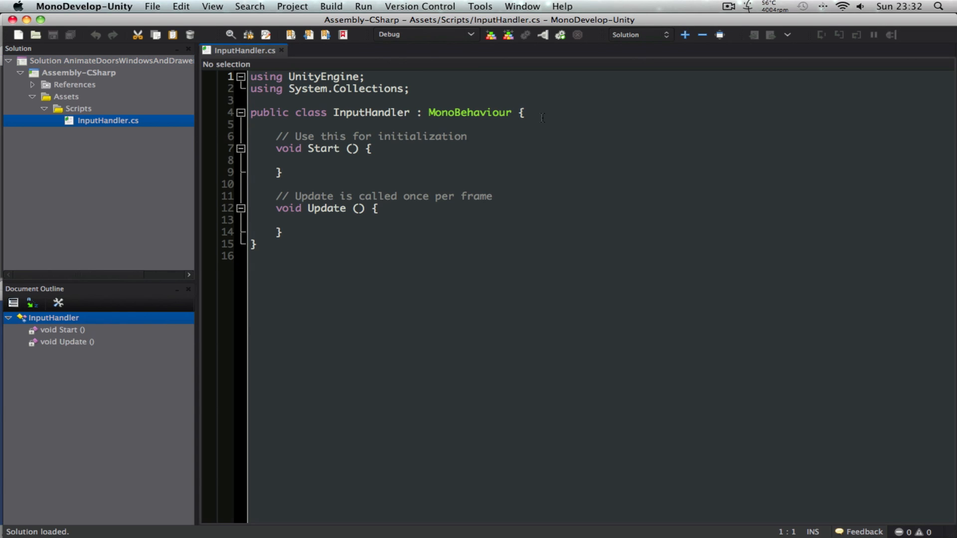
# Replace the default code so Update runs Debug.Log("Click") inside if(Input.GetMouseButton(0))
pyautogui.click(520, 112)
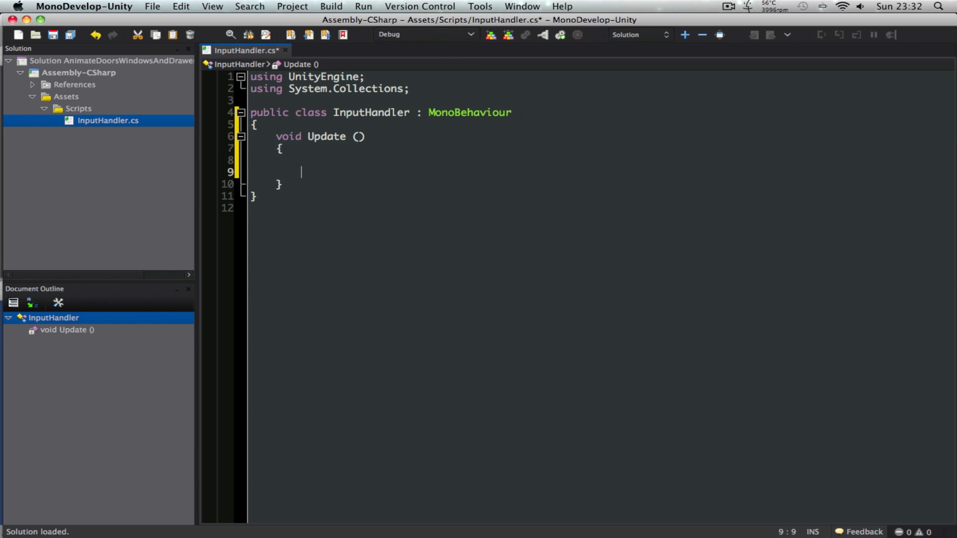
pyautogui.write('if(')
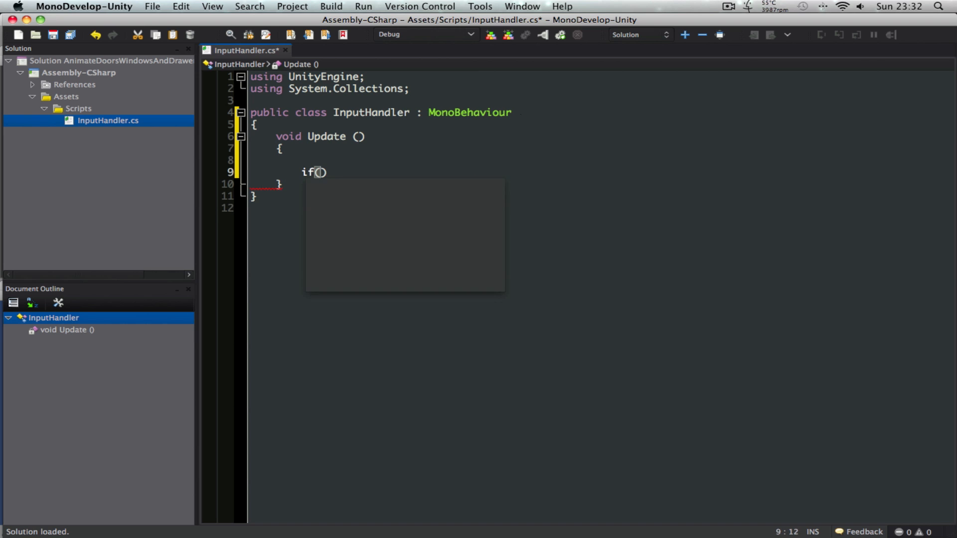
pyautogui.write('Input.')
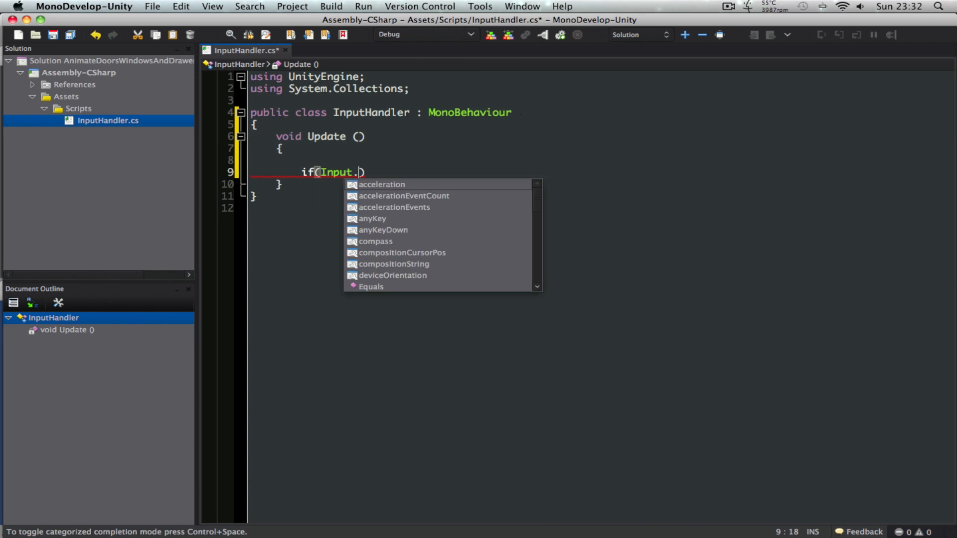
pyautogui.write('mou')
pyautogui.write('{')
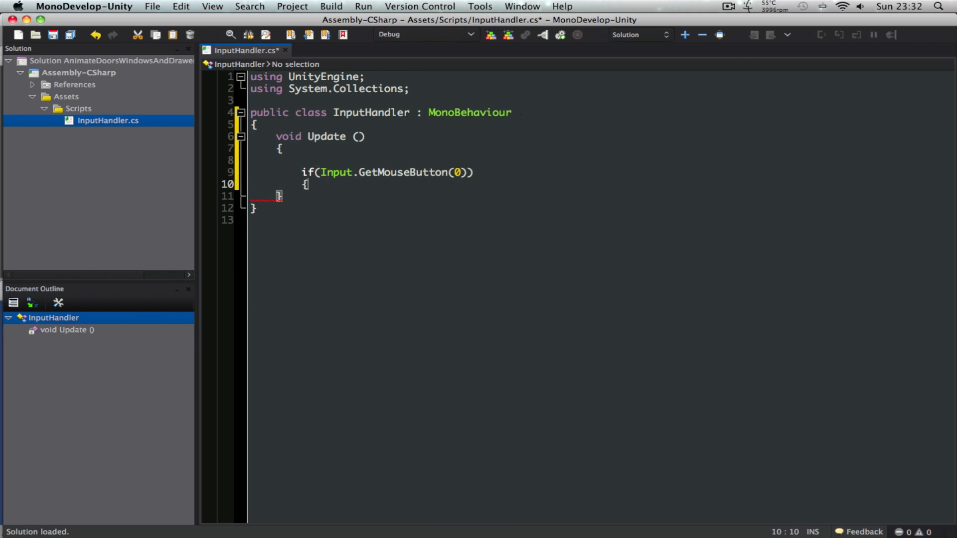
pyautogui.write('Debug')
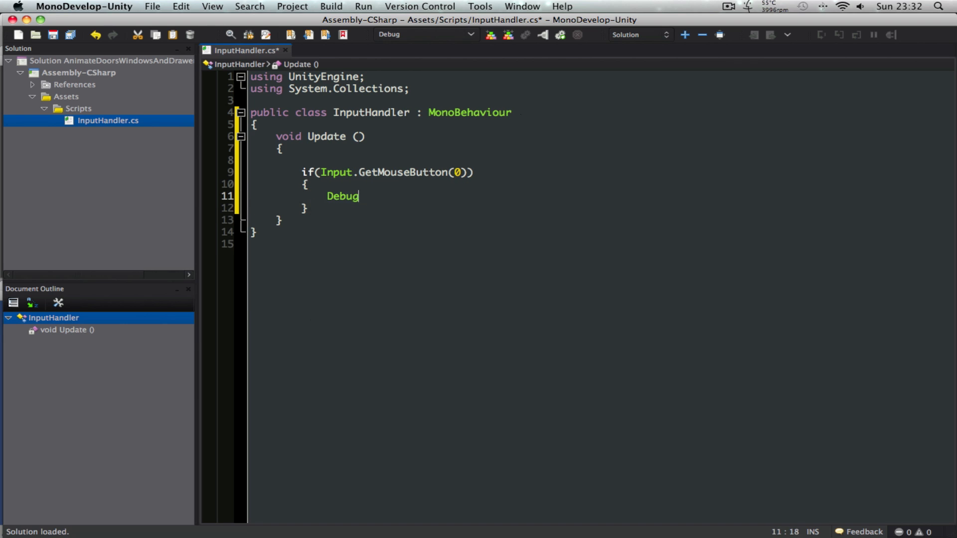
pyautogui.write('.Log()')
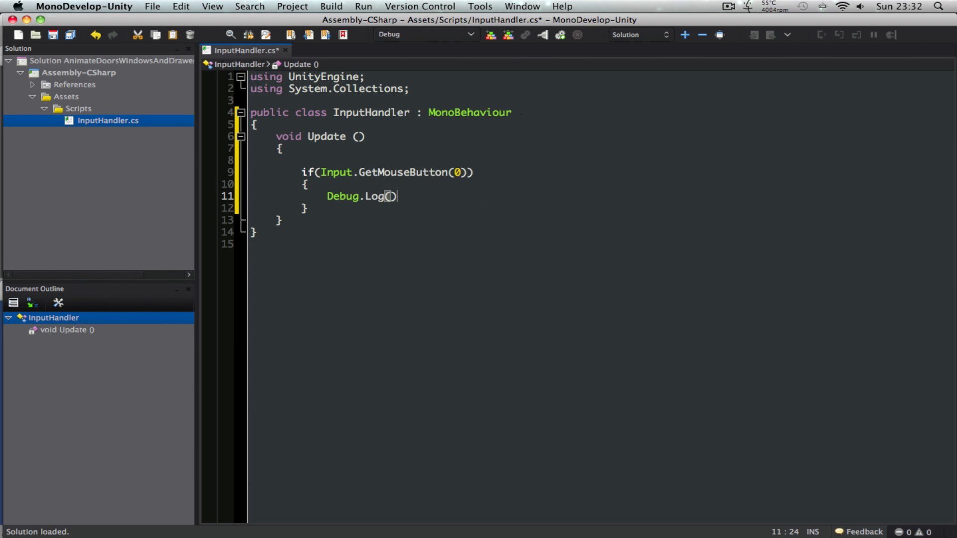
pyautogui.write('"Clic";')
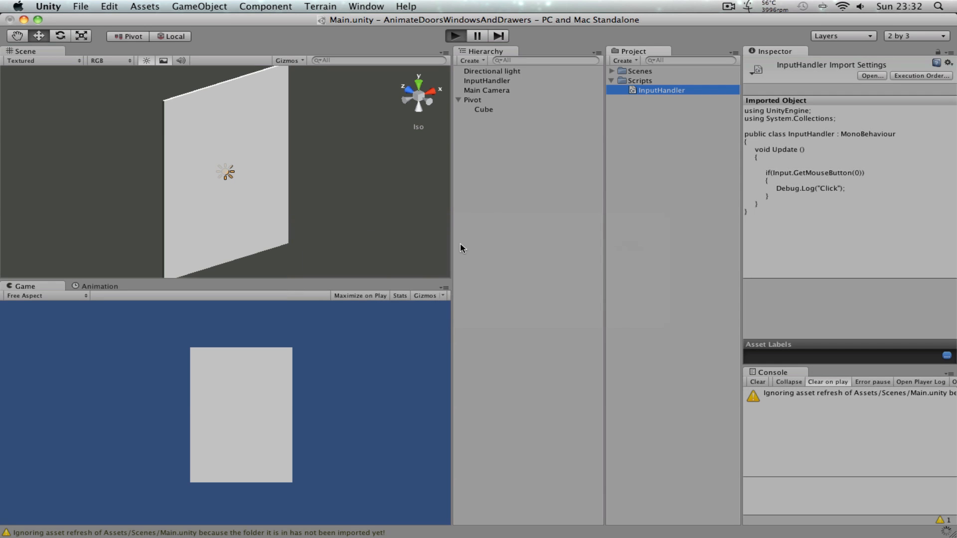
pyautogui.moveTo(829, 425)
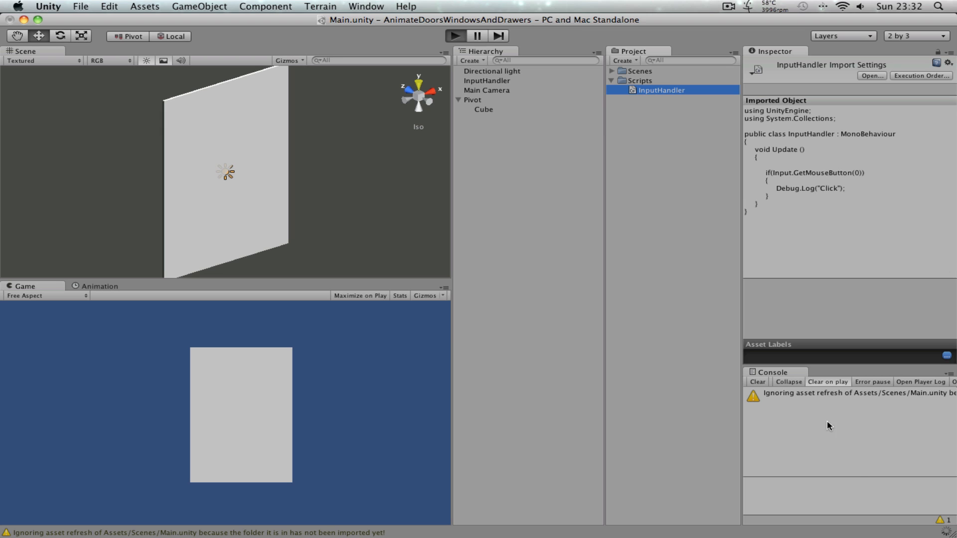
pyautogui.moveTo(574, 375)
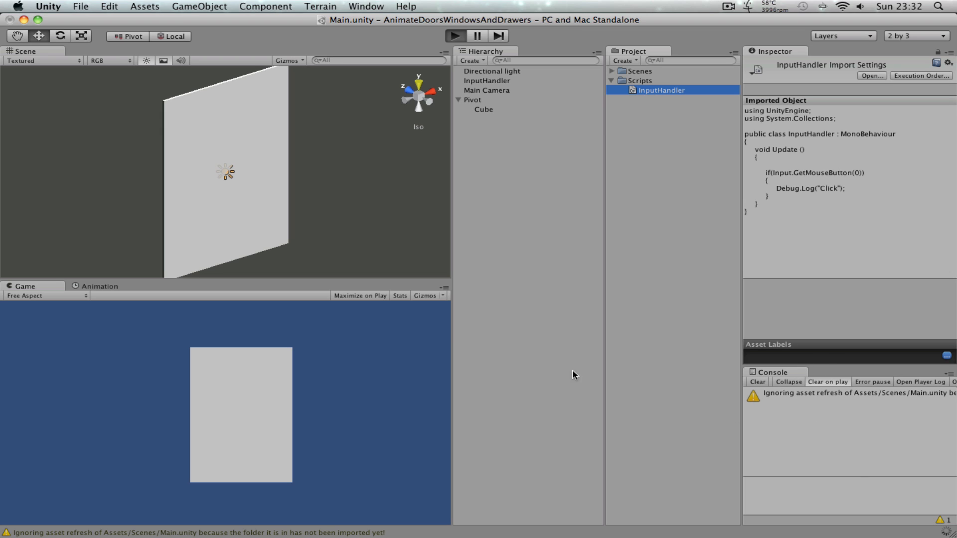
# Run the scene in Play mode to check that clicks log to the Console
pyautogui.click(454, 36)
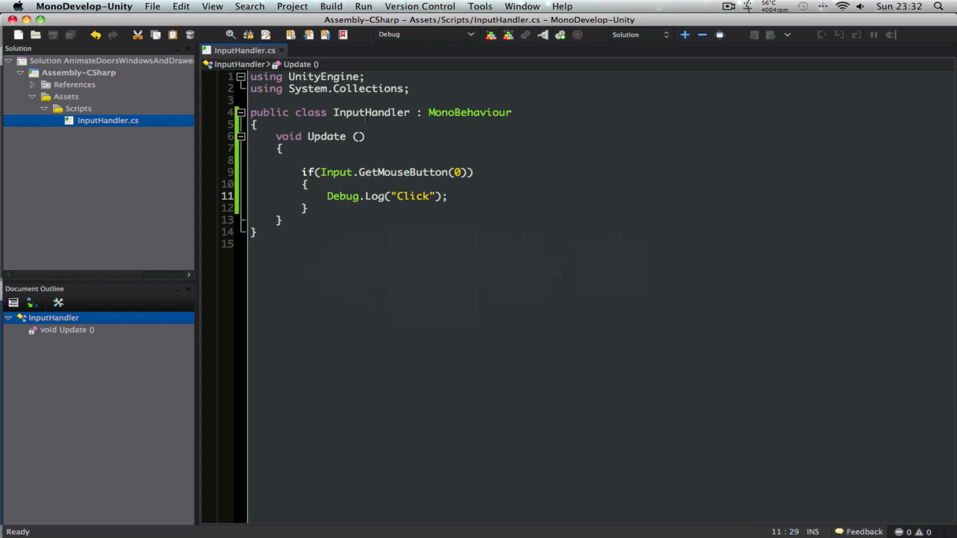
# Declare a Ray from Camera.mainCamera.ScreenPointToRay(Input.mousePosition) and a RaycastHit hit
pyautogui.press('Return')
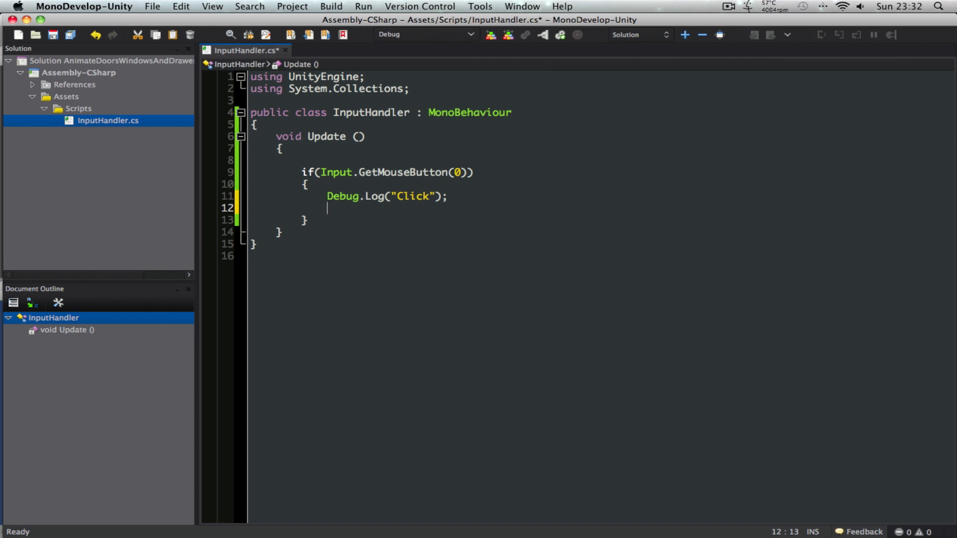
pyautogui.write('Ray ray =')
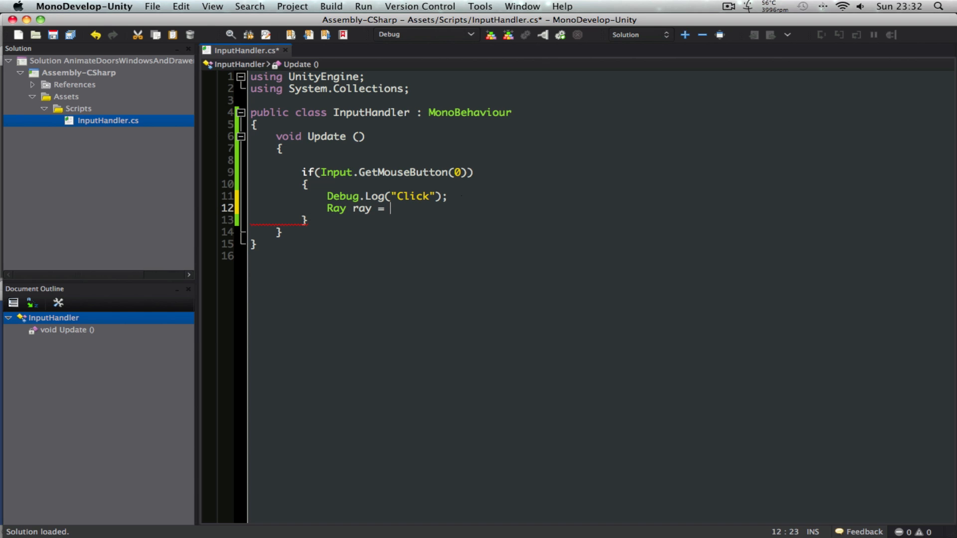
pyautogui.write('Camera.mainCamera.')
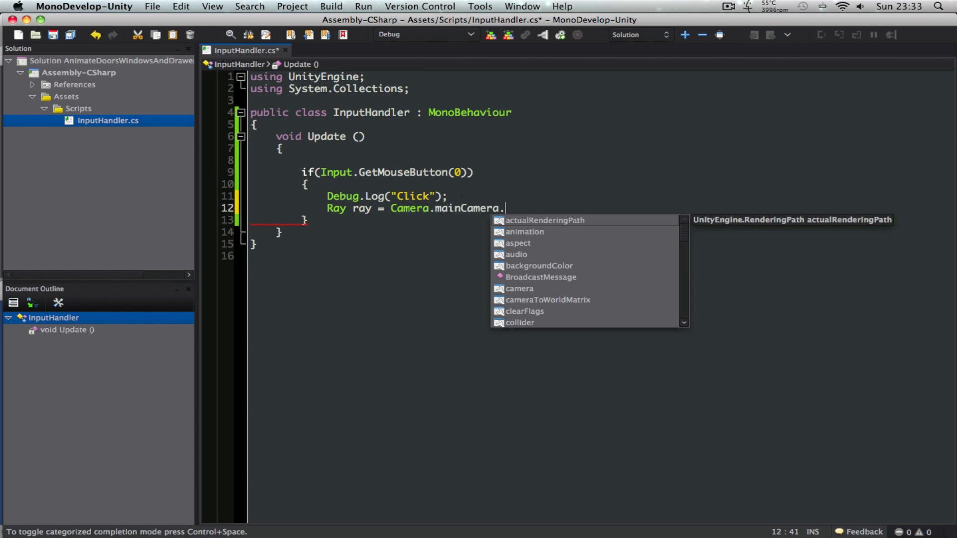
pyautogui.write('ScreenPointToRay(')
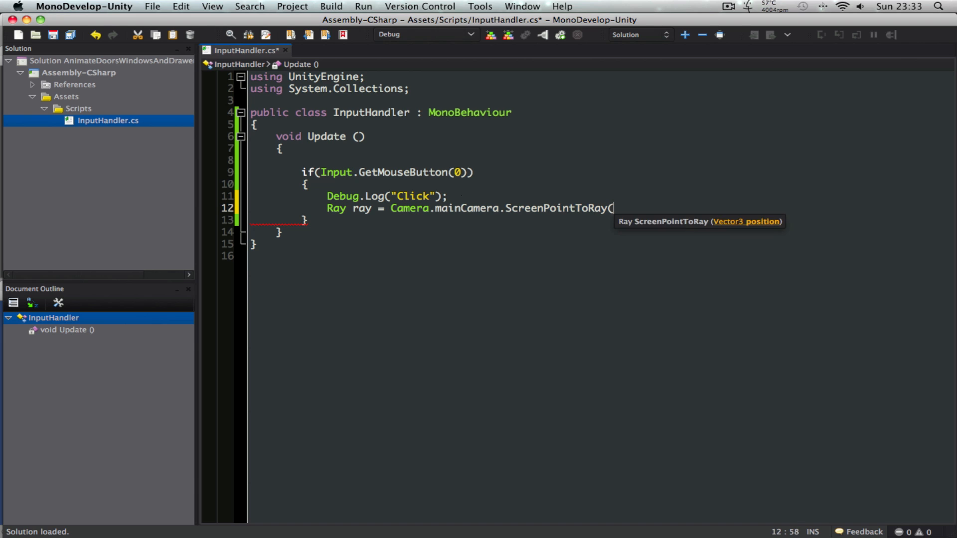
pyautogui.write("Input.mousePosition)'")
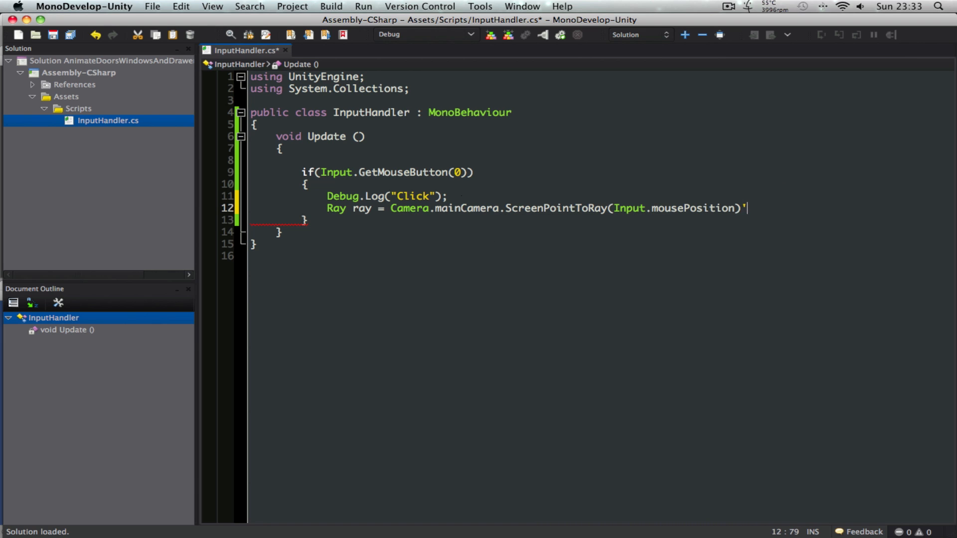
pyautogui.write('ra')
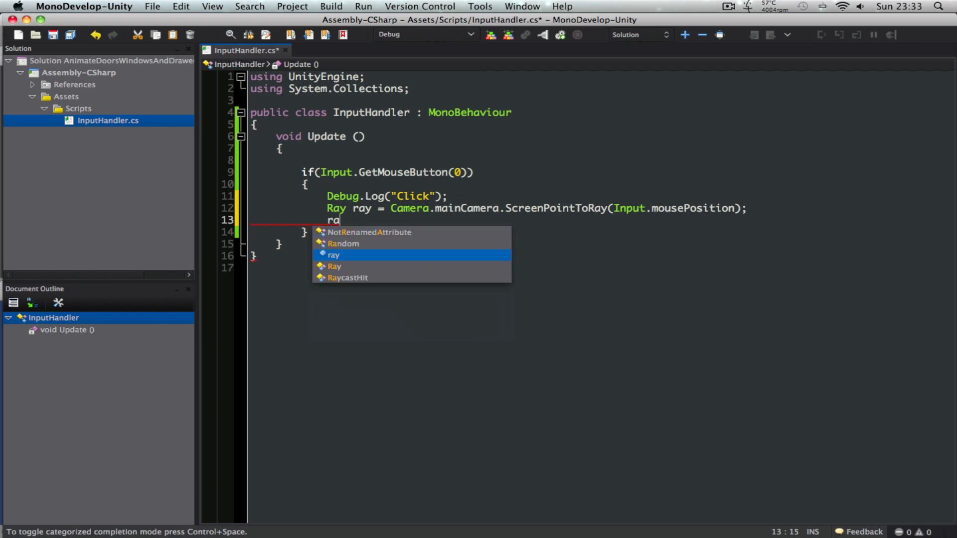
pyautogui.write('RaycastHit hit;')
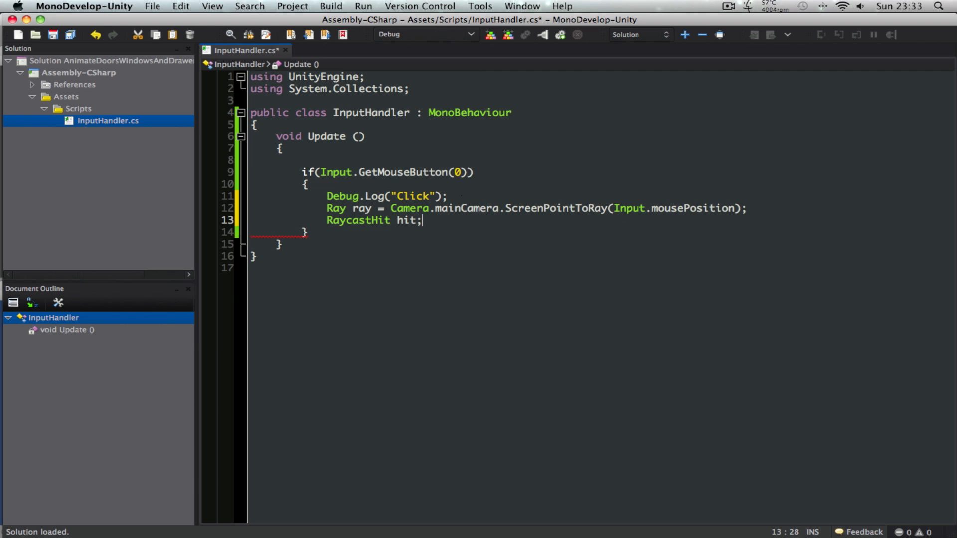
# Wrap the log in if(Physics.Raycast(ray.origin, ray.direction, out hit, Mathf.Infinity))
pyautogui.write('if()')
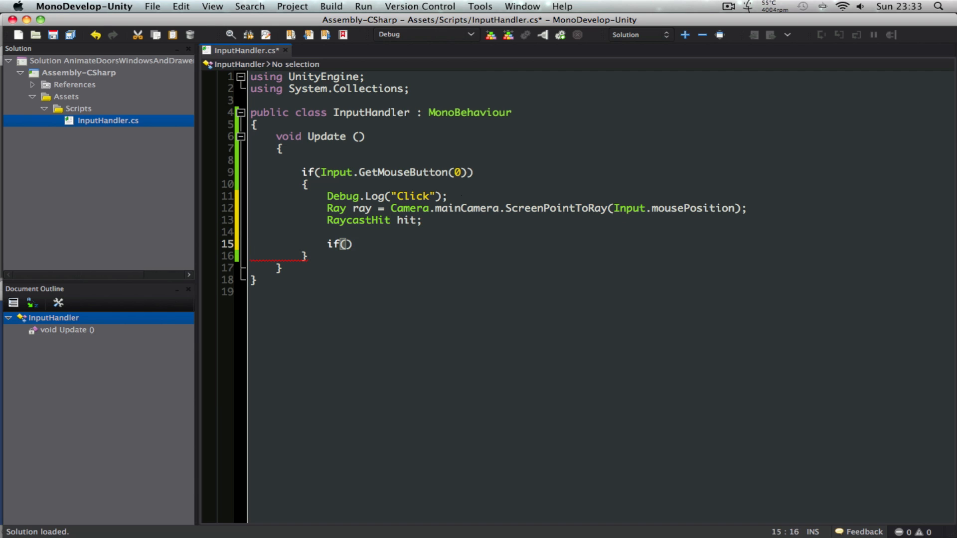
pyautogui.write('p')
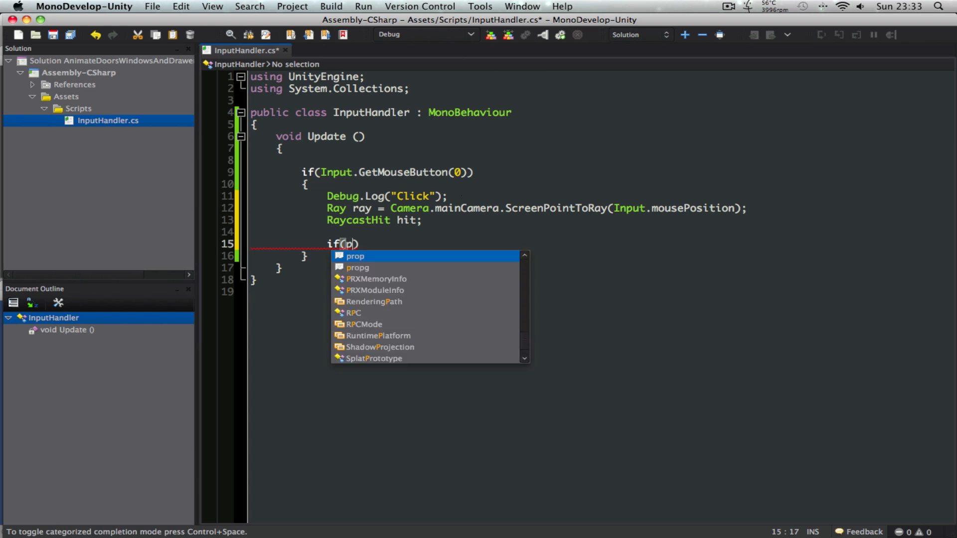
pyautogui.write('Physics.r')
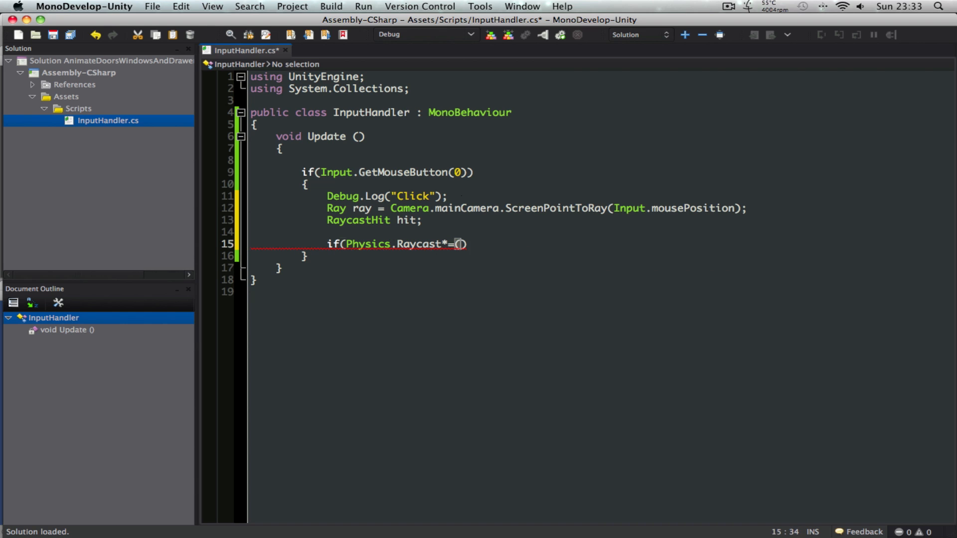
pyautogui.press('Backspace')
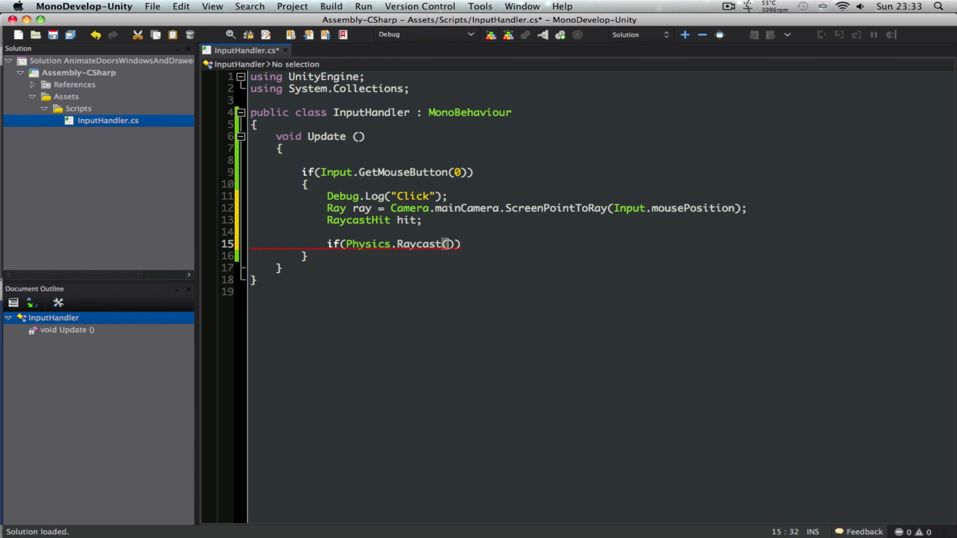
pyautogui.write('ray.origin,')
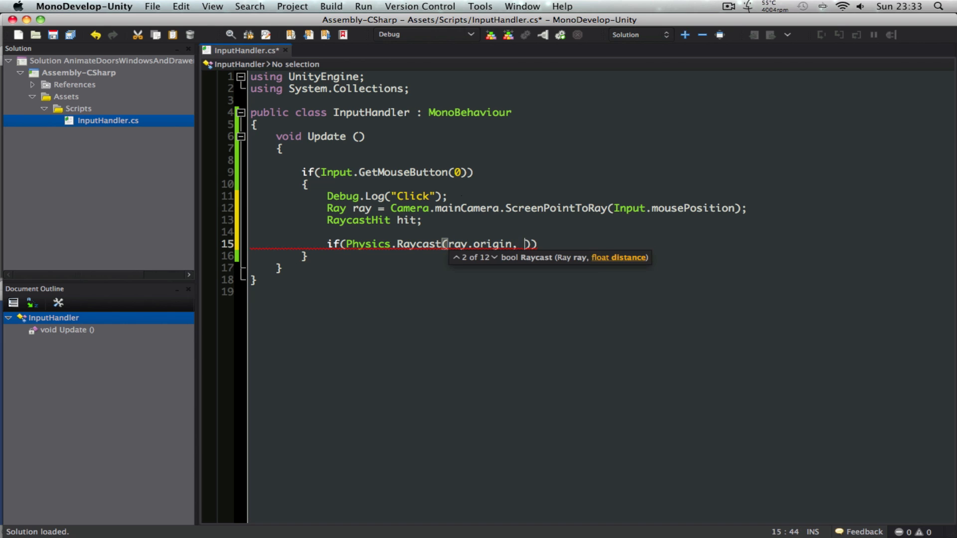
pyautogui.write('ray.do')
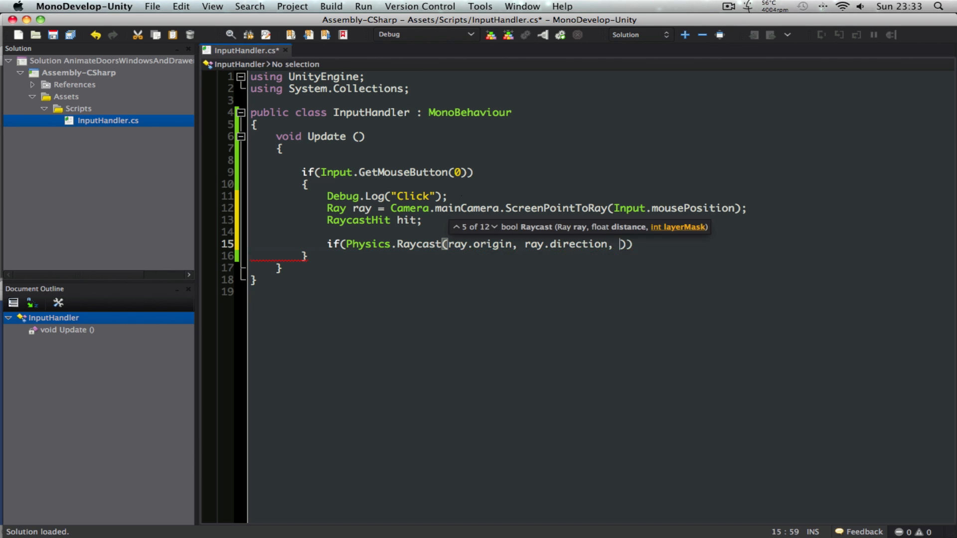
pyautogui.write('out hit,')
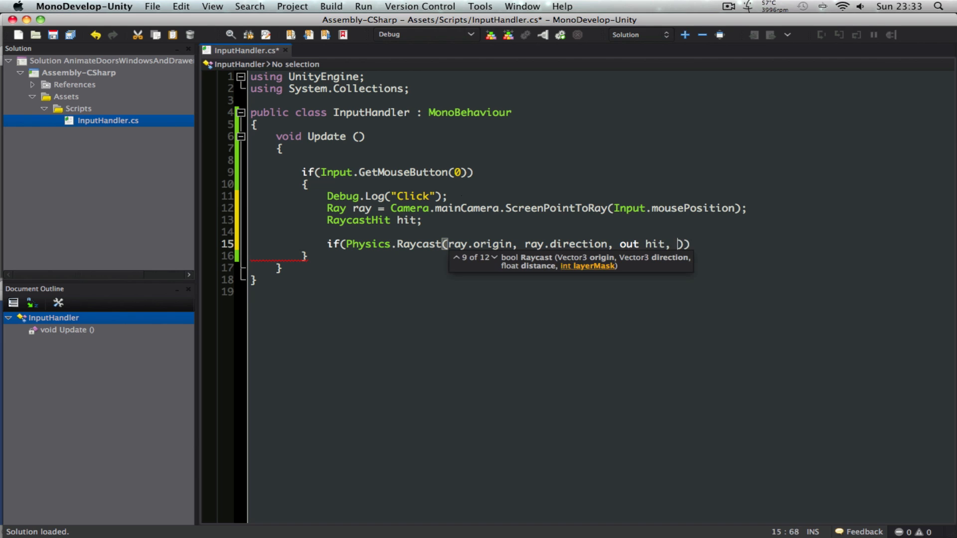
pyautogui.write('Mathf.Infinity')
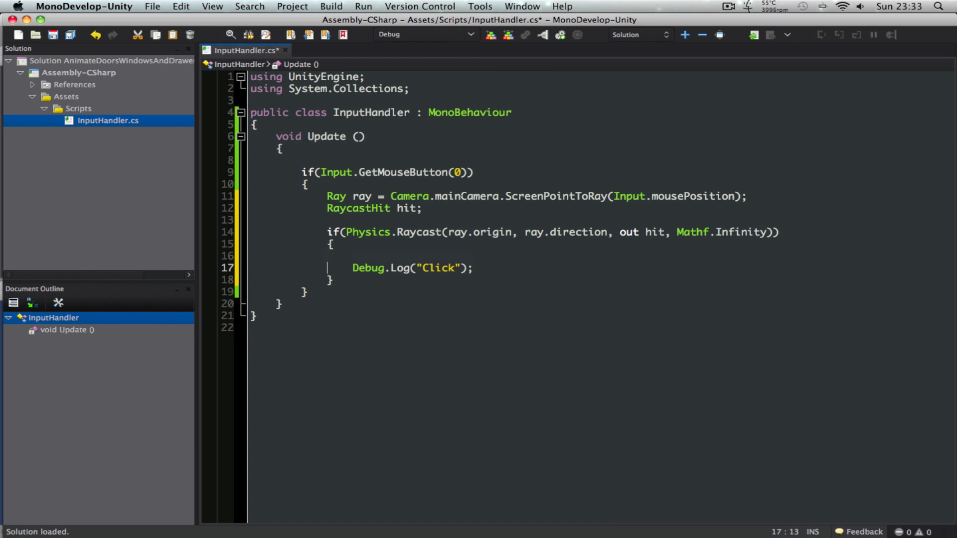
# Move the log call inside the raycast block and change its message to "Hit"
pyautogui.press('Backspace')
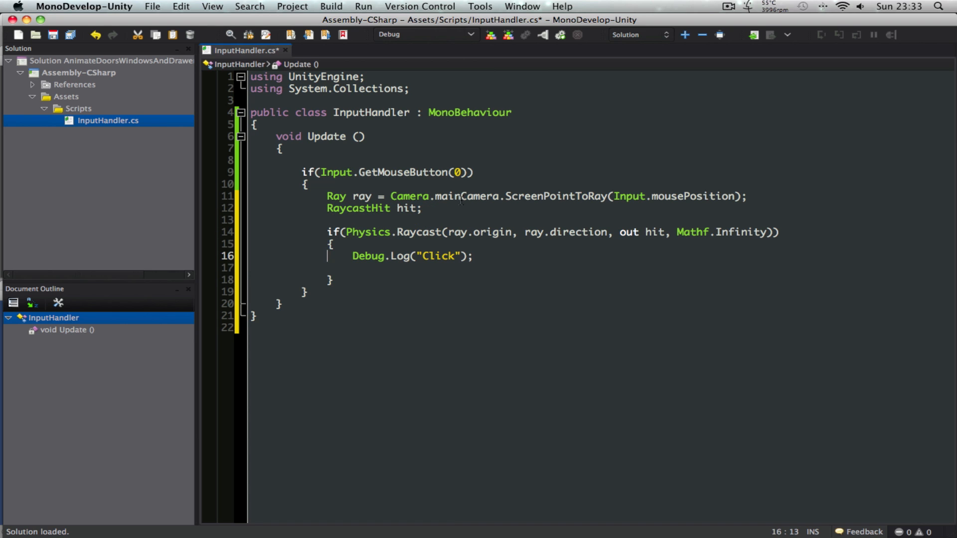
pyautogui.click(469, 256)
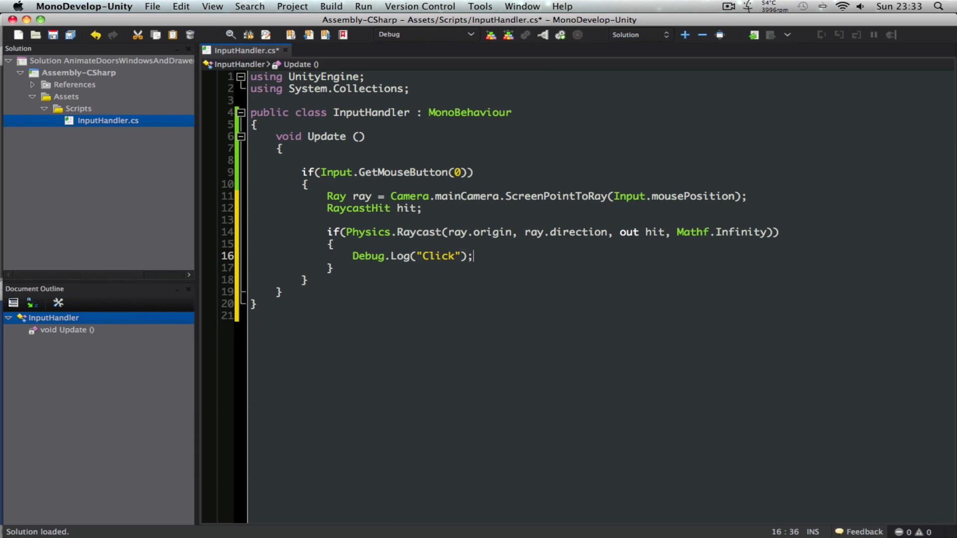
pyautogui.write('Hi')
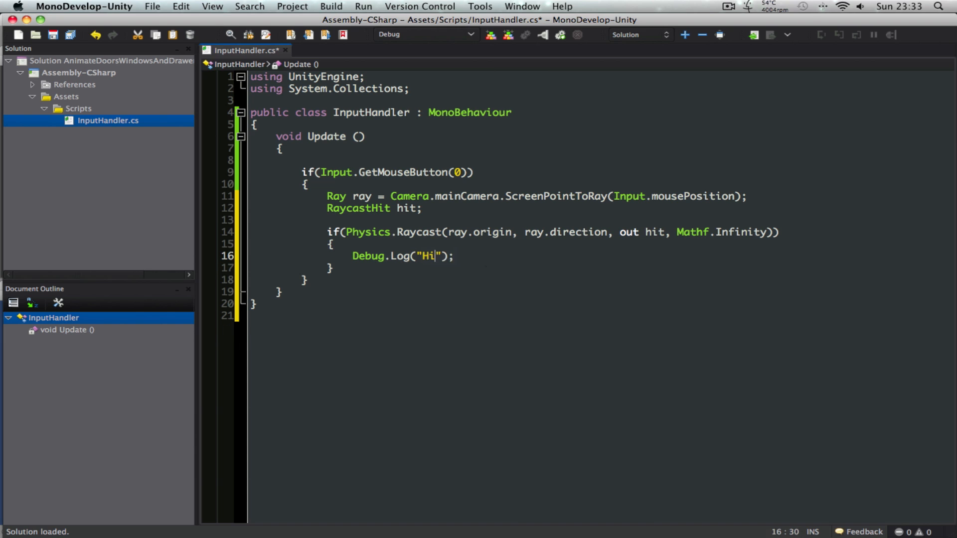
pyautogui.write('t')
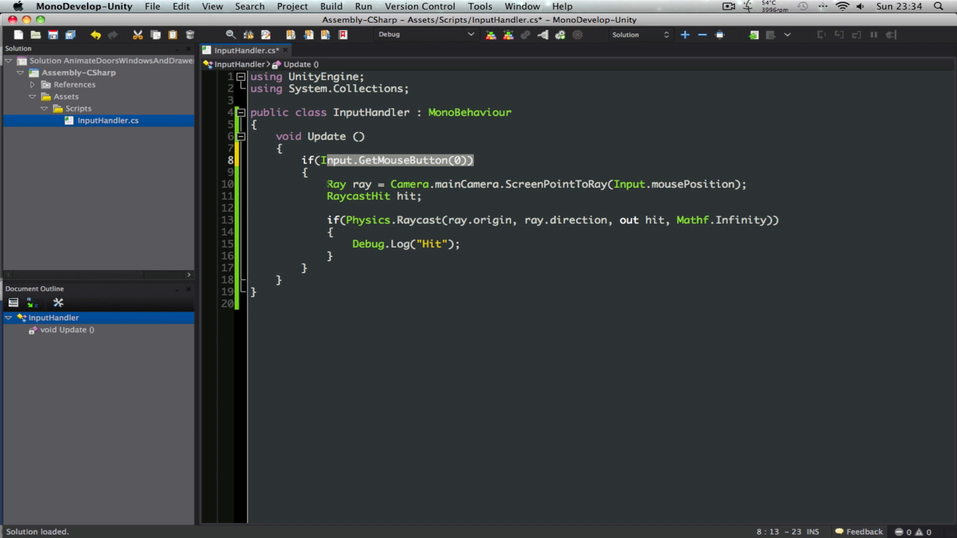
pyautogui.doubleClick(348, 184)
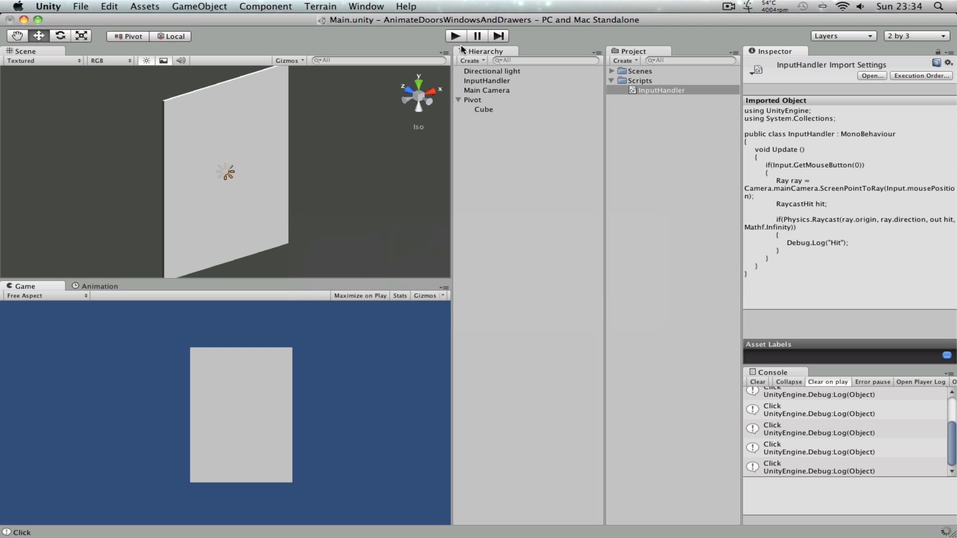
pyautogui.moveTo(335, 357)
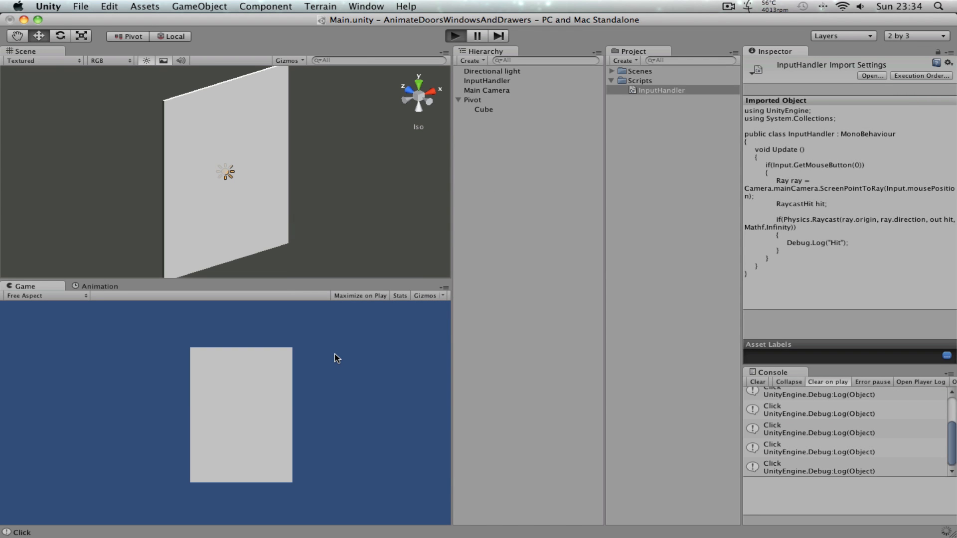
pyautogui.moveTo(335, 404)
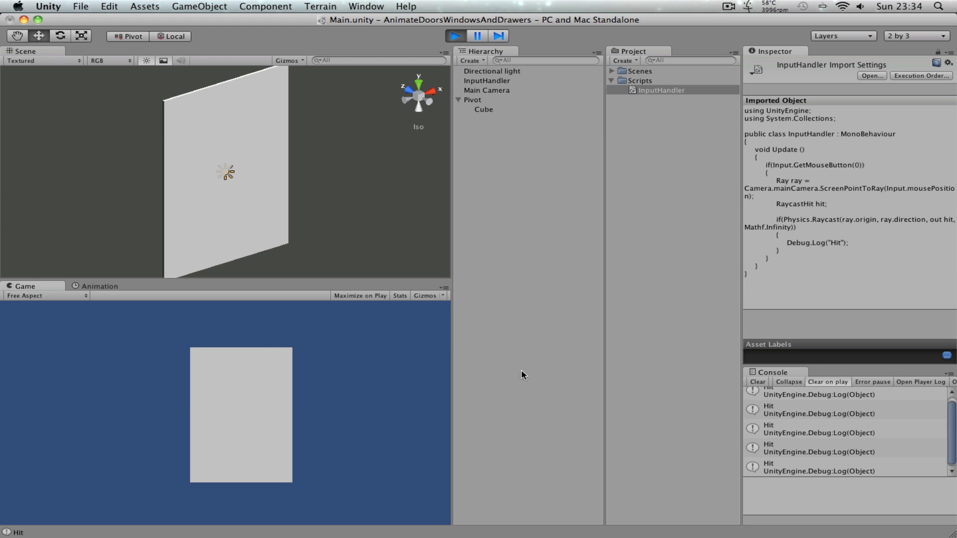
# Stop the Play test, select Cube and bring up its Box Collider component options
pyautogui.click(454, 36)
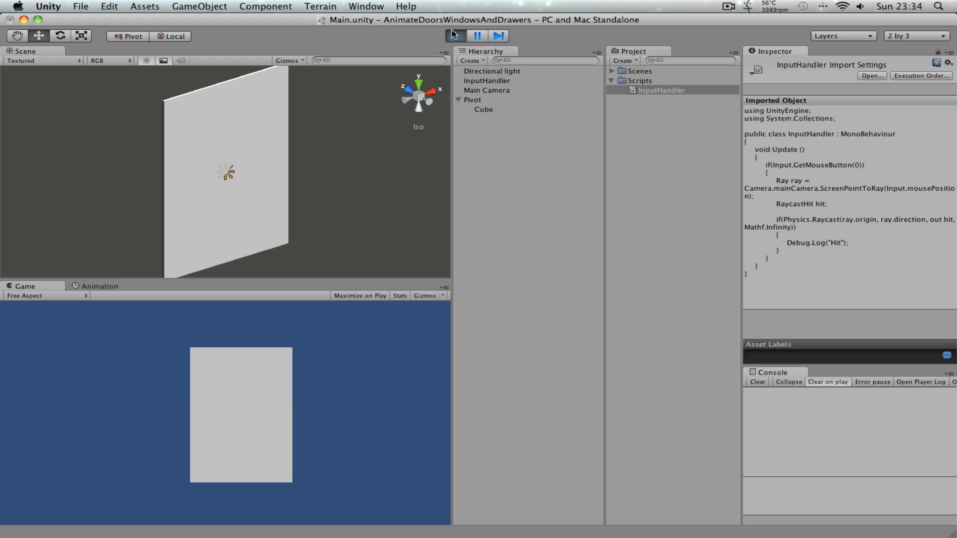
pyautogui.click(484, 110)
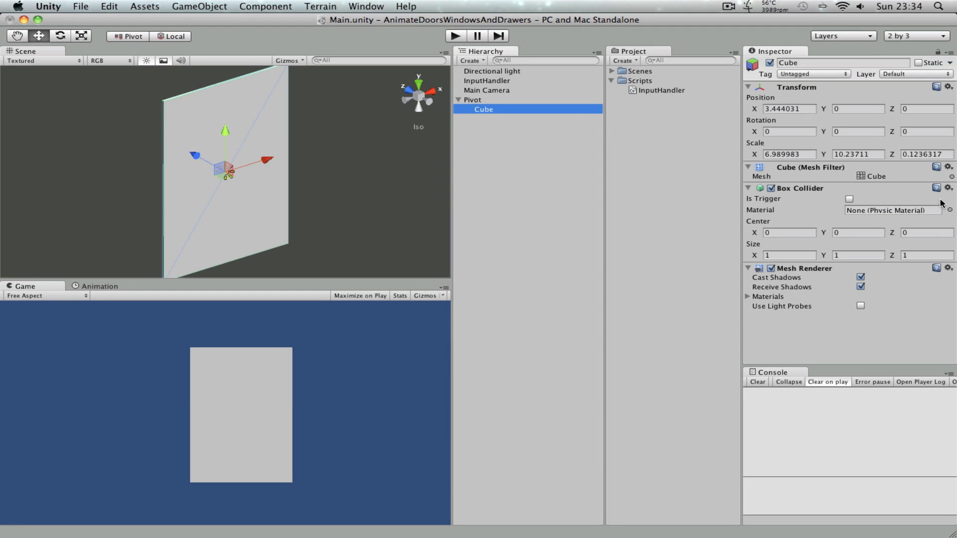
pyautogui.click(950, 189)
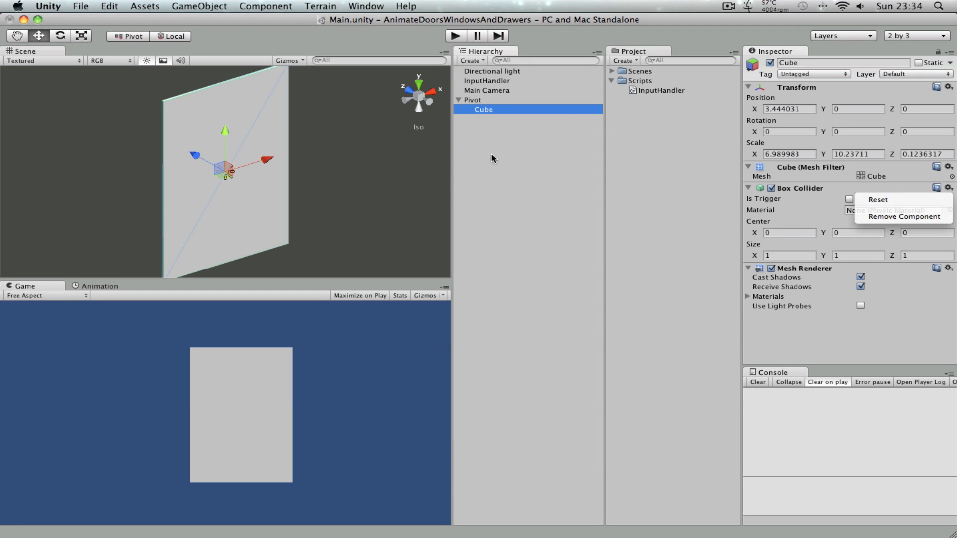
pyautogui.moveTo(905, 216)
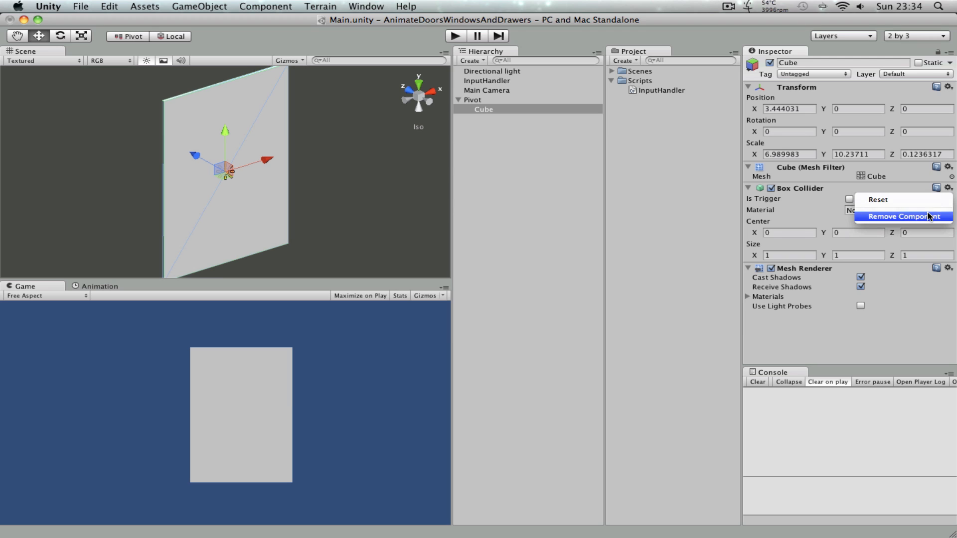
# Remove the Box Collider from Cube and add a Physics > Box Collider to Pivot instead
pyautogui.click(472, 99)
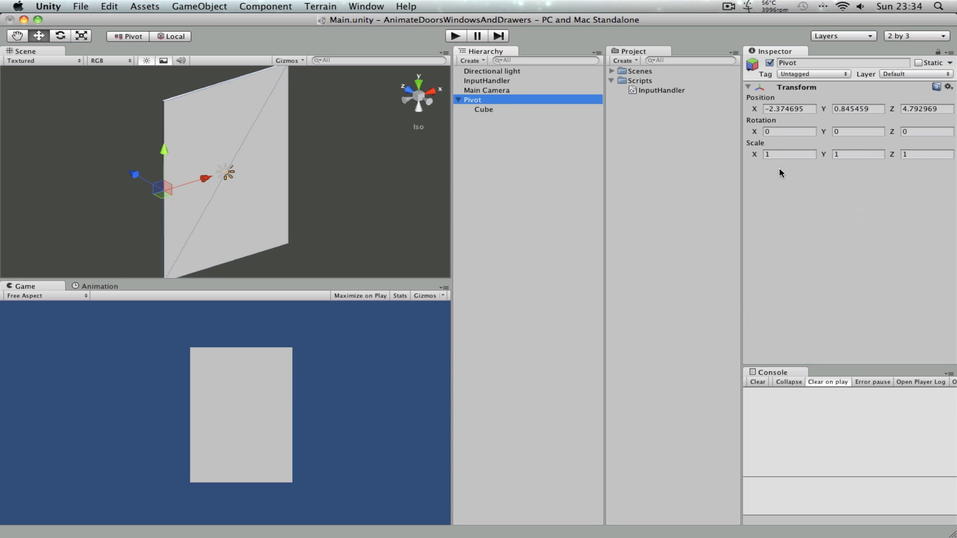
pyautogui.click(198, 6)
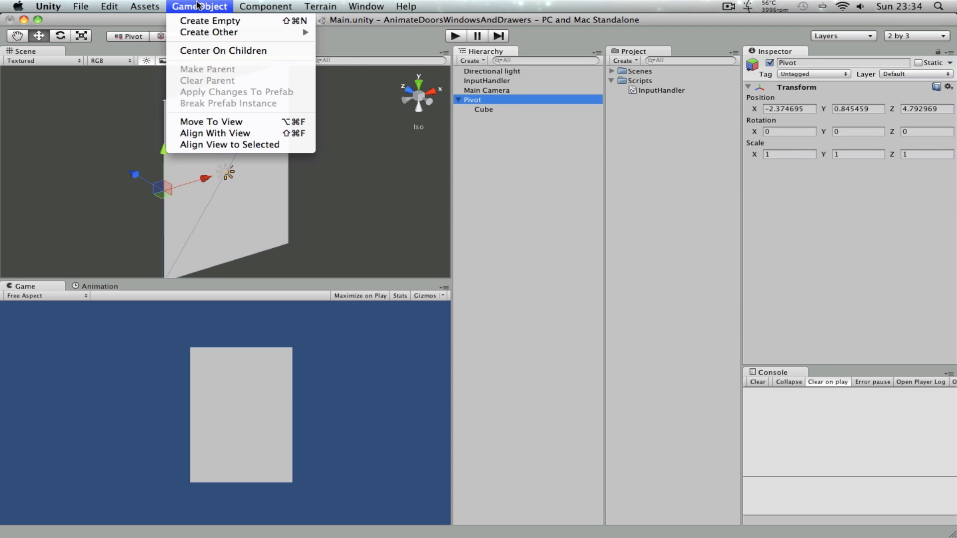
pyautogui.click(266, 6)
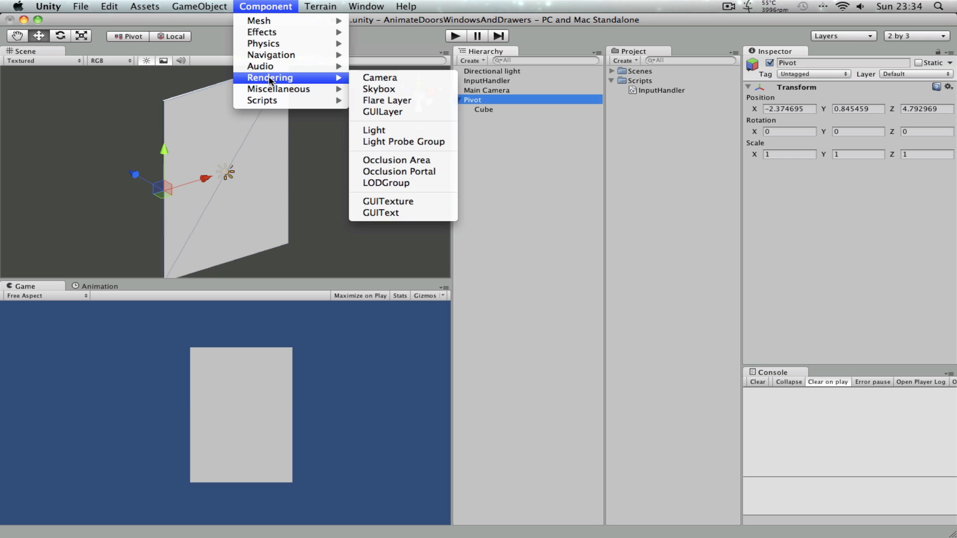
pyautogui.moveTo(262, 43)
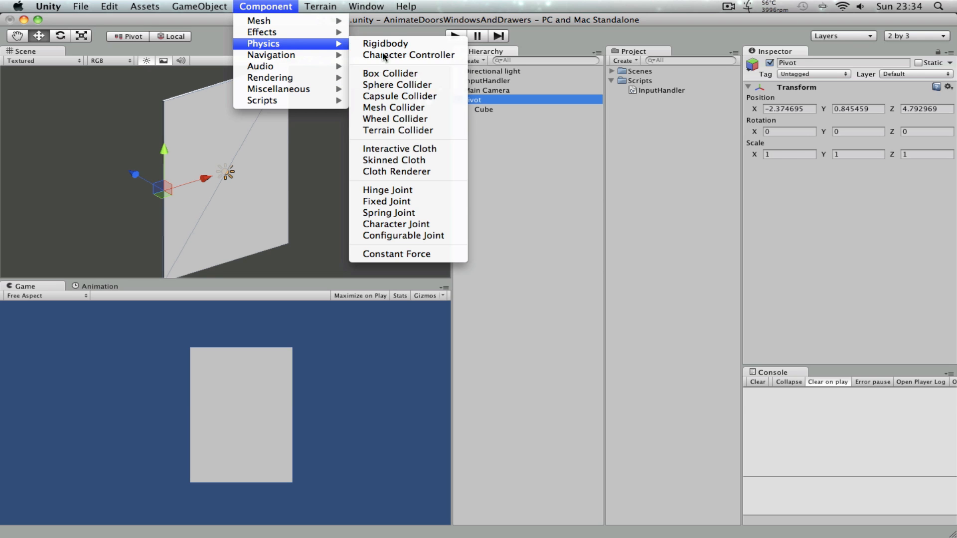
pyautogui.click(390, 73)
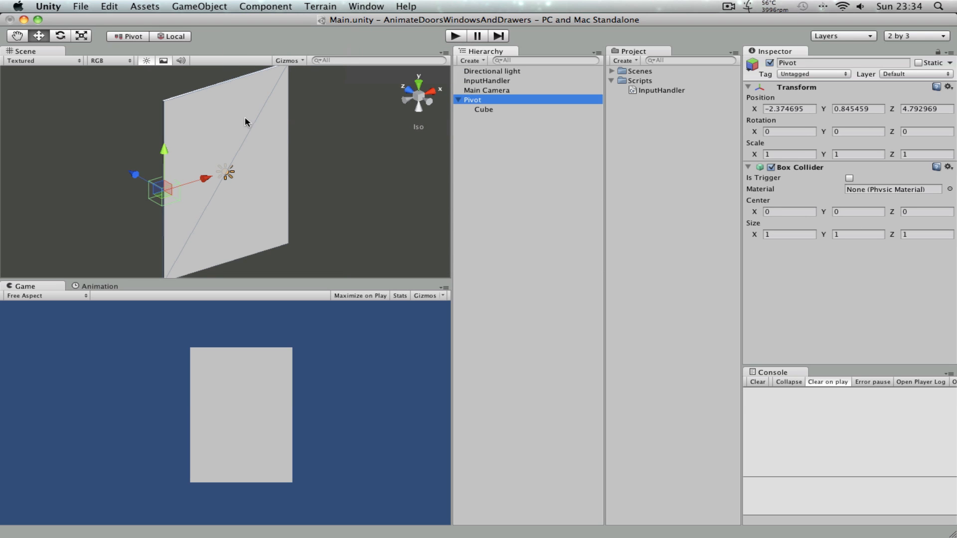
pyautogui.click(40, 60)
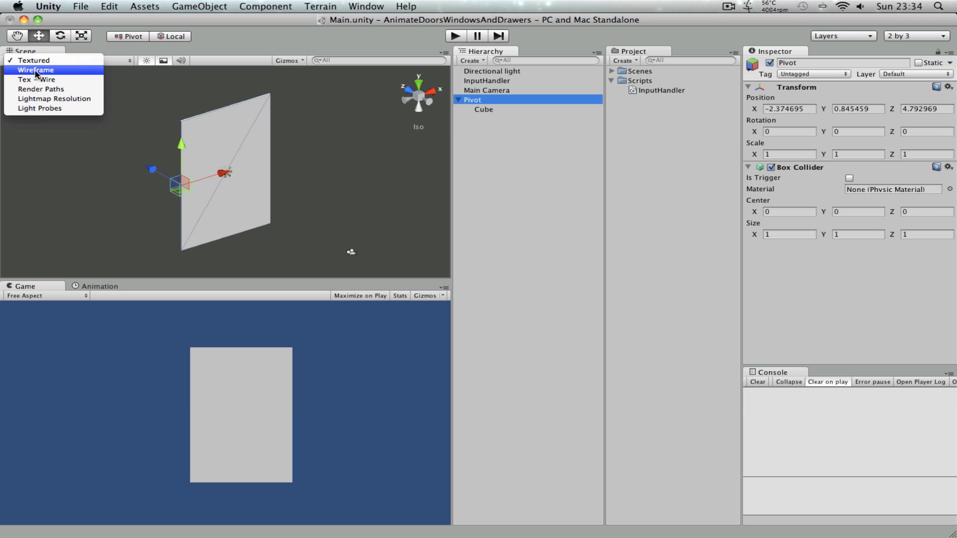
# In Wireframe view, resize Pivot's Box Collider to center X 3.5, size 7.09 × 10.52 × 1
pyautogui.click(35, 70)
pyautogui.write('7.59')
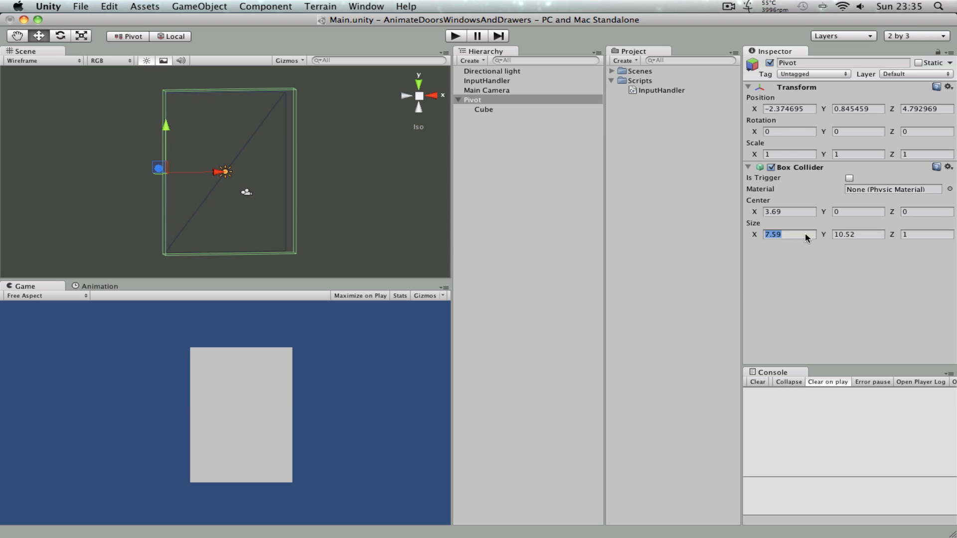
pyautogui.write('6.97')
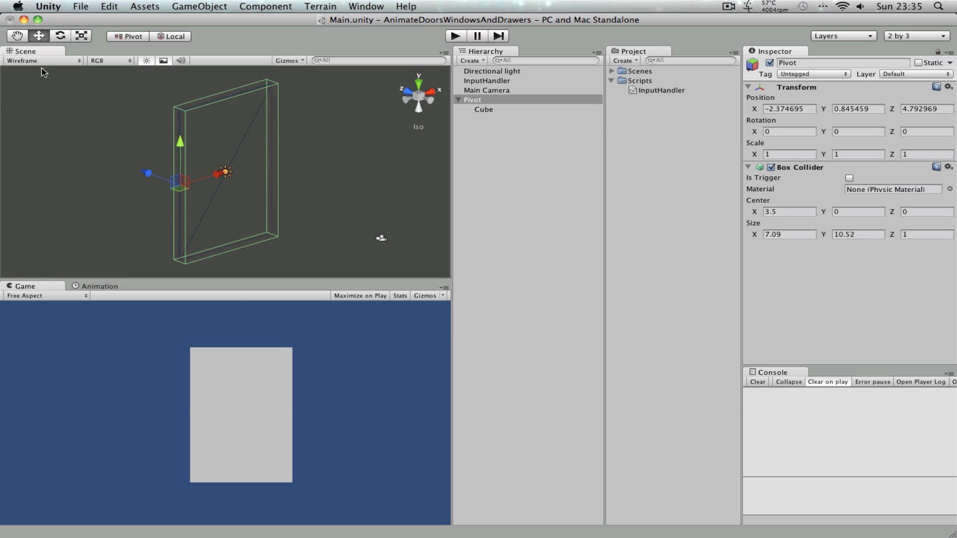
pyautogui.click(43, 61)
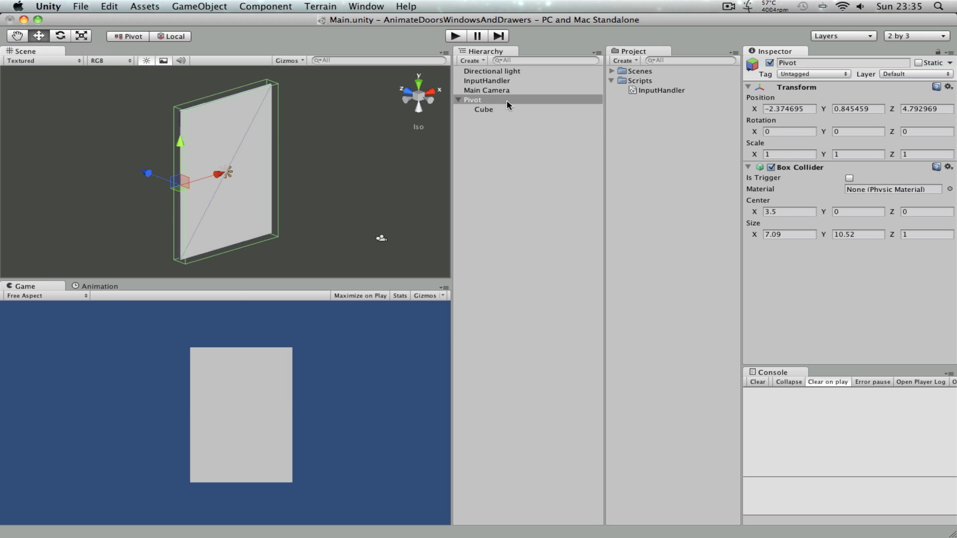
# Compare Cube's scale with Pivot, then bring up the Scripts folder's asset commands
pyautogui.click(473, 100)
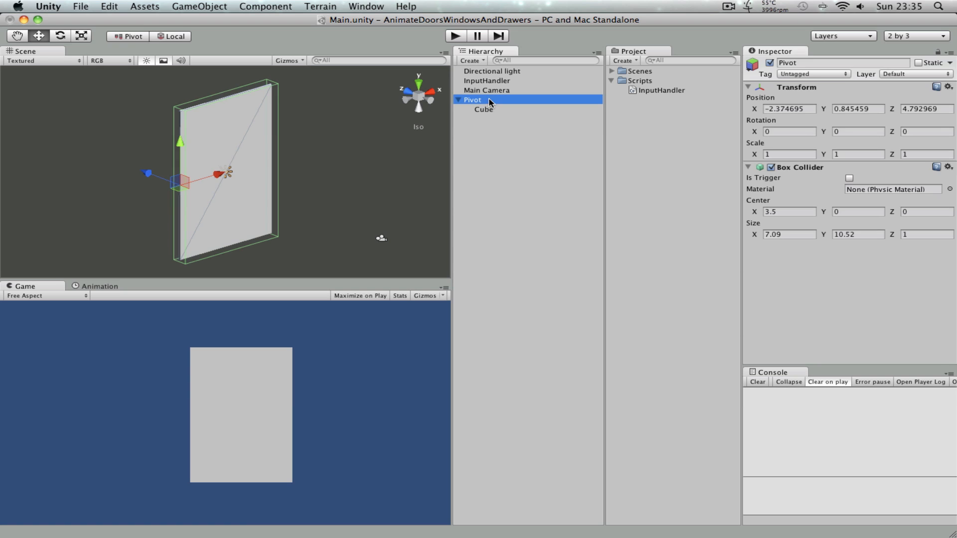
pyautogui.moveTo(665, 223)
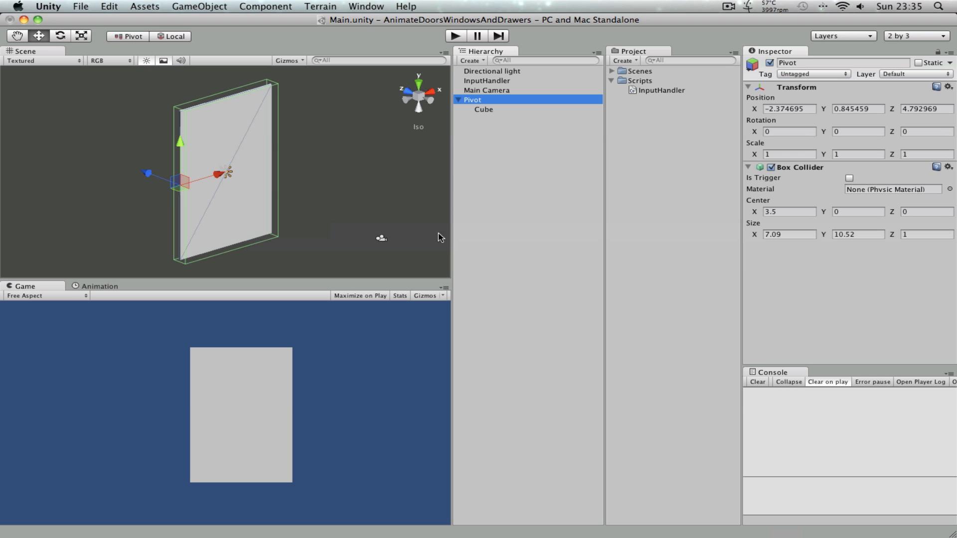
pyautogui.moveTo(157, 185)
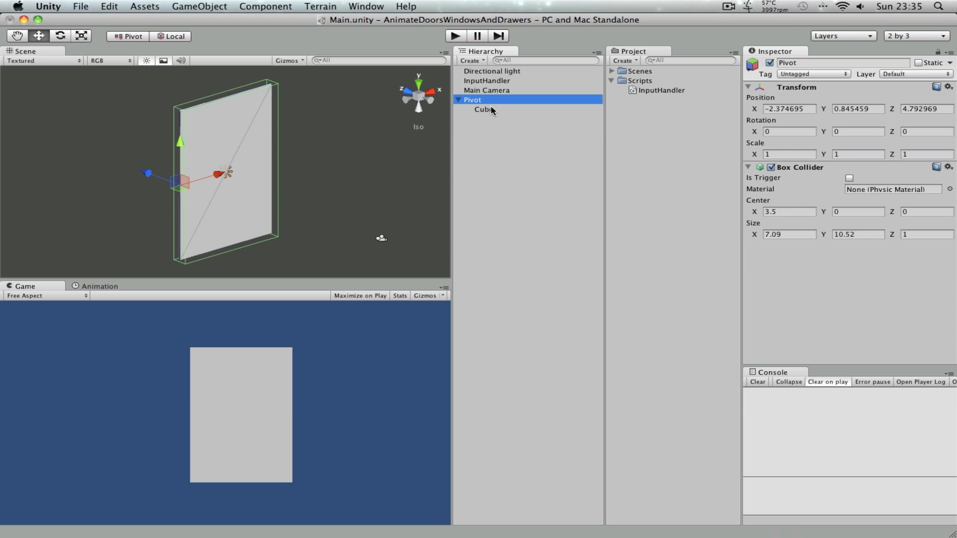
pyautogui.click(483, 109)
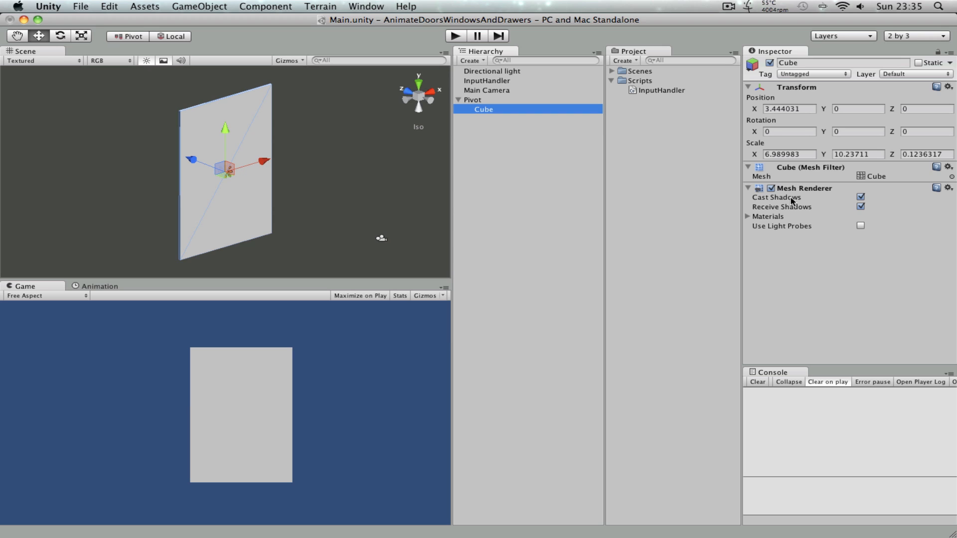
pyautogui.moveTo(814, 221)
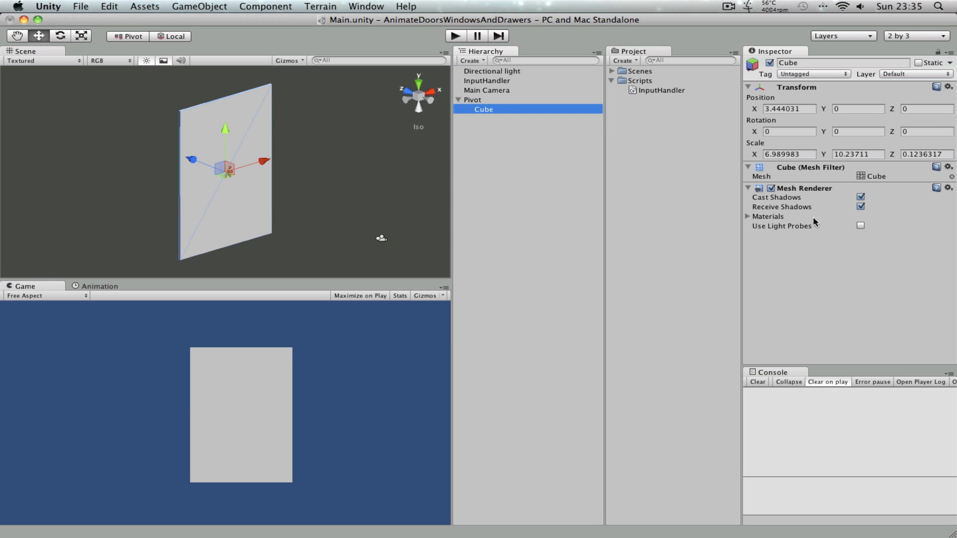
pyautogui.click(473, 100)
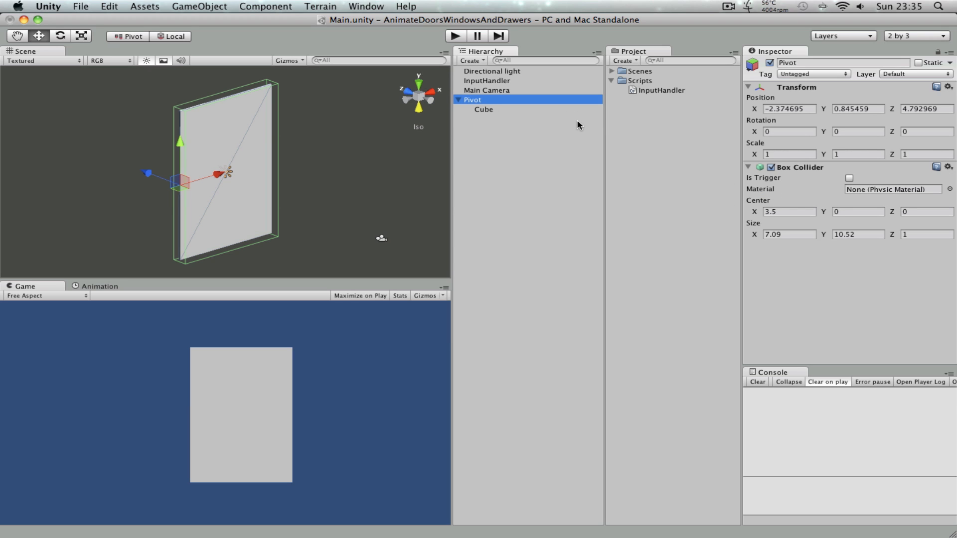
pyautogui.moveTo(705, 137)
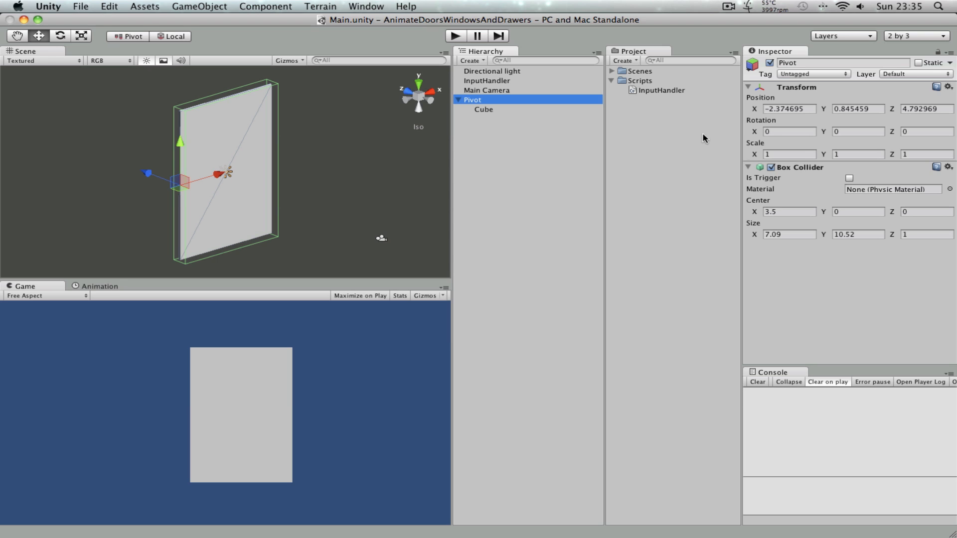
pyautogui.rightClick(641, 81)
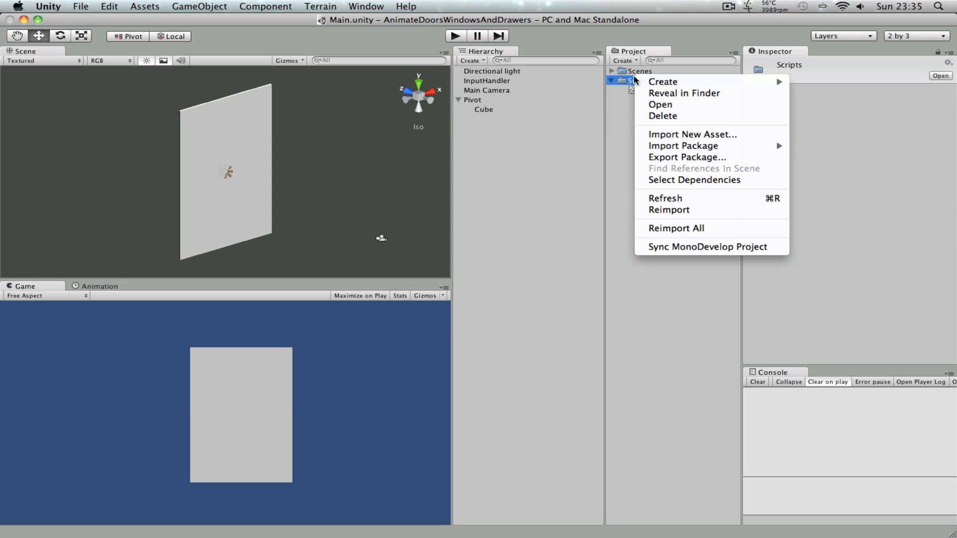
# Create a new C# script named InteractiveObject in the Scripts folder
pyautogui.click(663, 81)
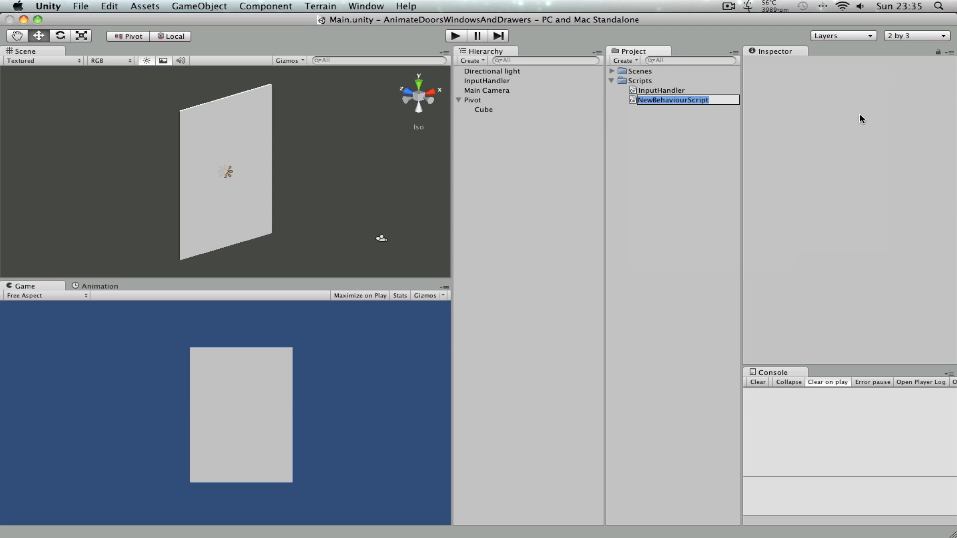
pyautogui.write('InteractiveO')
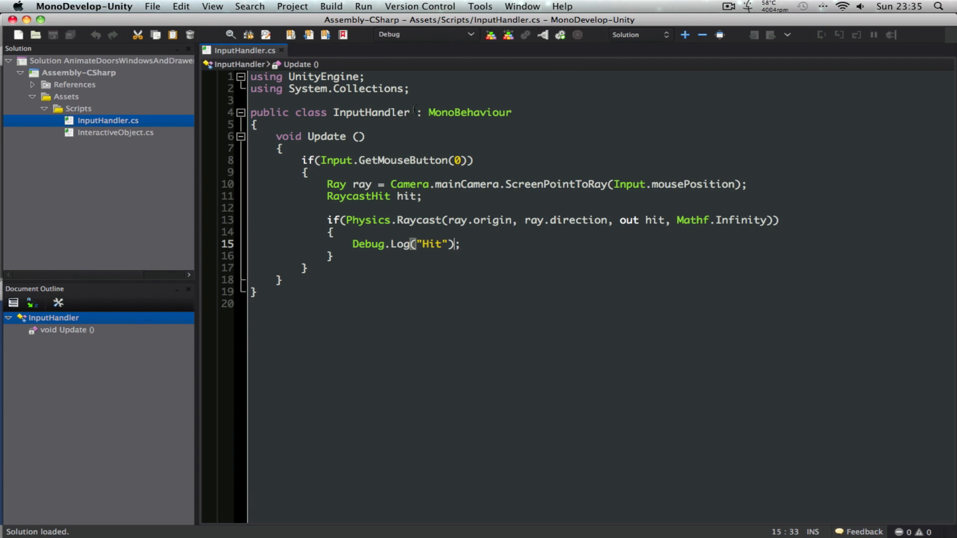
# Give InteractiveObject.cs a single public void TrigegrInteraction() that logs "Interactive object", and save
pyautogui.click(114, 133)
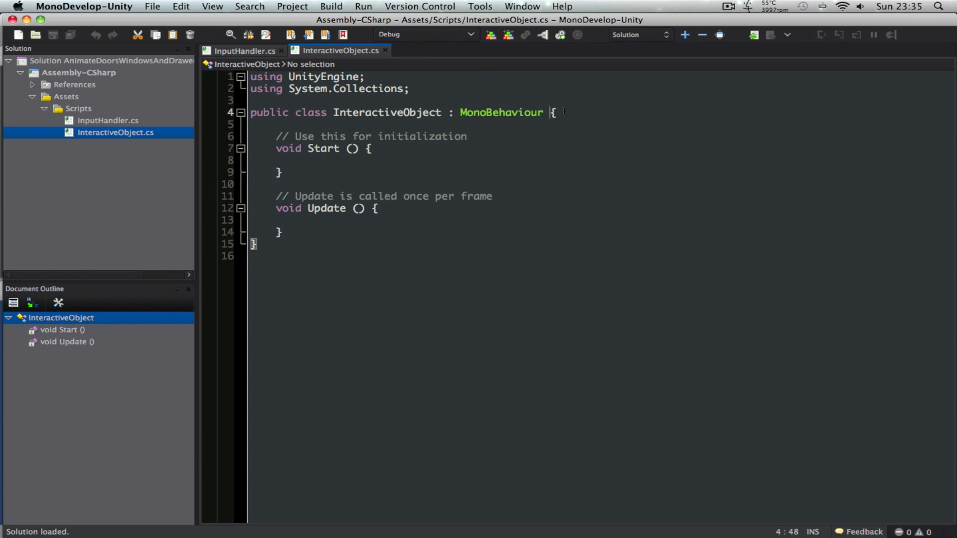
pyautogui.press('Return')
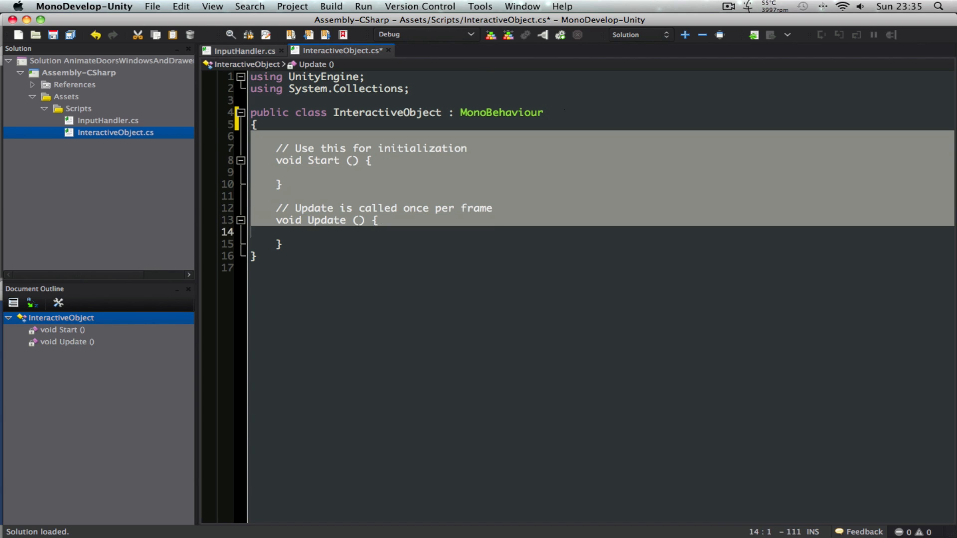
pyautogui.write('public')
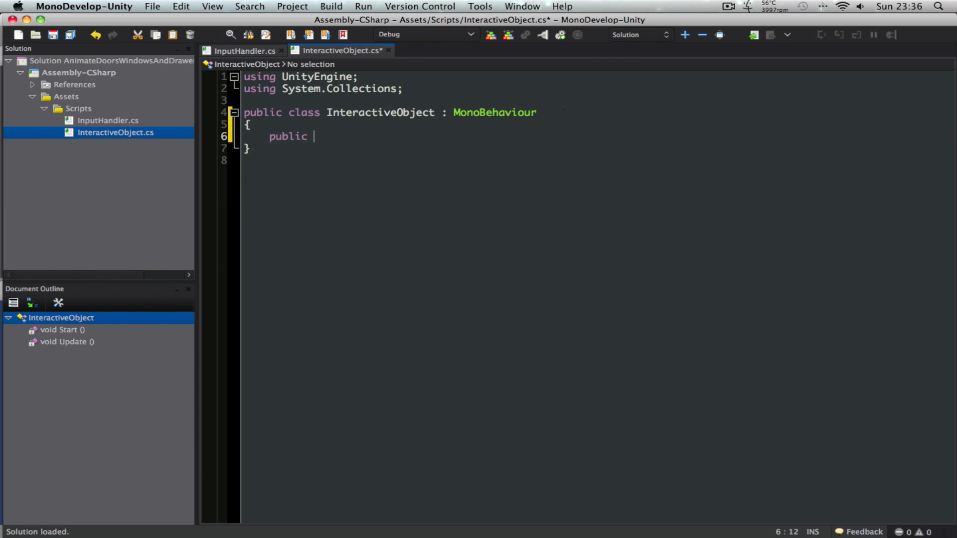
pyautogui.write('void')
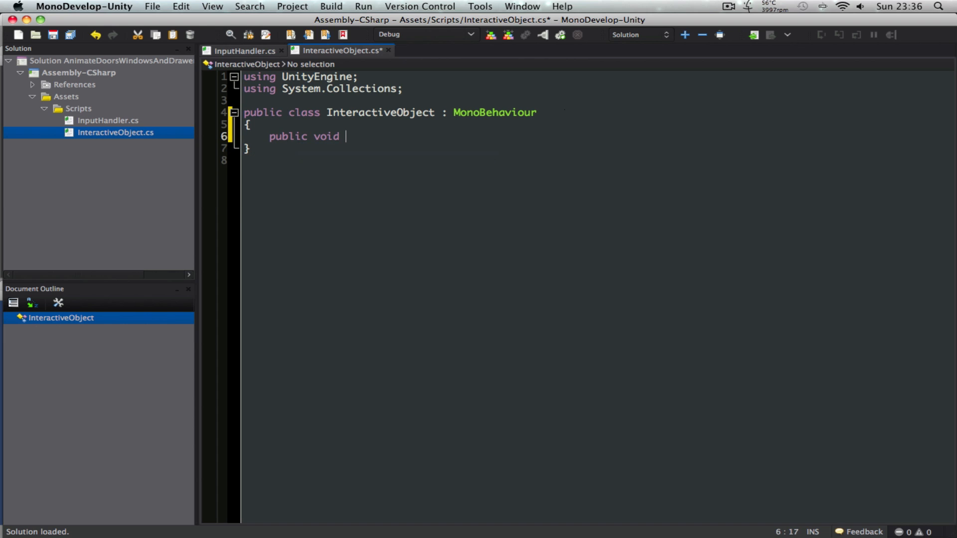
pyautogui.write('TrigegrIt')
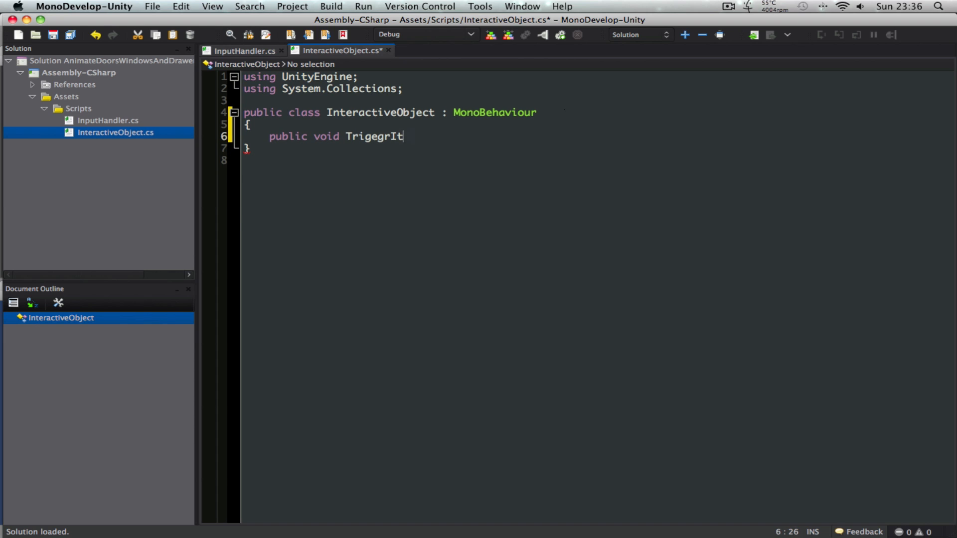
pyautogui.write('Interactio')
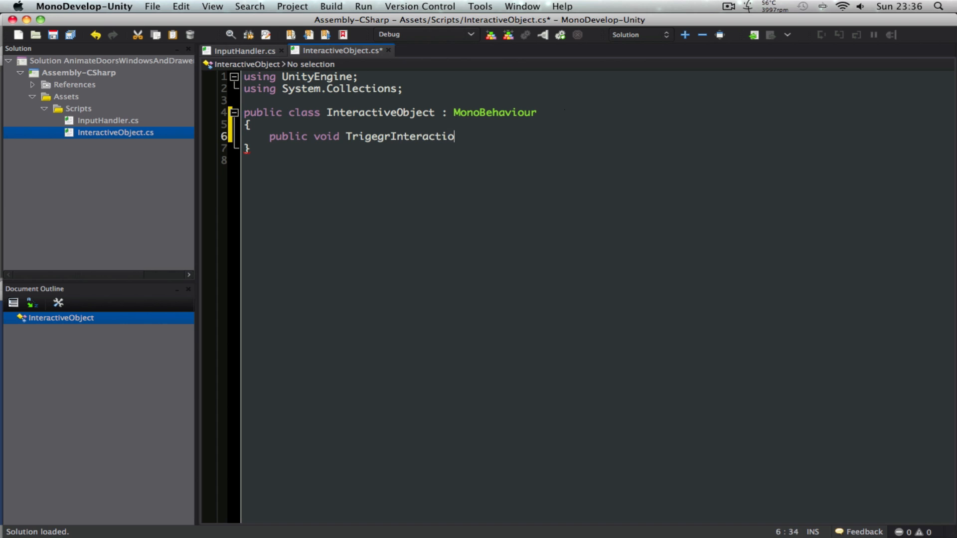
pyautogui.write('n()')
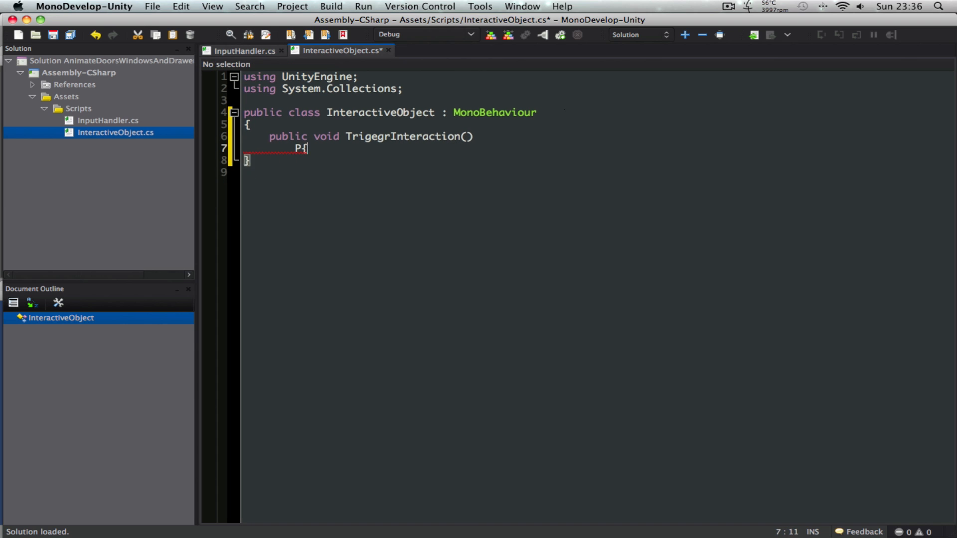
pyautogui.write('{')
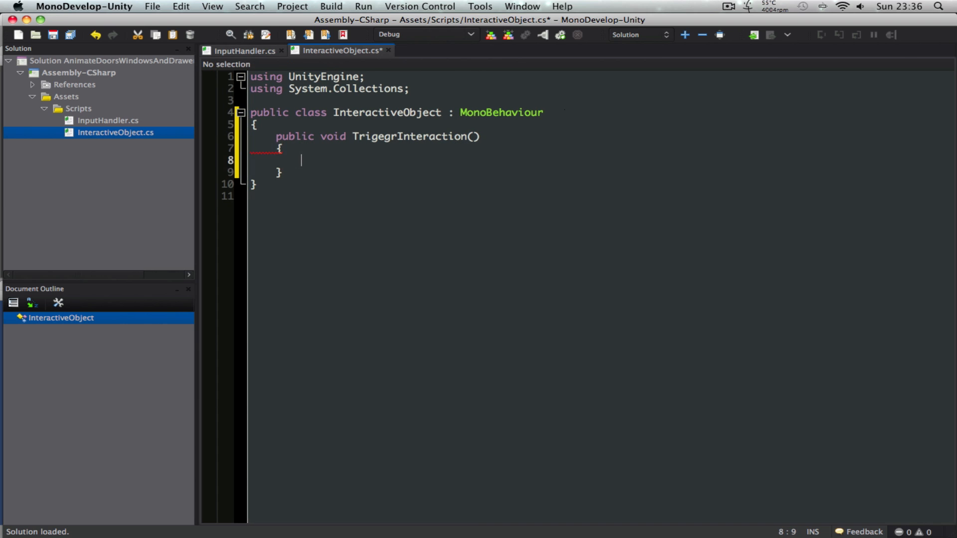
pyautogui.write('Debug.Log("");')
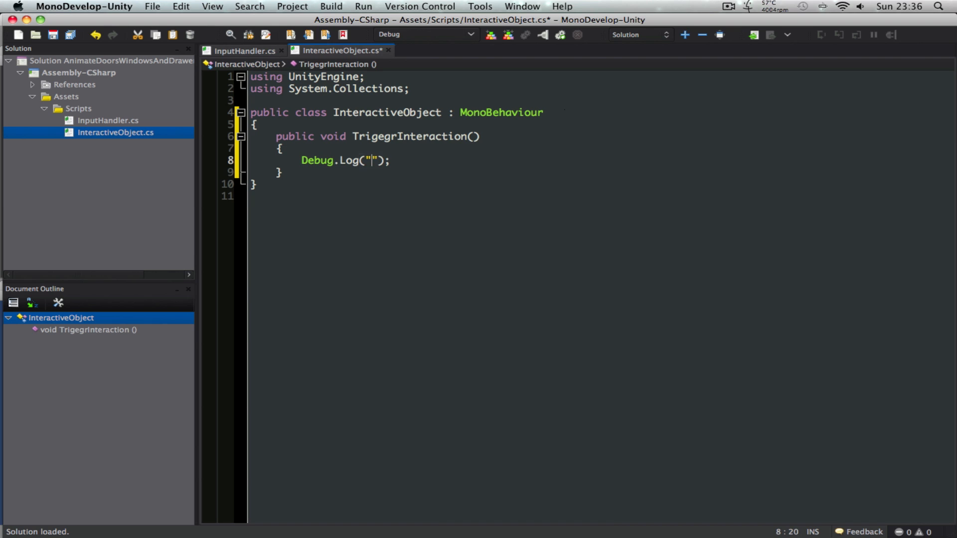
pyautogui.write('Interactive o')
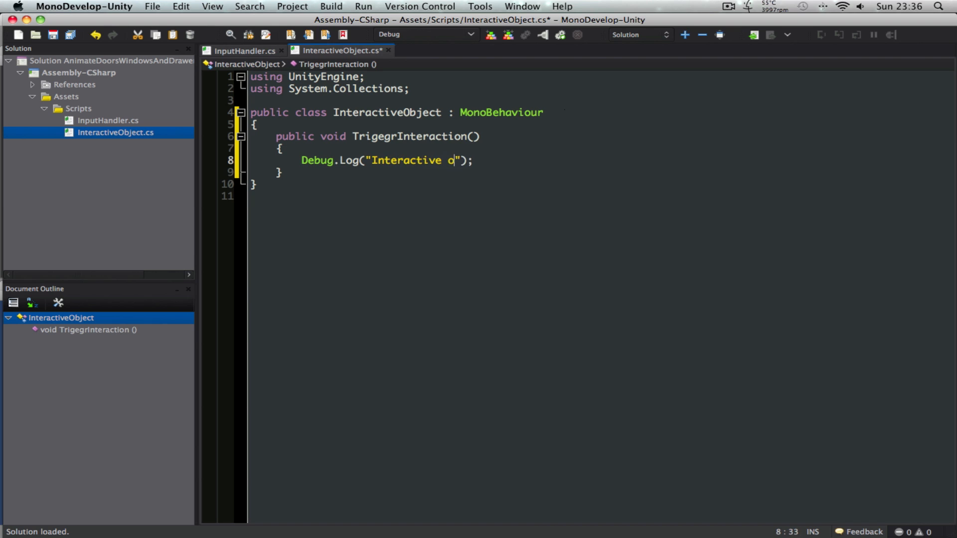
pyautogui.write('bject')
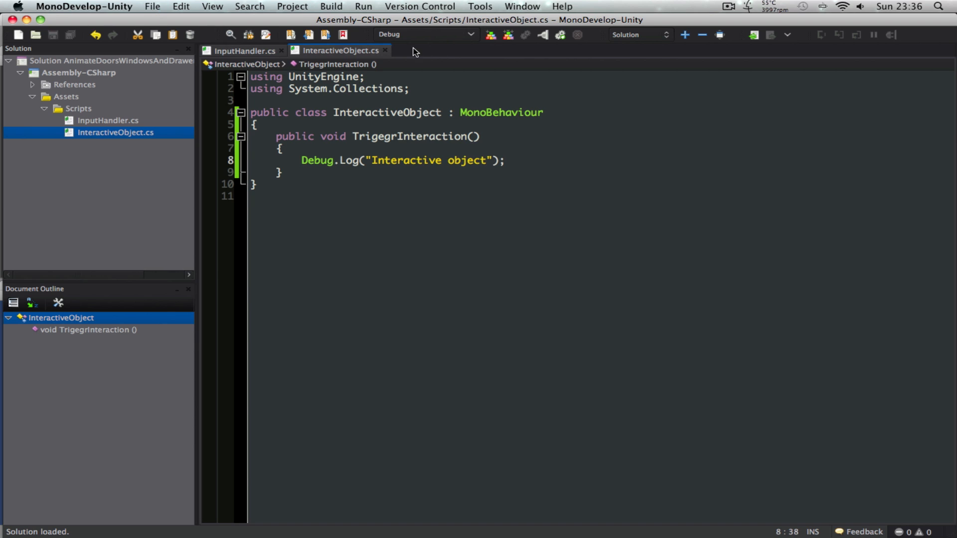
pyautogui.click(243, 50)
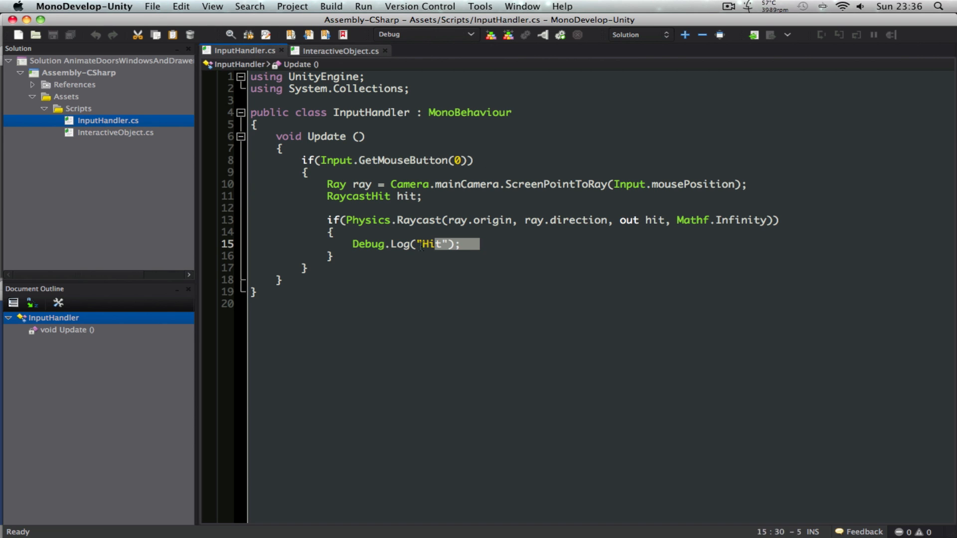
# In InputHandler, fetch hit.collider.GetComponent<InteractiveObject>() into obj and wrap it in if(obj)
pyautogui.write('InteractiveObject o')
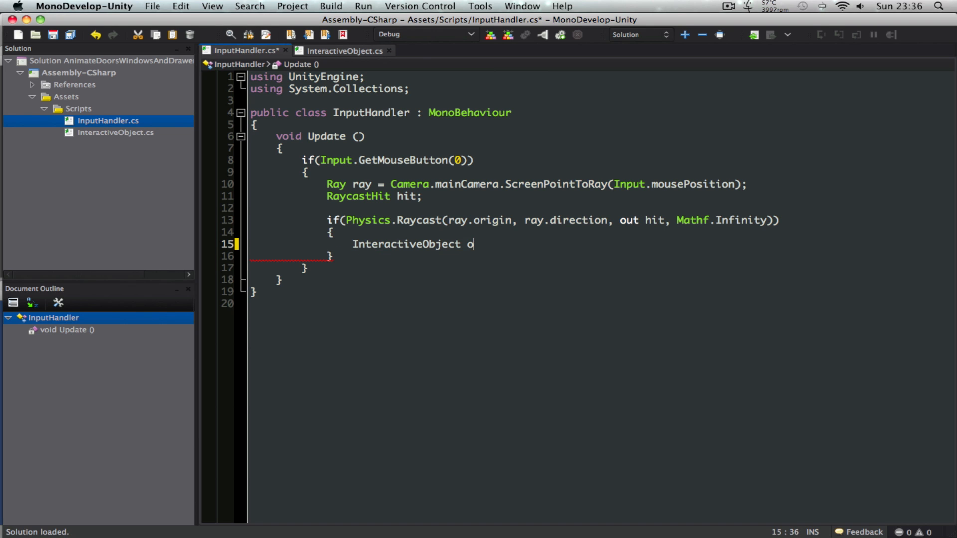
pyautogui.write('bj =')
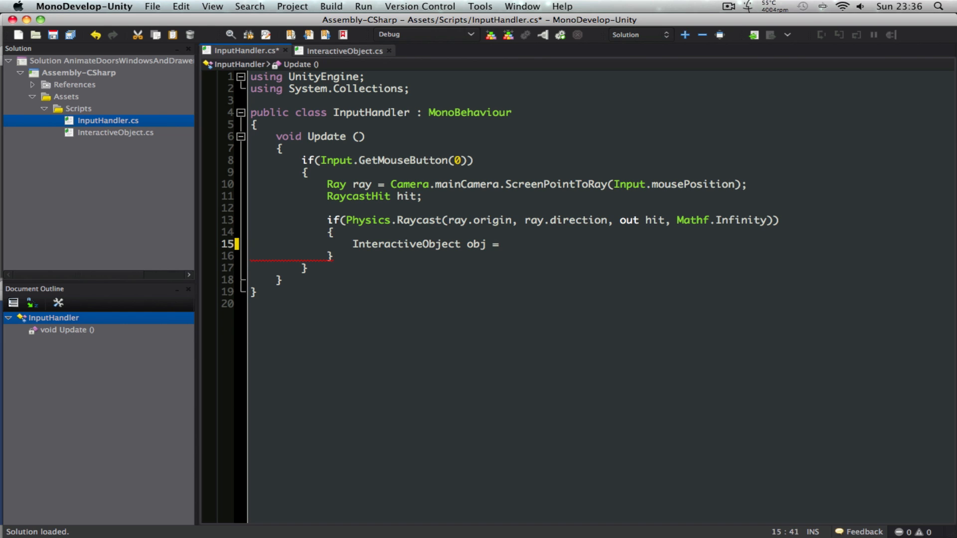
pyautogui.write('hit.')
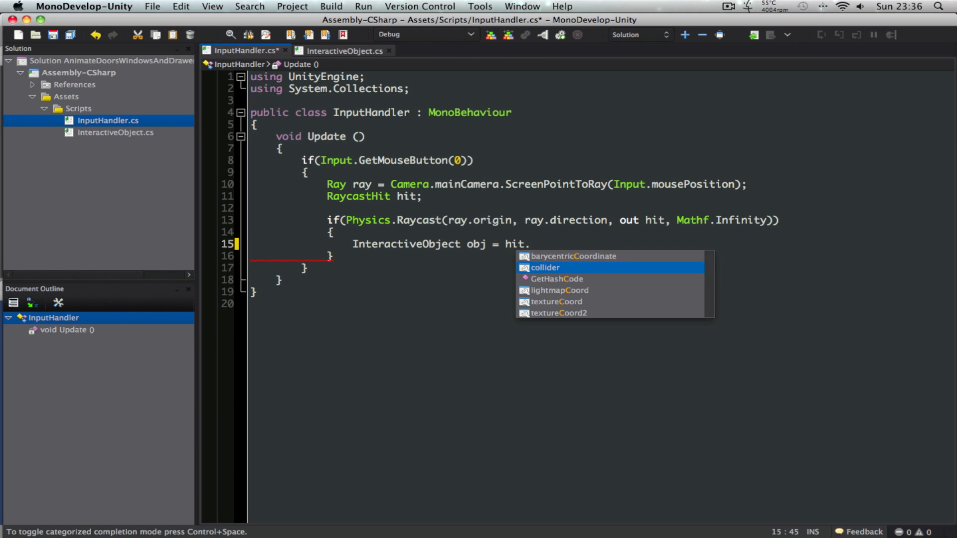
pyautogui.write('collider.getComponent<i')
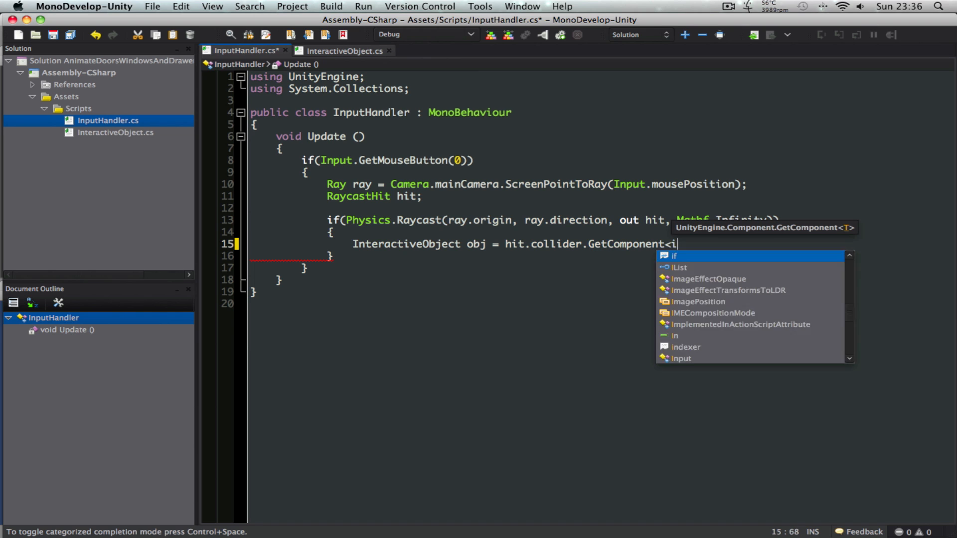
pyautogui.write('InteractiveObject>();')
pyautogui.write('if(obj)')
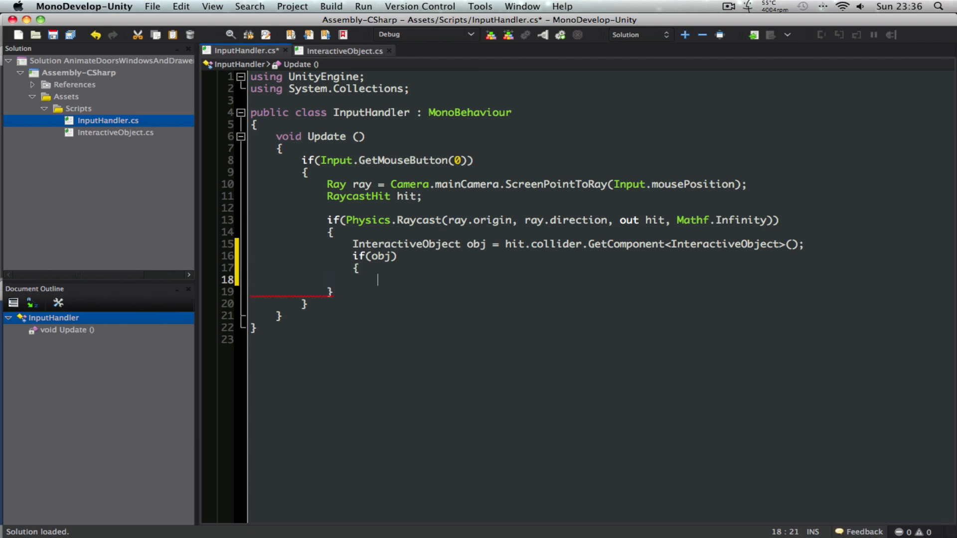
pyautogui.press('Return')
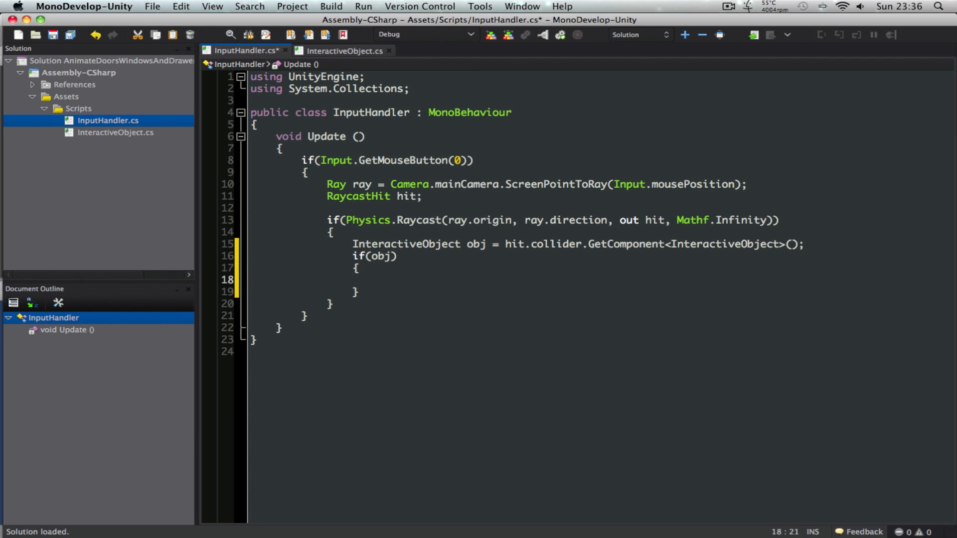
# Inside the if block, call obj.TrigegrInteraction() on the hit InteractiveObject
pyautogui.click(379, 279)
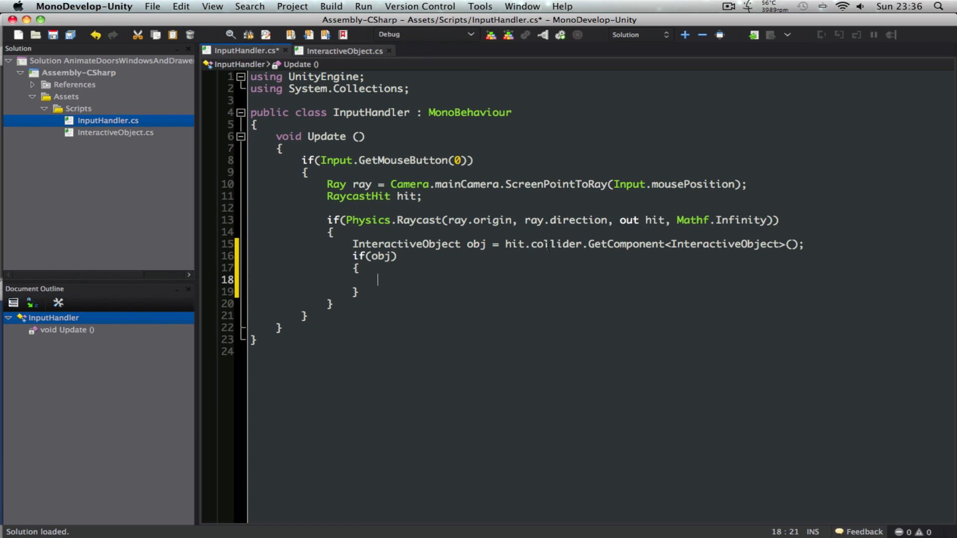
pyautogui.doubleClick(406, 243)
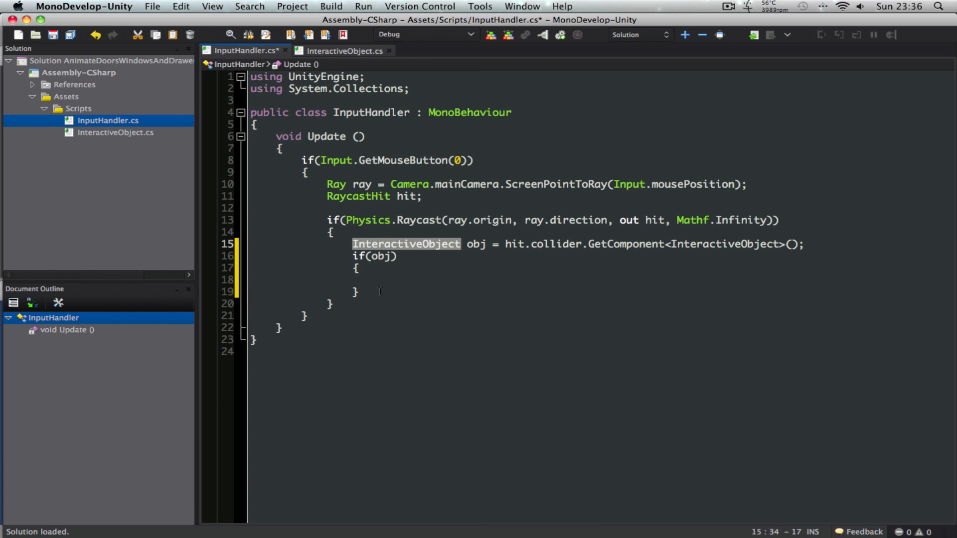
pyautogui.write('obj.')
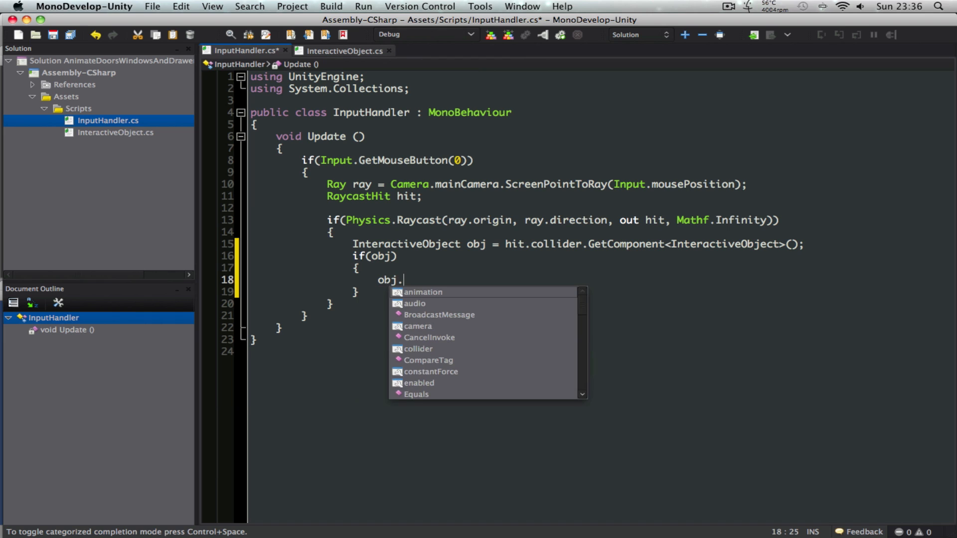
pyautogui.write('tri')
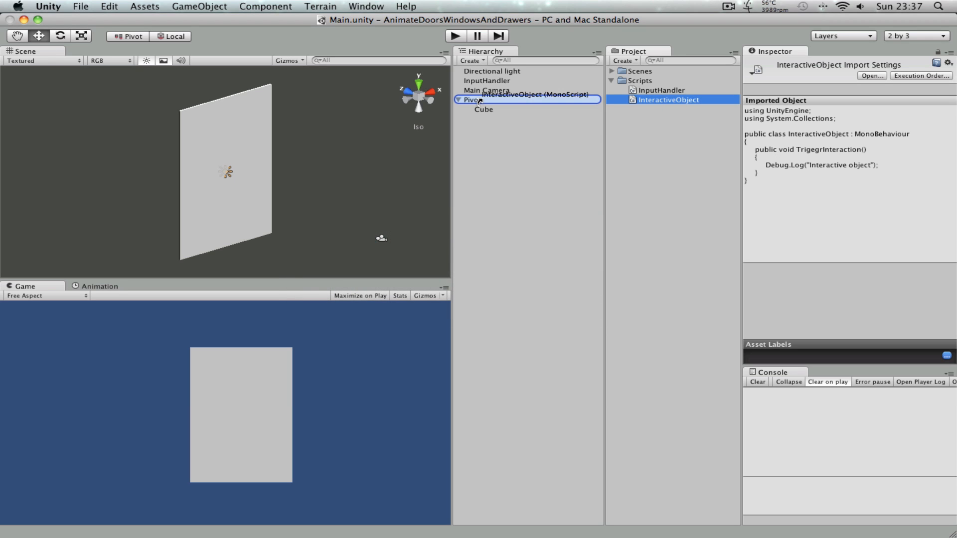
# Attach InteractiveObject to Pivot and confirm Play-mode door clicks log "Interactive object"
pyautogui.click(473, 100)
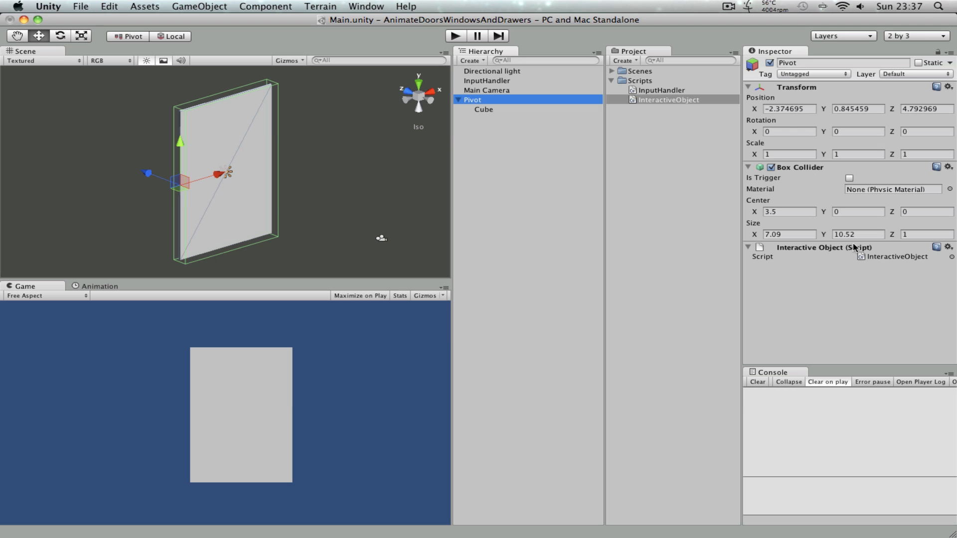
pyautogui.moveTo(846, 304)
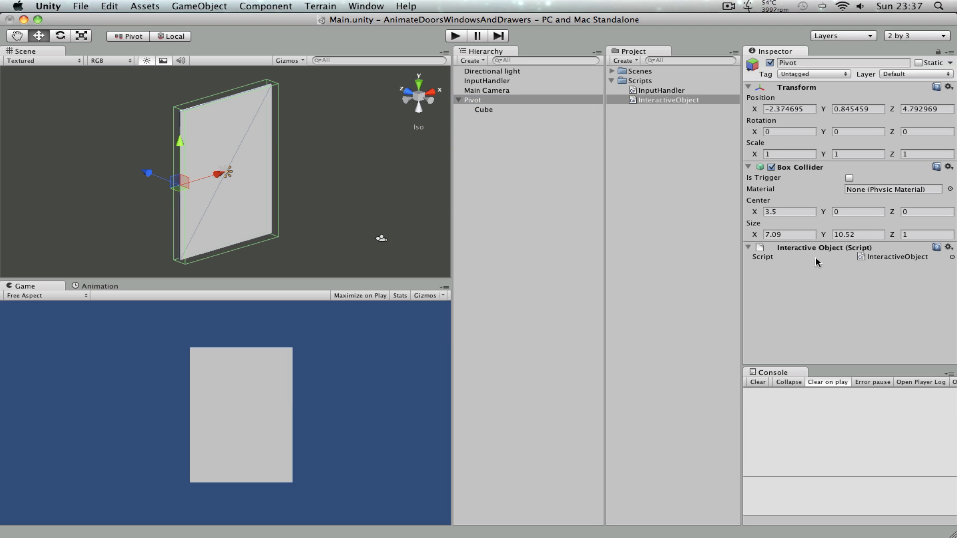
pyautogui.moveTo(494, 103)
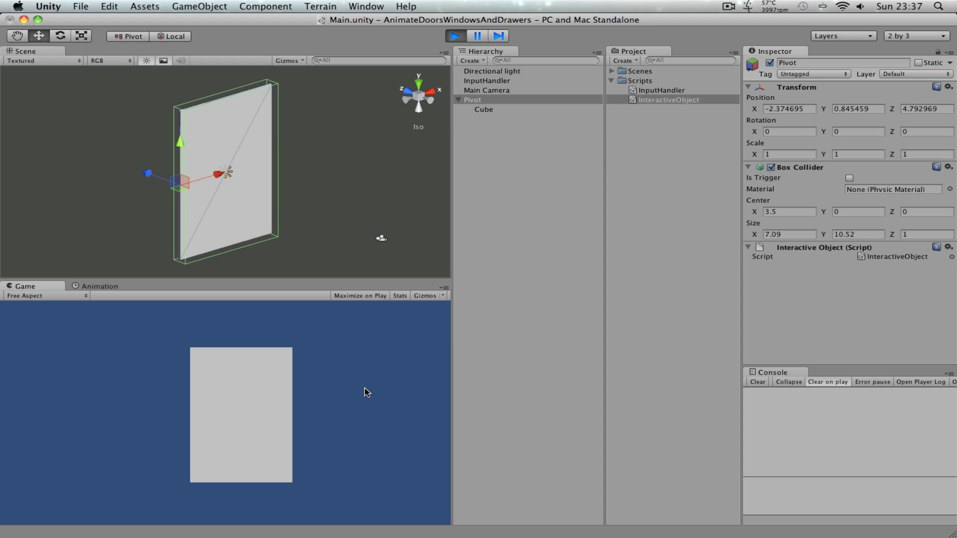
pyautogui.moveTo(66, 390)
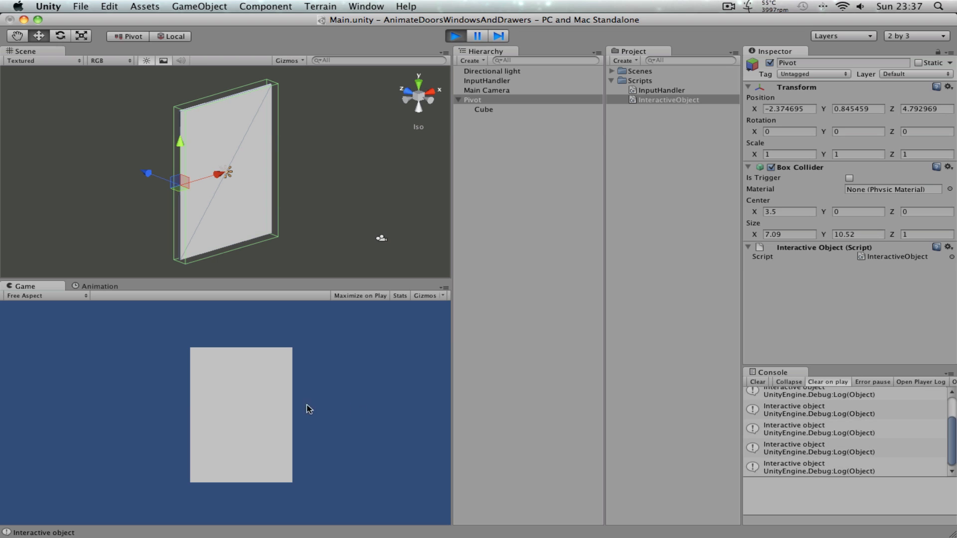
pyautogui.moveTo(299, 306)
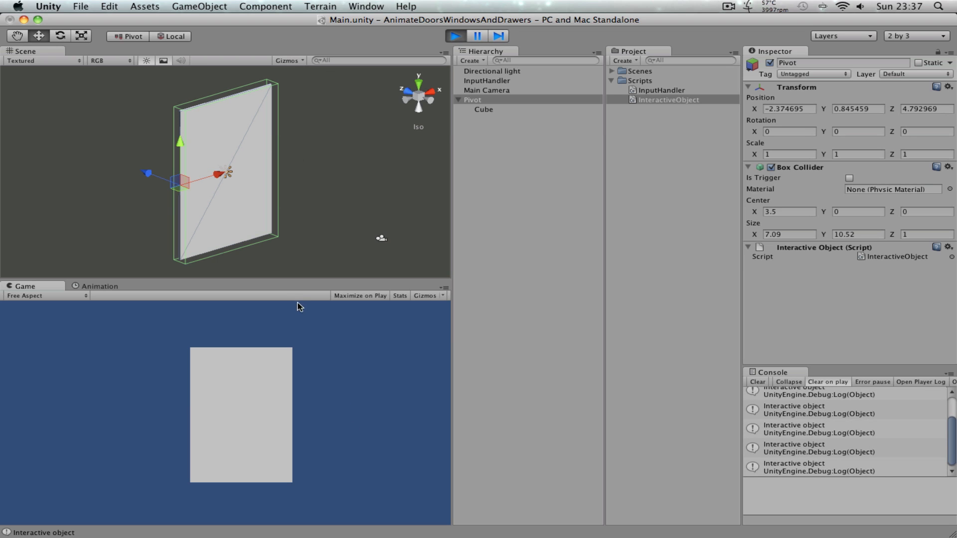
pyautogui.moveTo(238, 254)
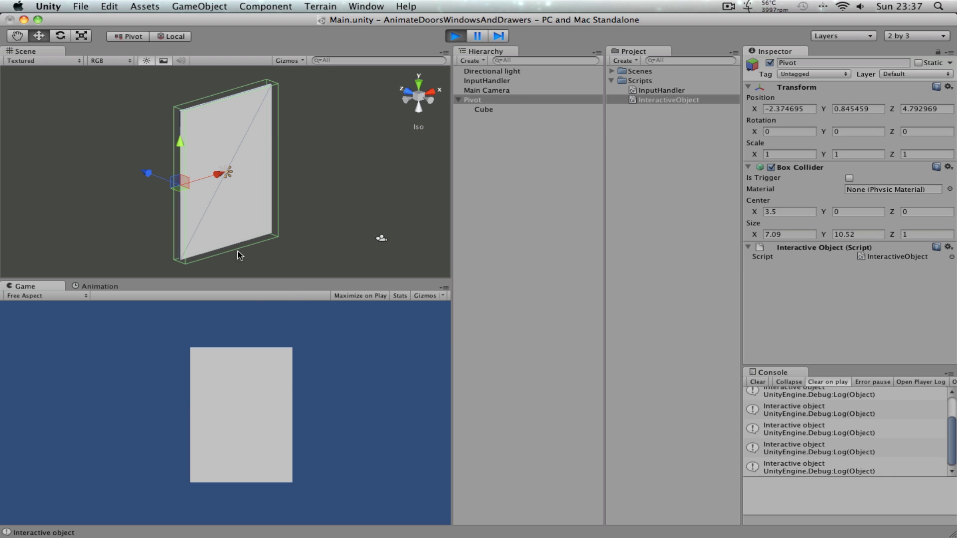
pyautogui.moveTo(237, 132)
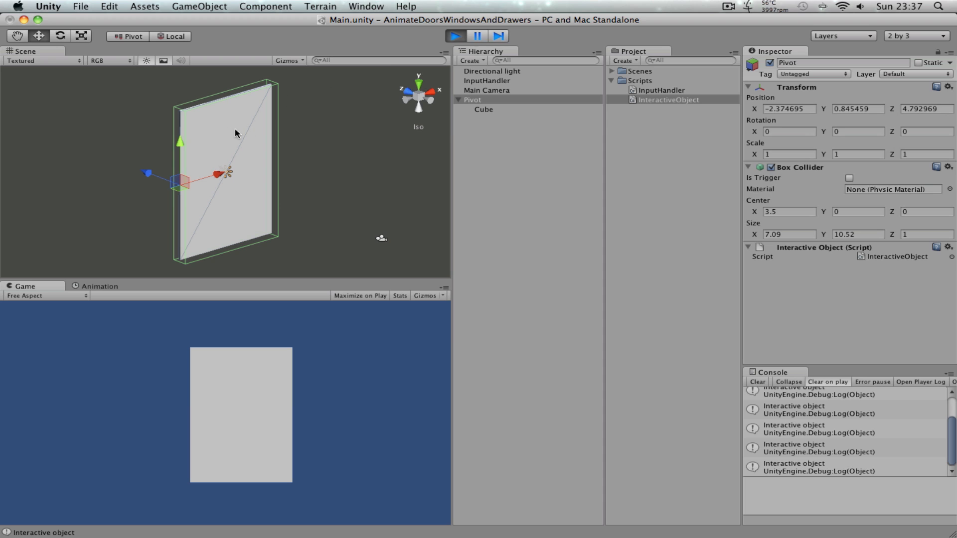
pyautogui.moveTo(811, 253)
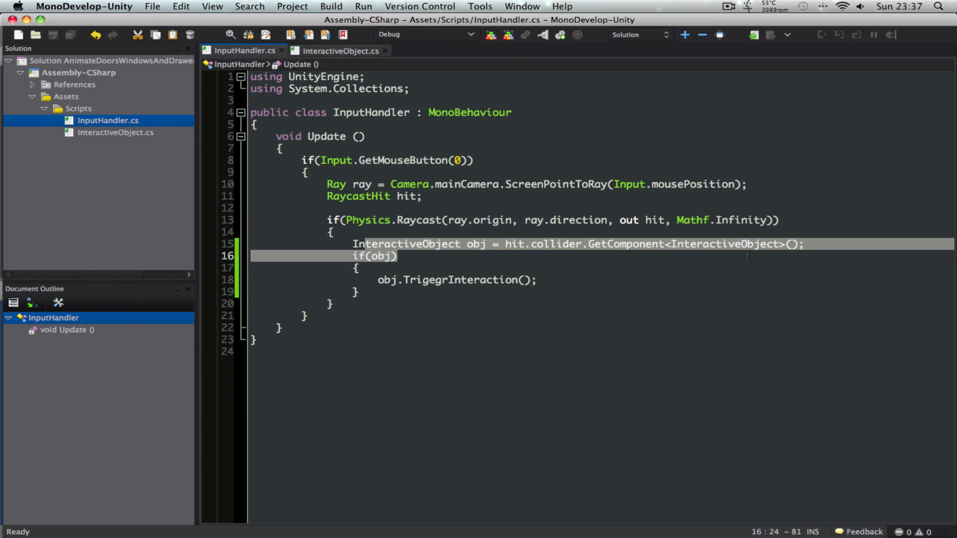
pyautogui.click(538, 279)
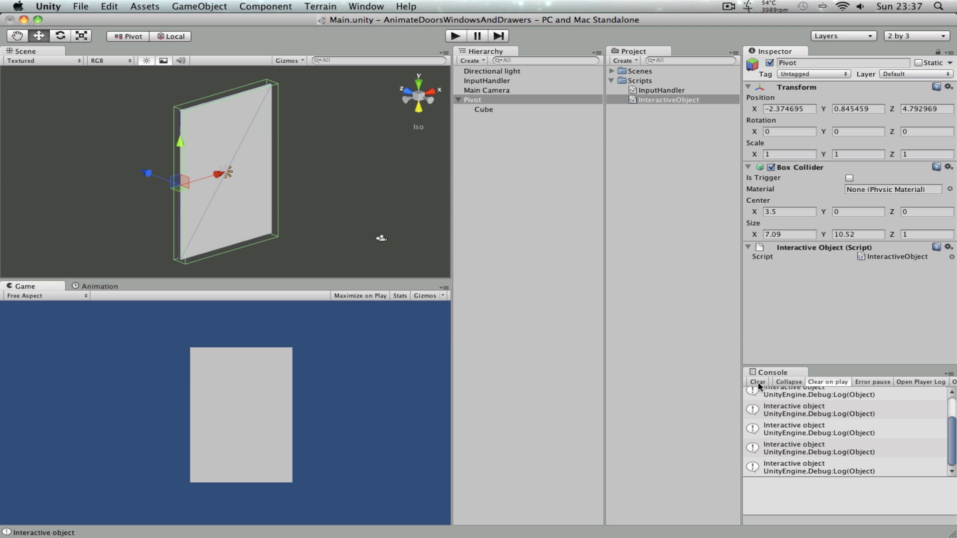
# Clear the Console, reopen the Animation window docked beside Game, and select Pivot to animate
pyautogui.click(757, 382)
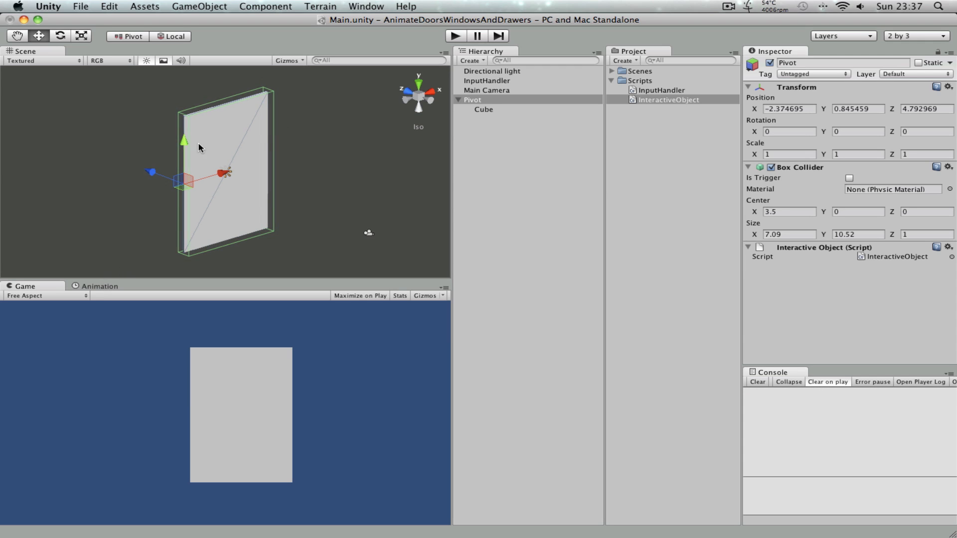
pyautogui.rightClick(83, 290)
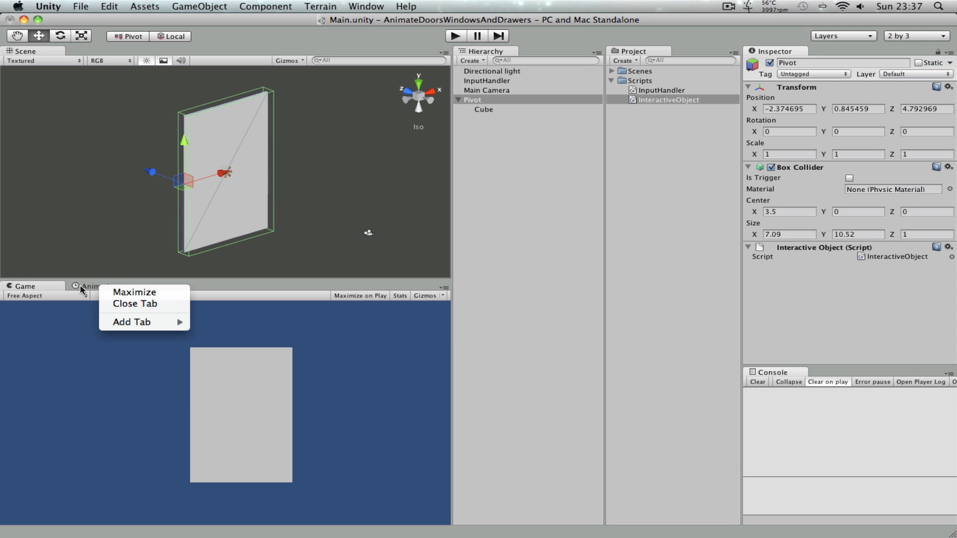
pyautogui.click(135, 303)
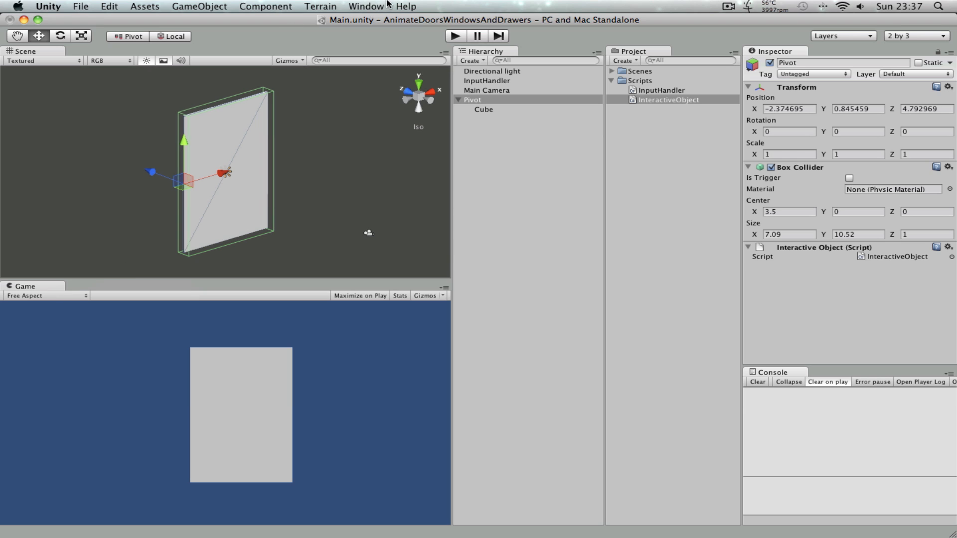
pyautogui.click(366, 6)
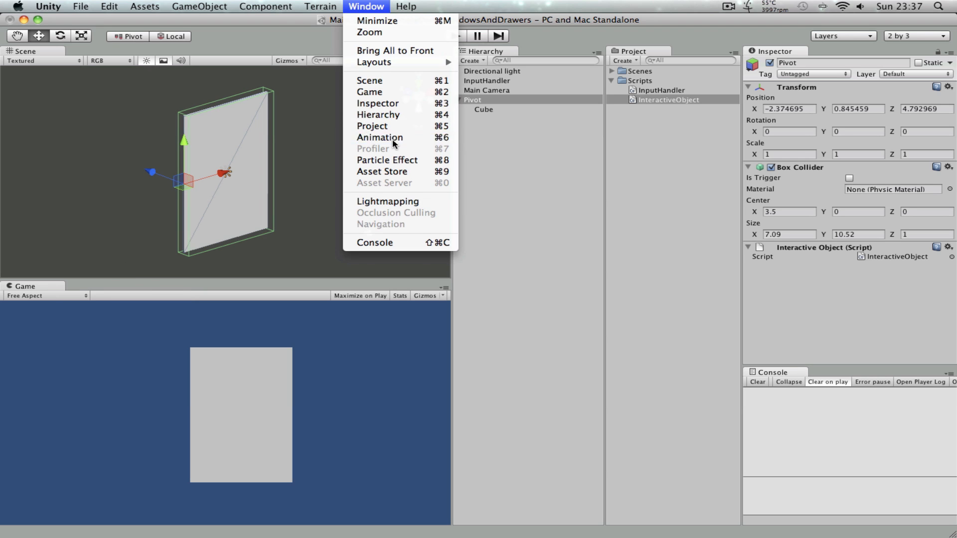
pyautogui.click(380, 137)
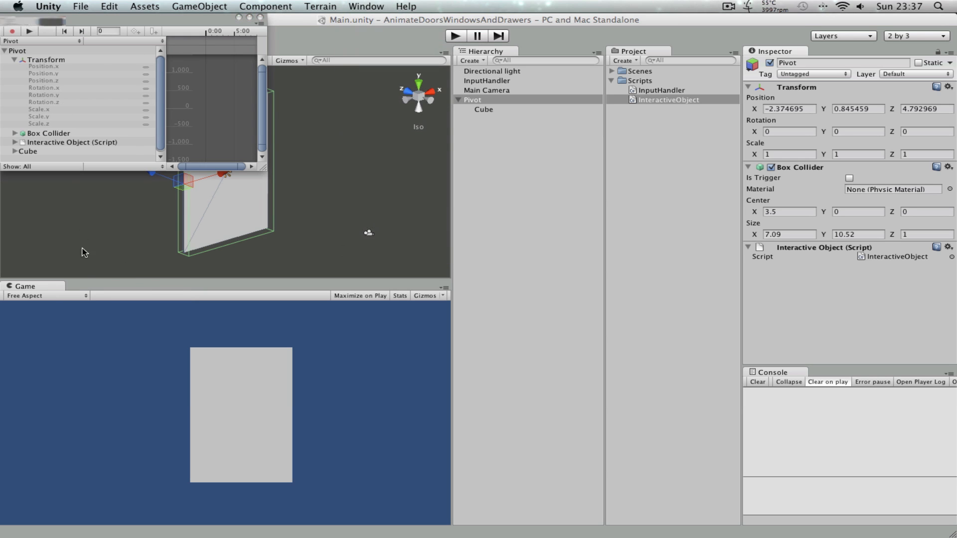
pyautogui.click(98, 286)
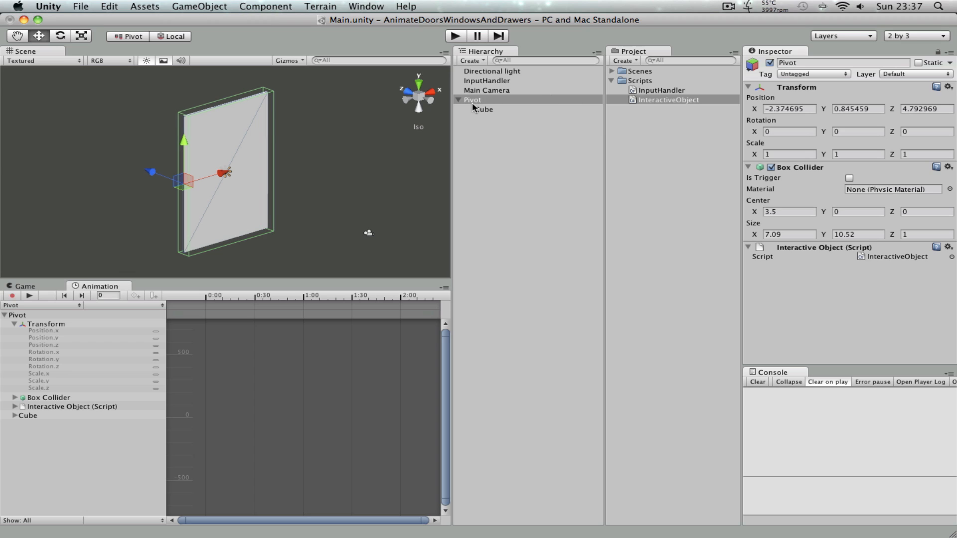
pyautogui.click(472, 100)
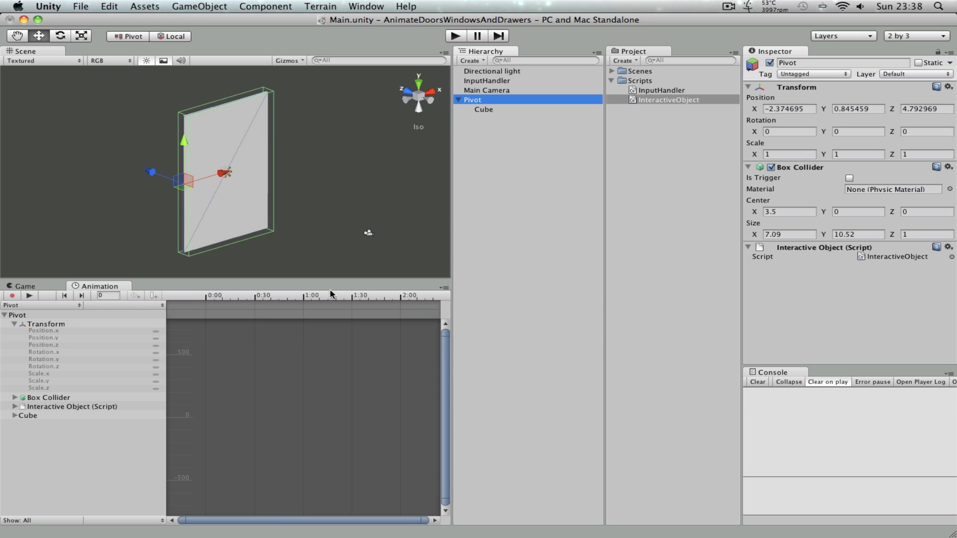
# Save a new animation clip named Open into a new Animations folder for Pivot
pyautogui.click(349, 309)
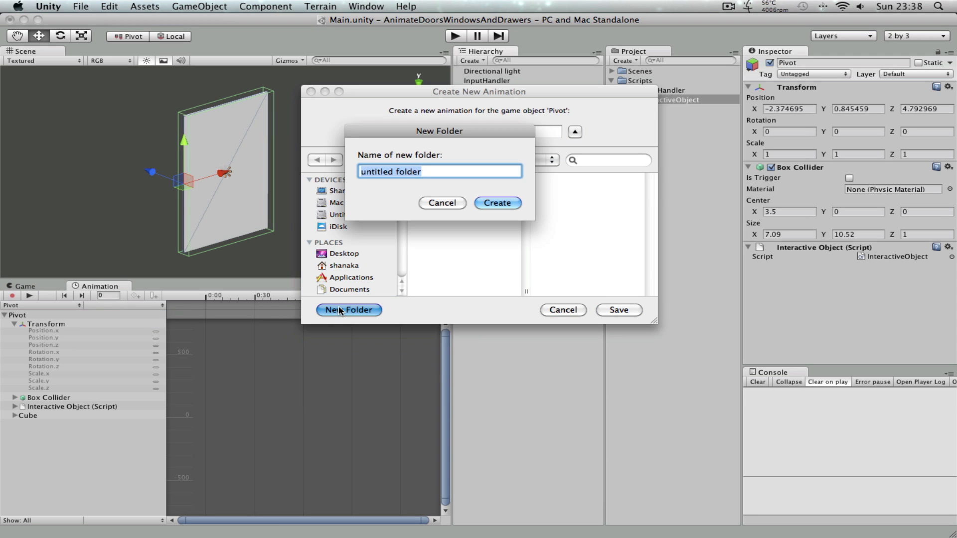
pyautogui.click(441, 202)
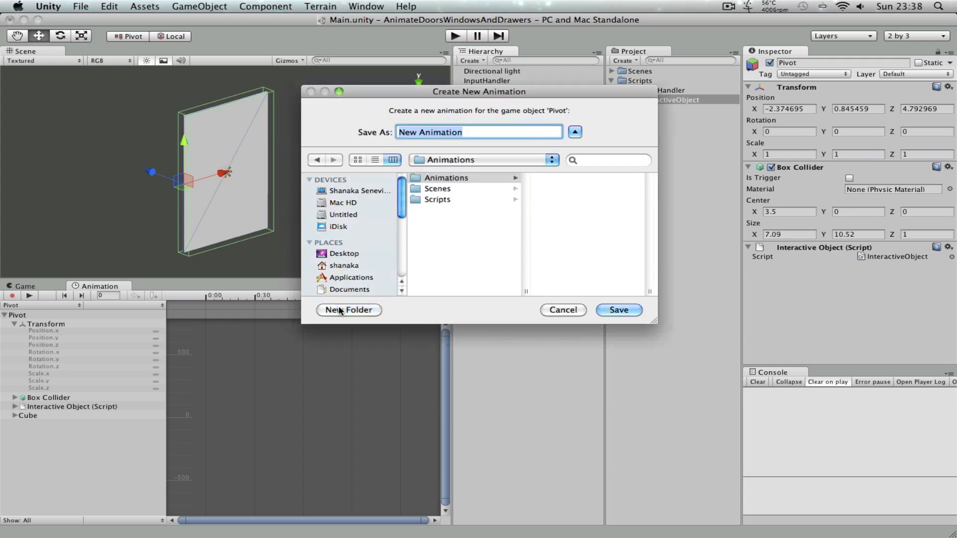
pyautogui.write('OPen')
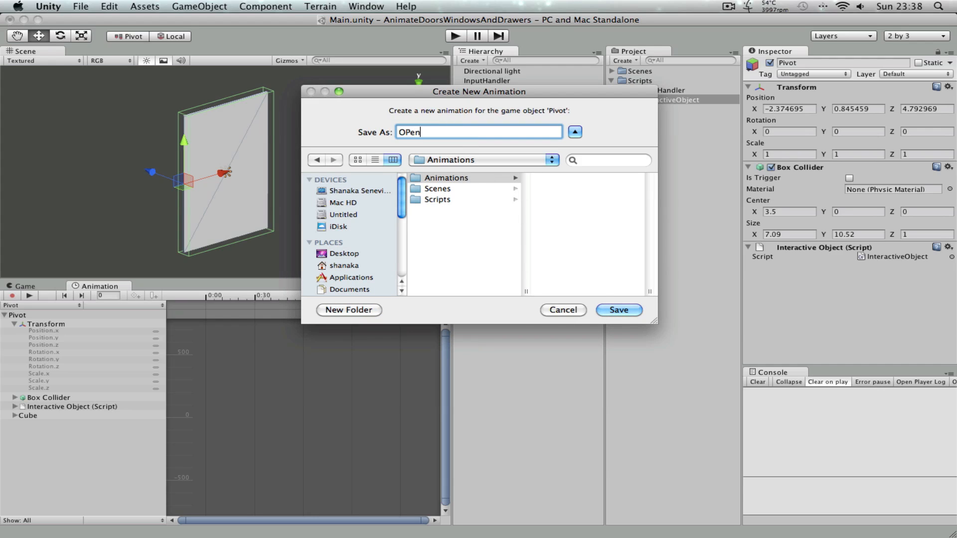
pyautogui.write('Open')
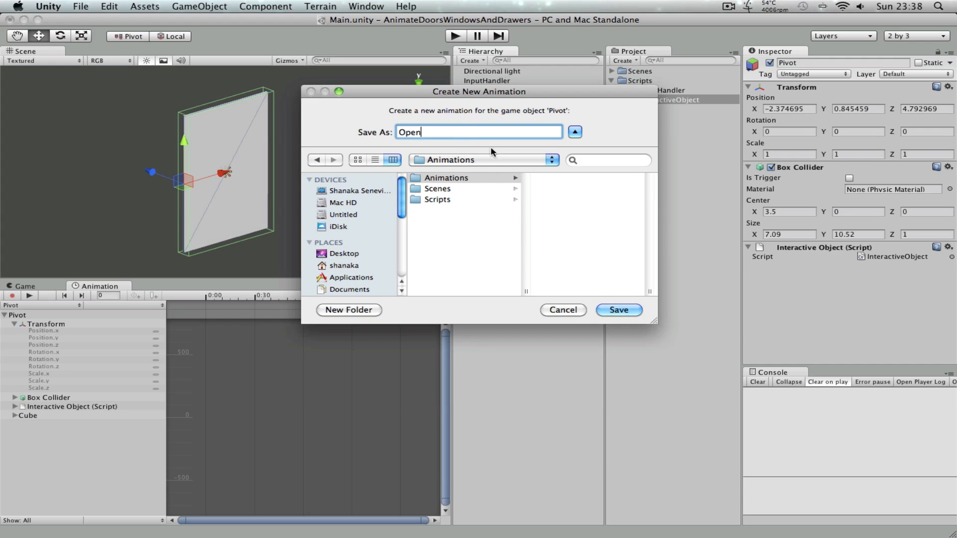
pyautogui.click(618, 309)
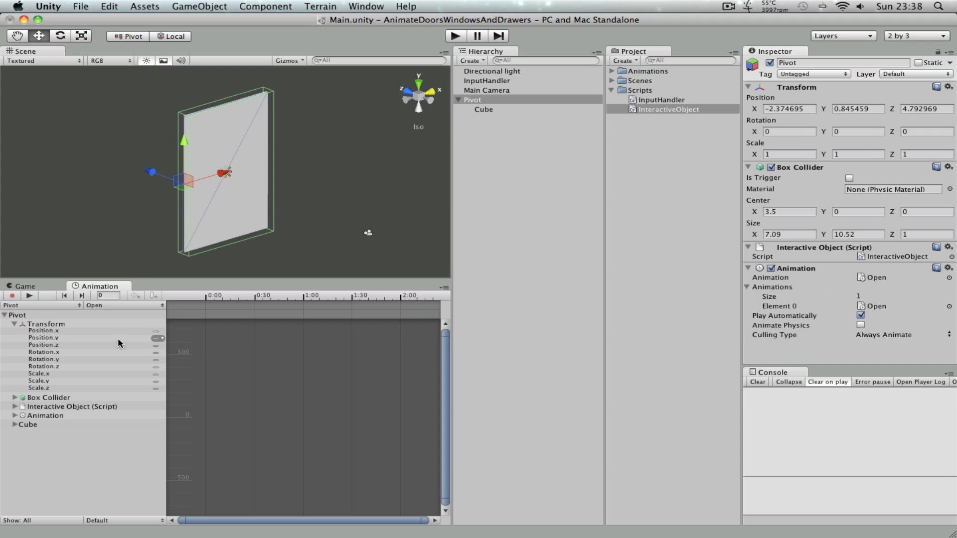
# Record the Open clip so the Pivot's Y rotation goes from 0 to -40 at 0:30
pyautogui.click(43, 359)
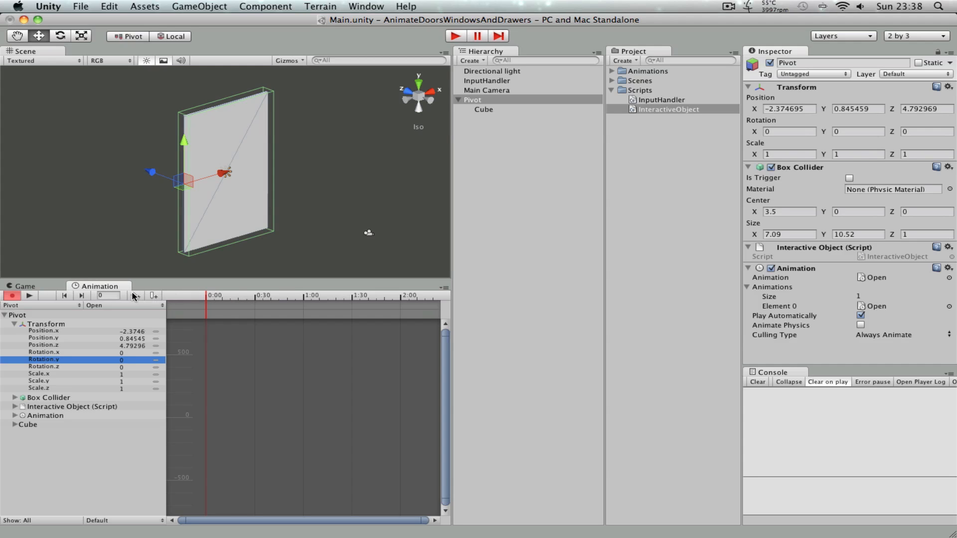
pyautogui.click(135, 295)
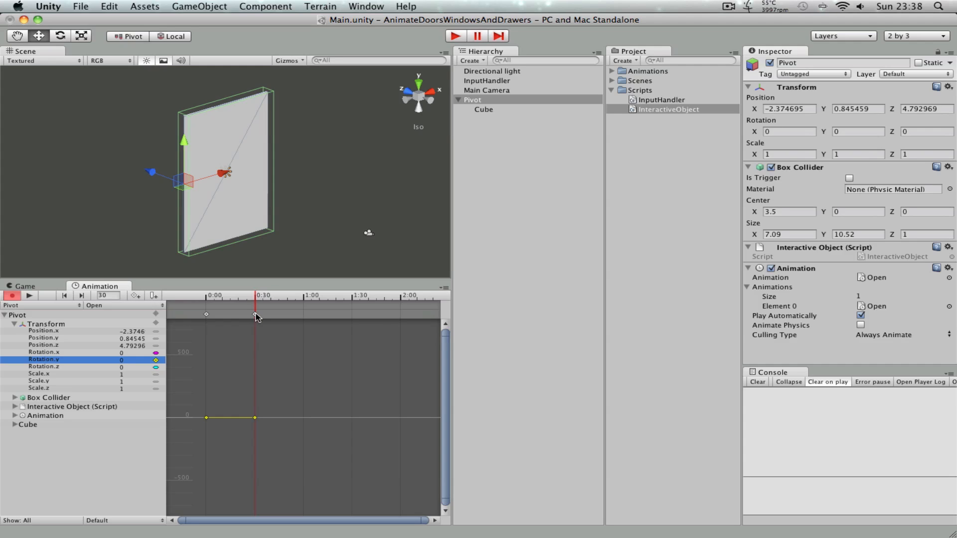
pyautogui.click(857, 130)
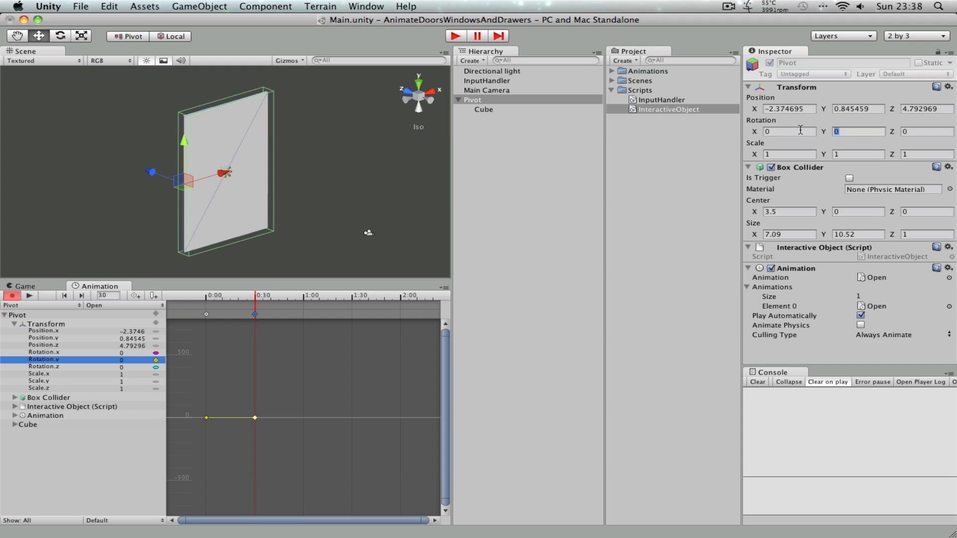
pyautogui.write('-40')
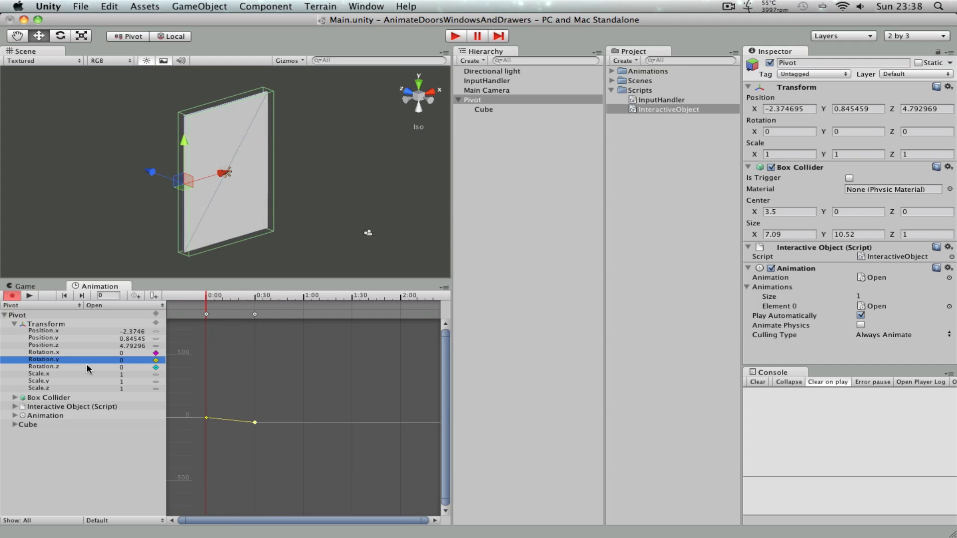
pyautogui.moveTo(39, 362)
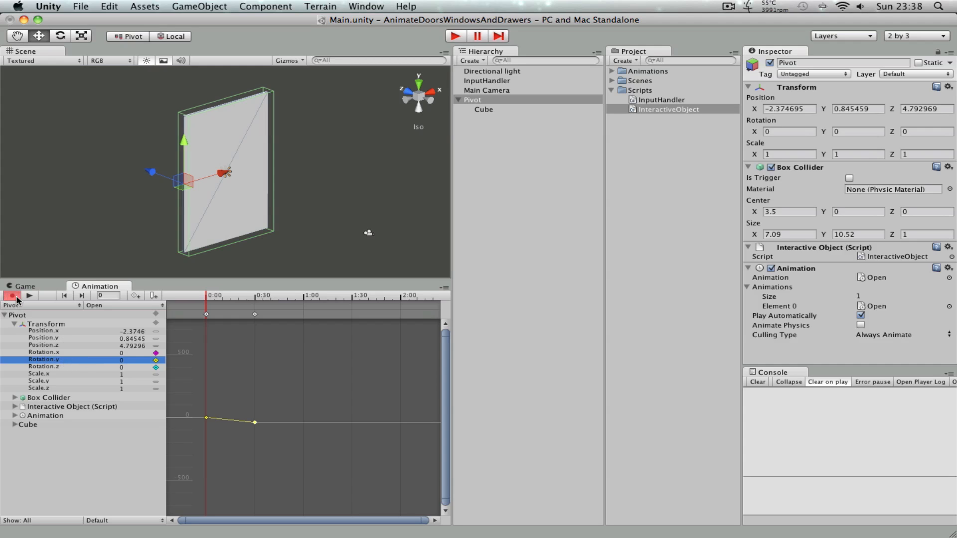
pyautogui.click(11, 295)
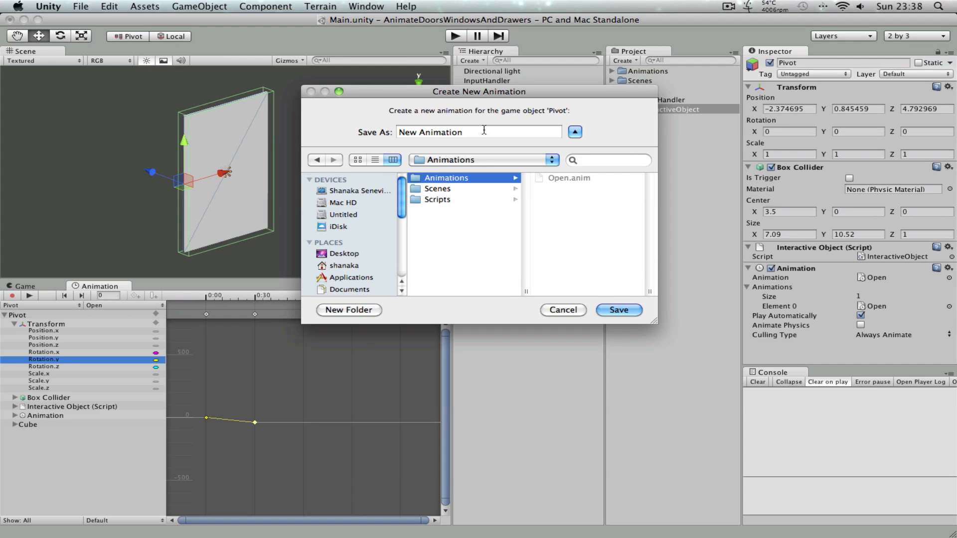
# Create a Close clip with Rotation Y at -40 at 0:00 returning toward 0 by 0:30, and preview it
pyautogui.click(618, 309)
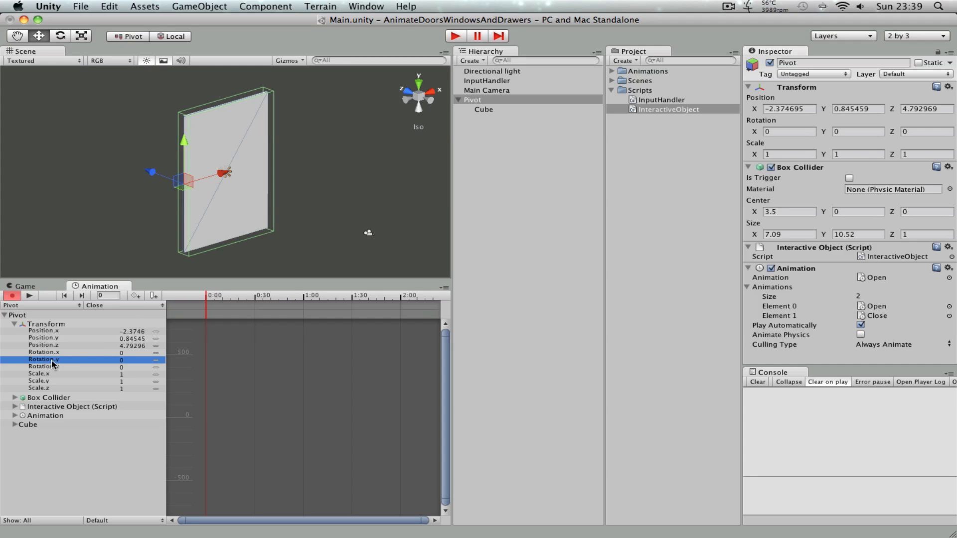
pyautogui.moveTo(154, 305)
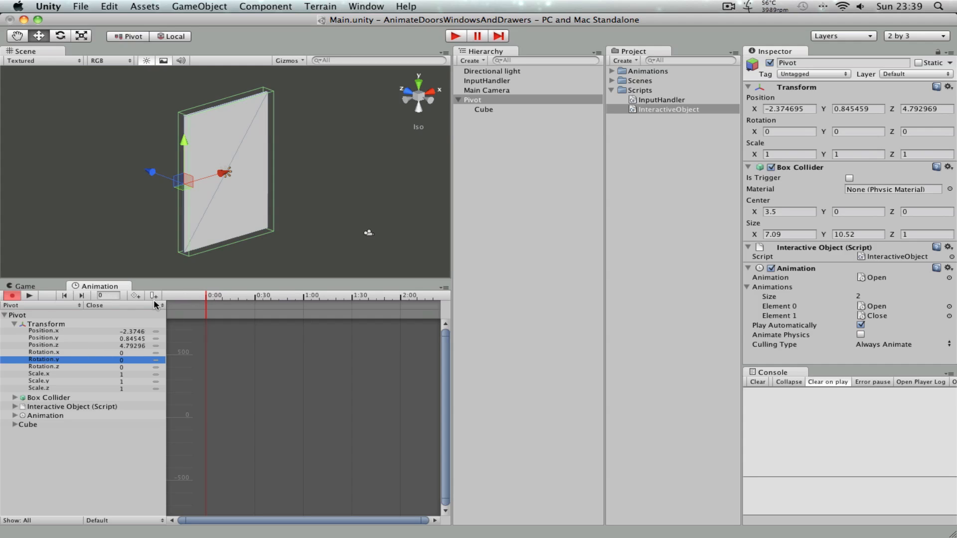
pyautogui.click(136, 296)
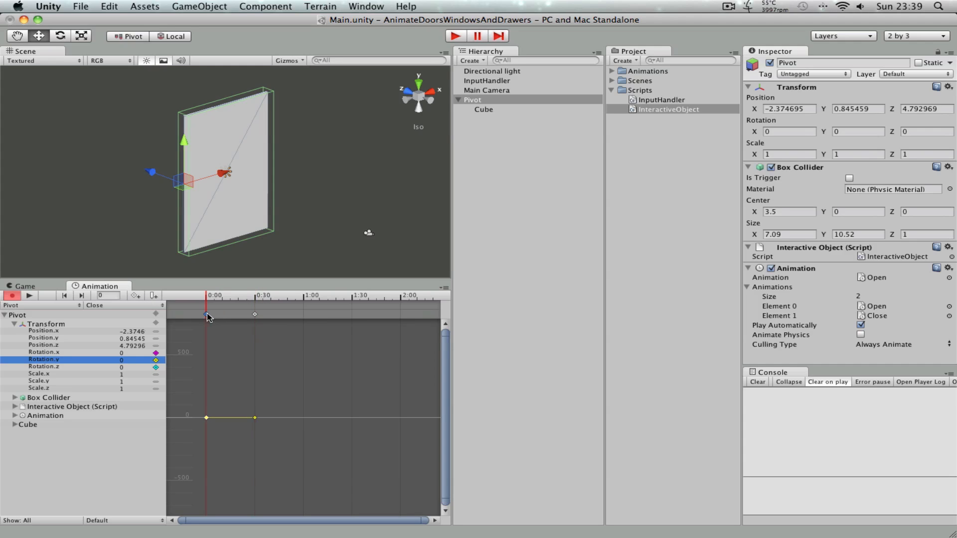
pyautogui.click(857, 131)
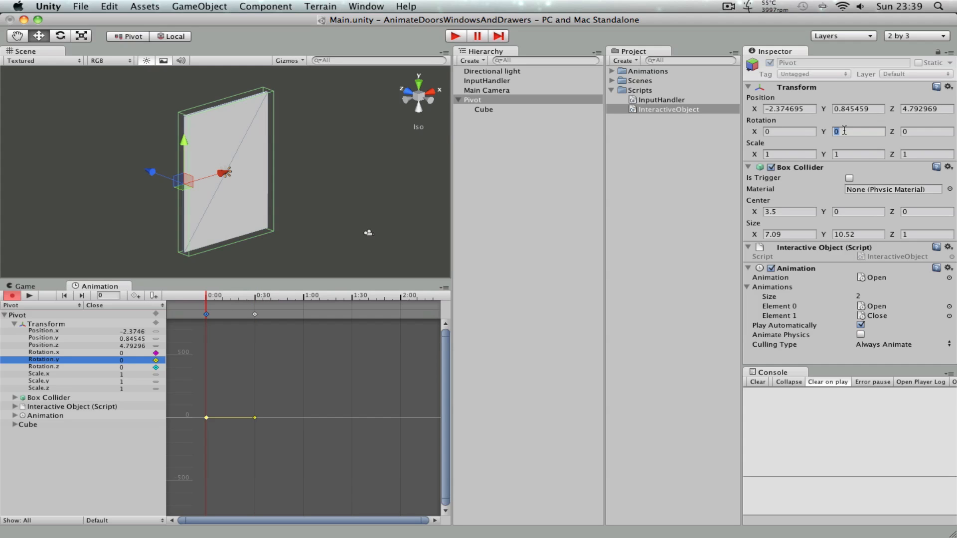
pyautogui.write('-')
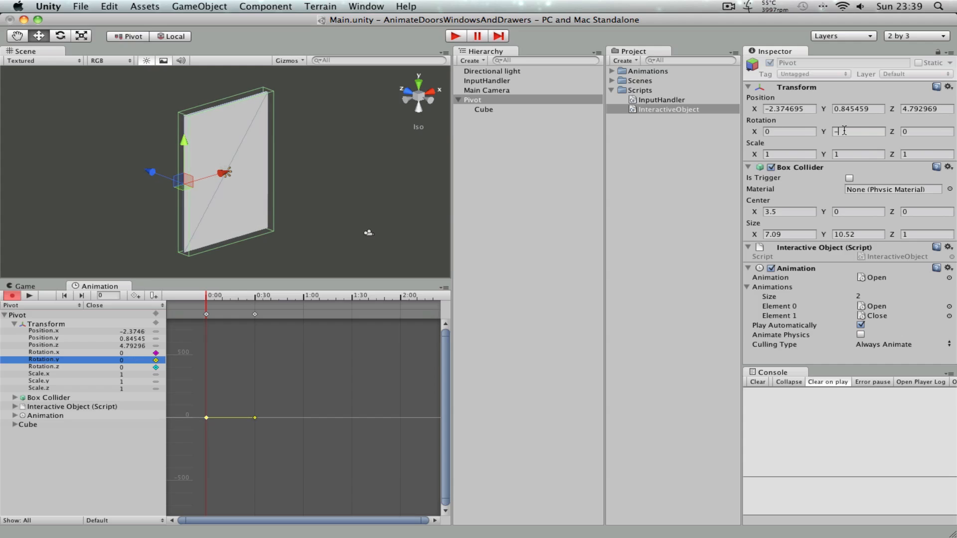
pyautogui.write('-40.00005')
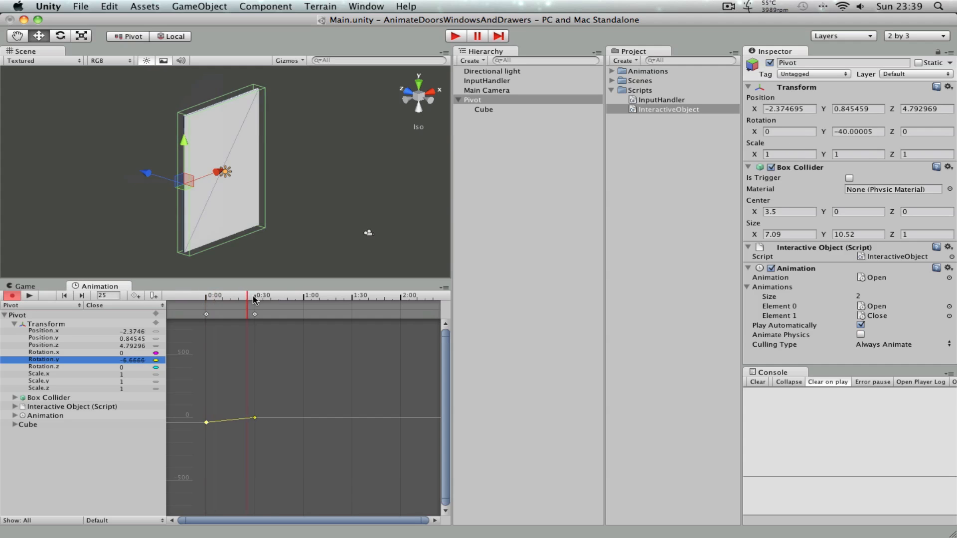
pyautogui.click(205, 295)
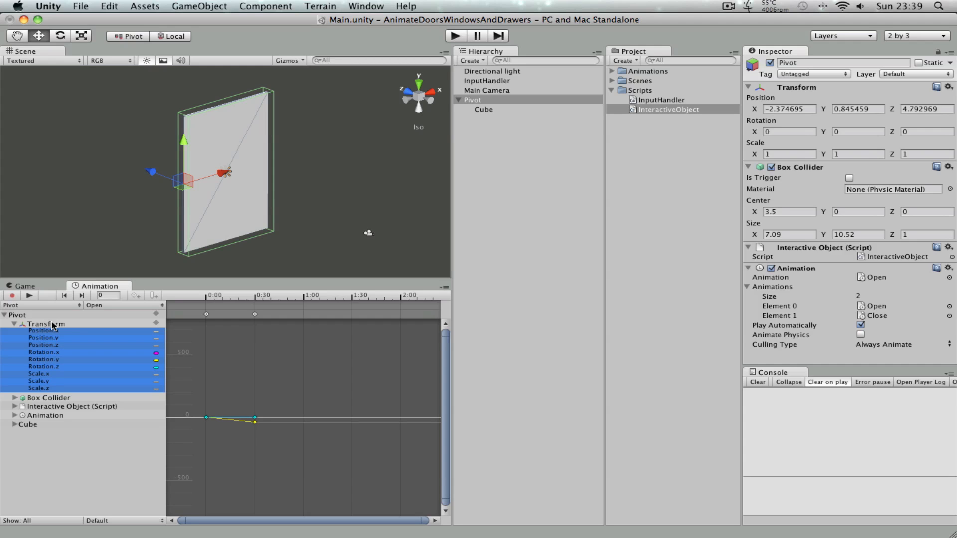
pyautogui.moveTo(82, 357)
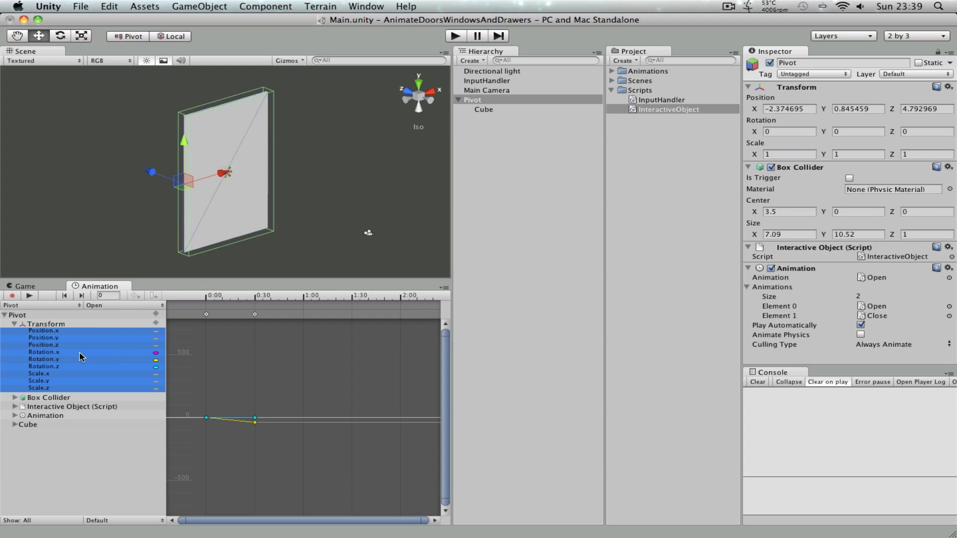
pyautogui.click(44, 359)
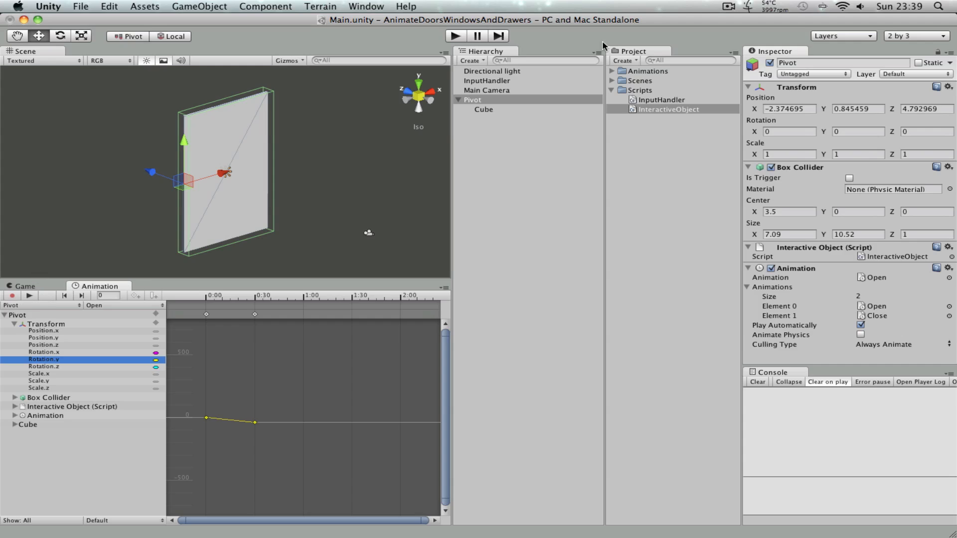
pyautogui.moveTo(514, 122)
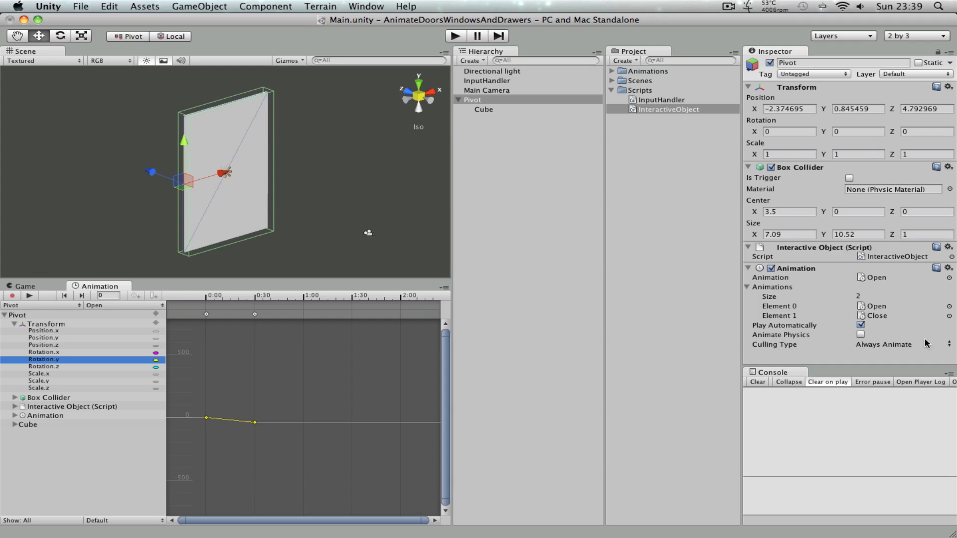
pyautogui.click(668, 110)
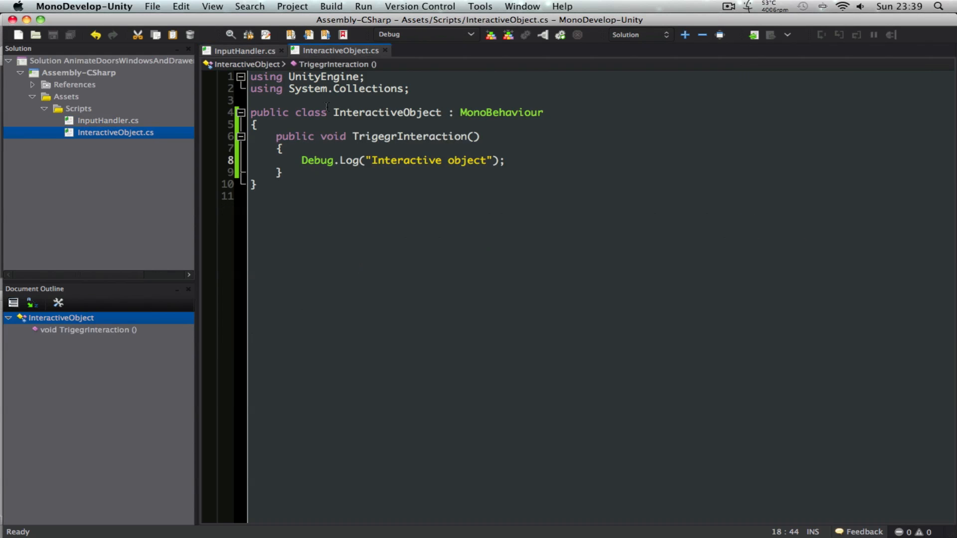
# Declare a public eInteractiveState enum with Active and Inactive values
pyautogui.press('Return')
pyautogui.write('public enum eInteractiveState')
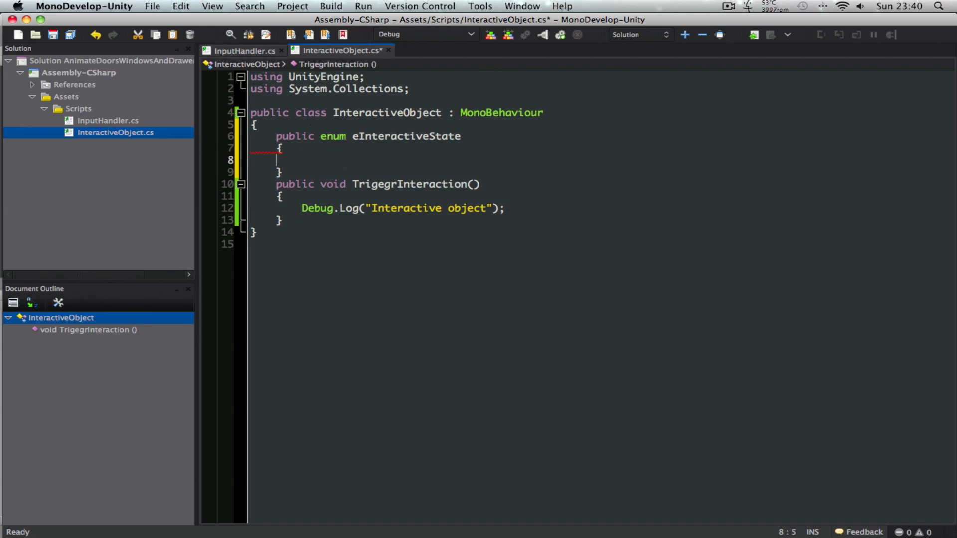
pyautogui.write('Active,')
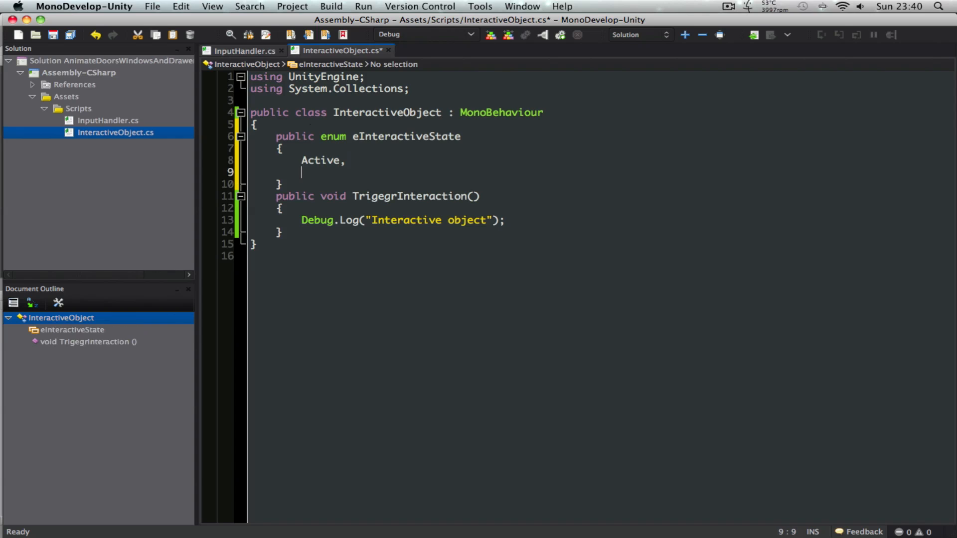
pyautogui.write('Inactive,')
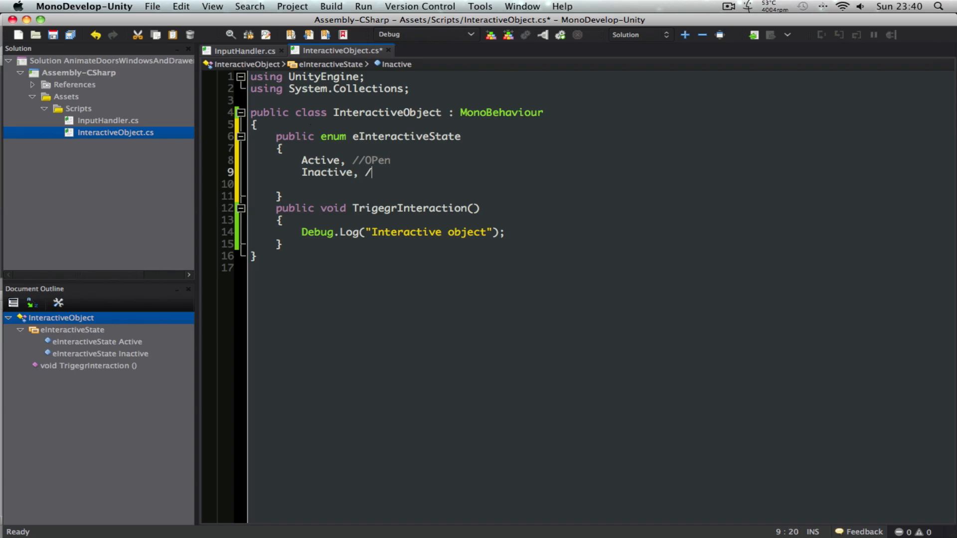
pyautogui.write('/CLose')
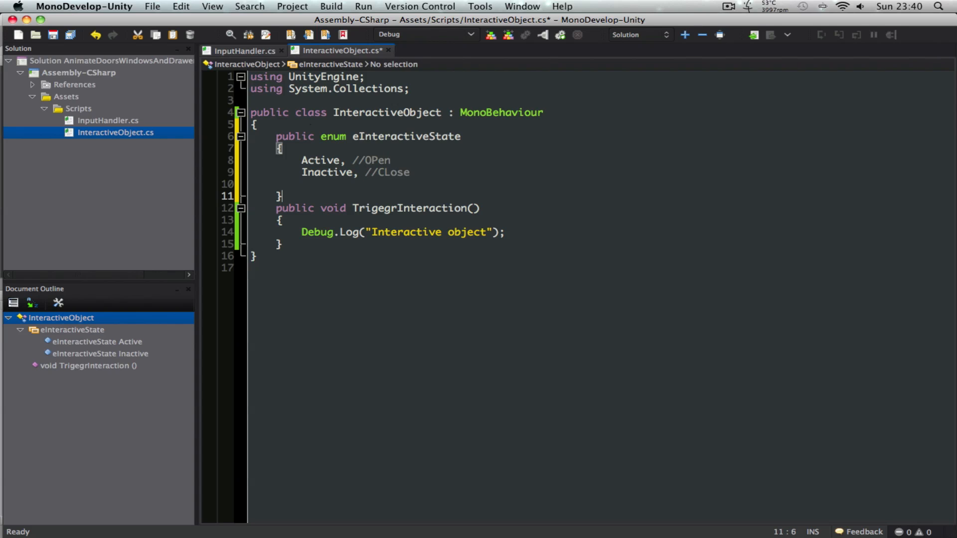
pyautogui.press('Return')
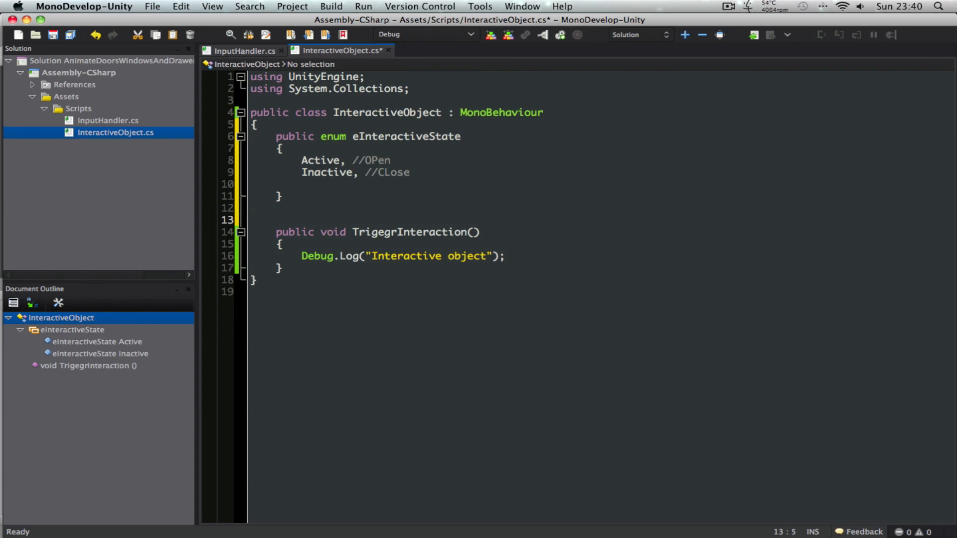
# Add a private m_state field and a Start() assigning eInteractiveState.Inactive
pyautogui.write('private eInteractiveState m_state;')
pyautogui.write('void Start(')
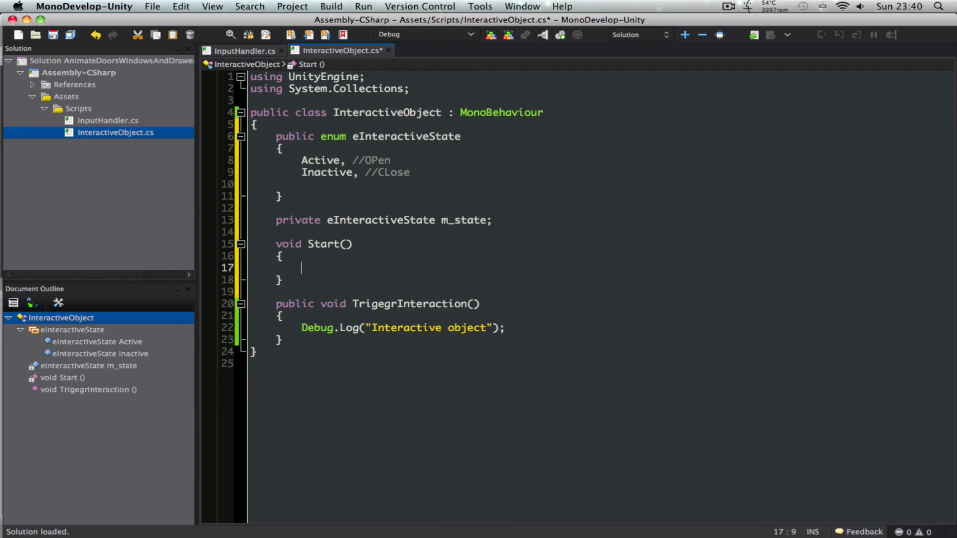
pyautogui.write('m_state = eInteractiveState.Inactive;')
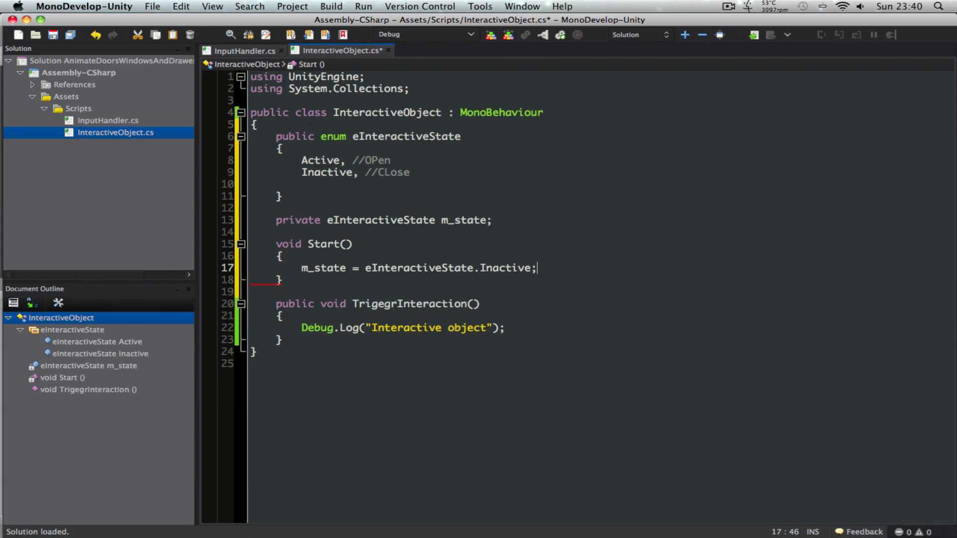
# Write a switch on m_state with Active and Inactive cases ending in break
pyautogui.click(301, 328)
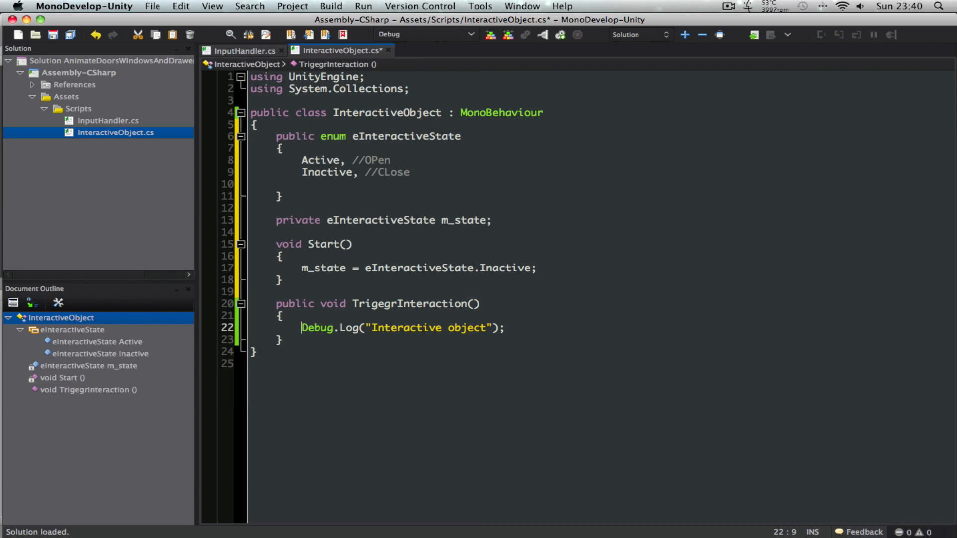
pyautogui.write('switch (m_state')
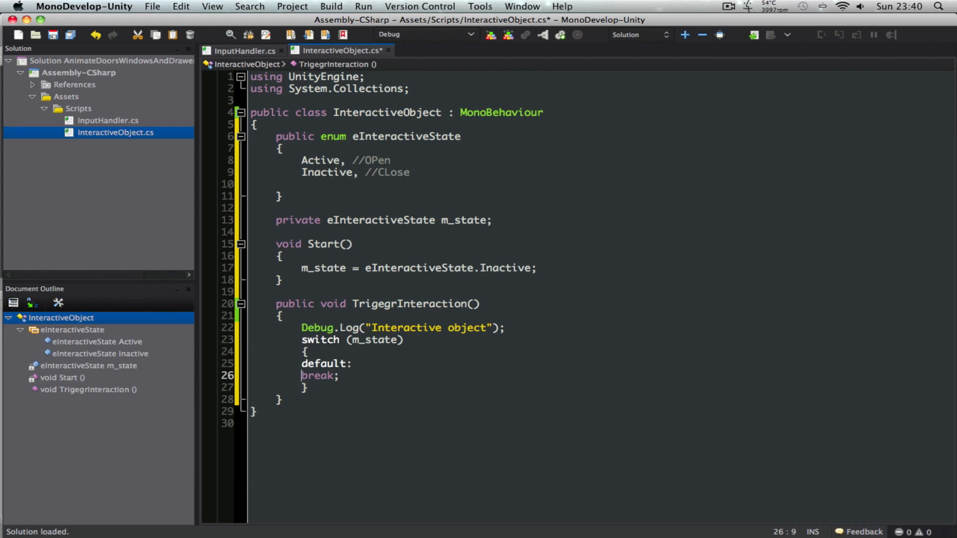
pyautogui.write('case eInteractiveState')
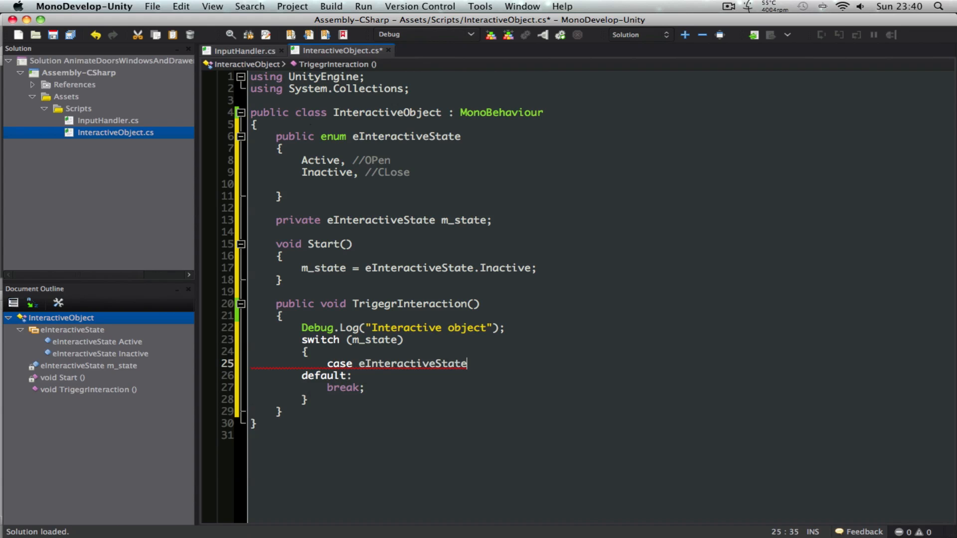
pyautogui.write('.Active:')
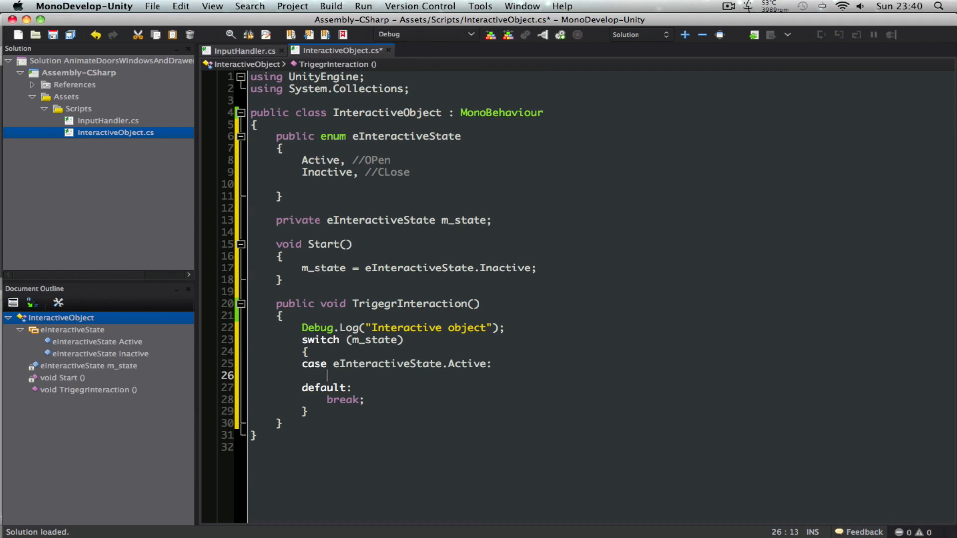
pyautogui.write('case eInteractiveState.Active:')
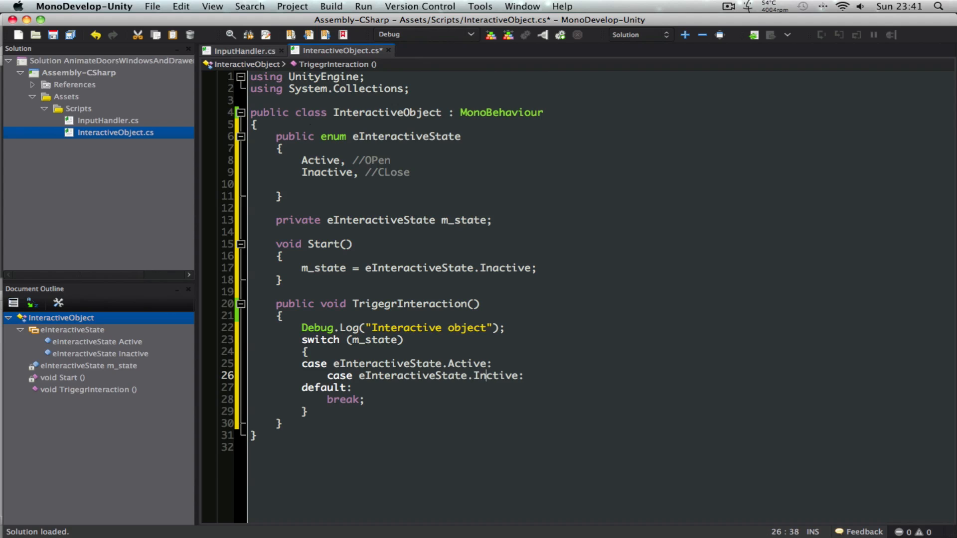
pyautogui.write('break;')
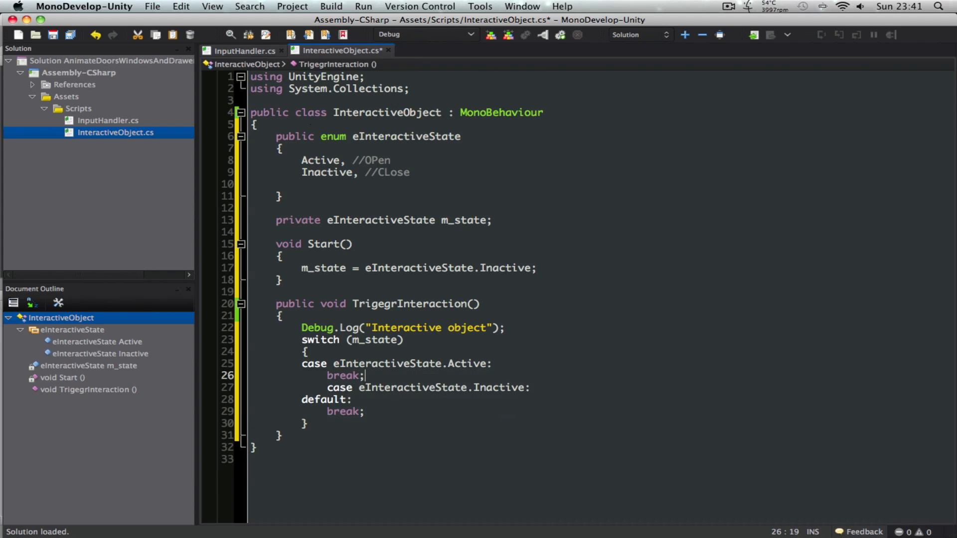
pyautogui.press('Return')
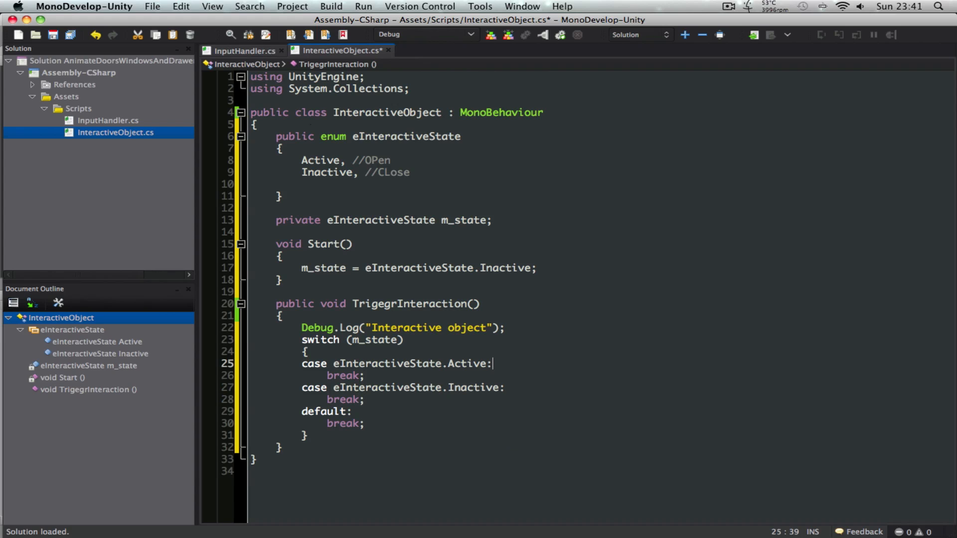
# Make Active play "Close" and go Inactive, and Inactive play "Open" and go Active
pyautogui.write('animation.')
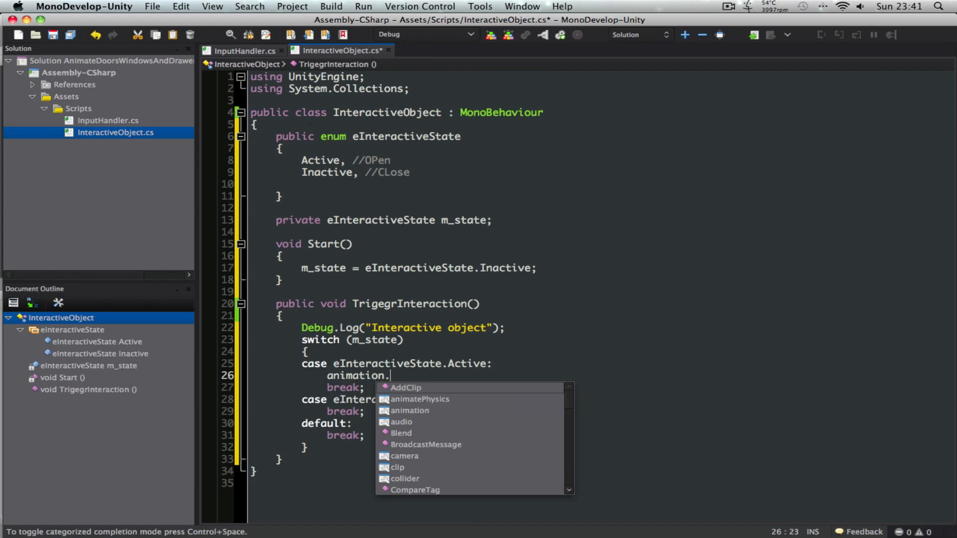
pyautogui.write('Play()')
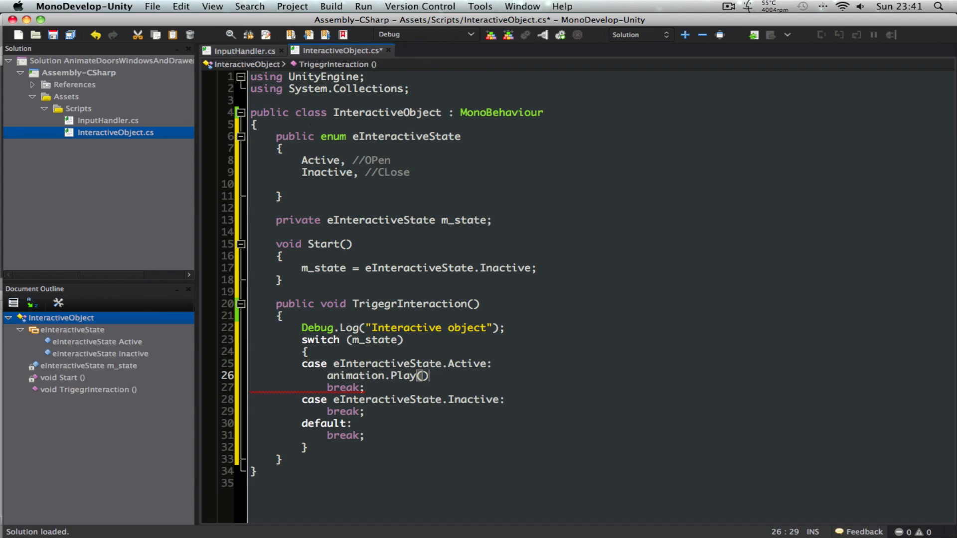
pyautogui.write('"Cl"')
pyautogui.write('m_state = eInteractiveState.Inactive;')
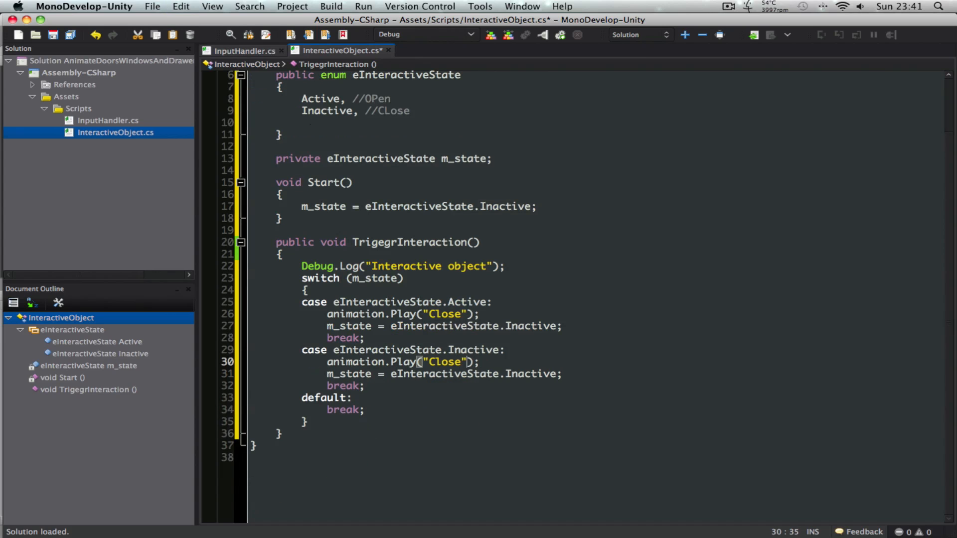
pyautogui.write('Open')
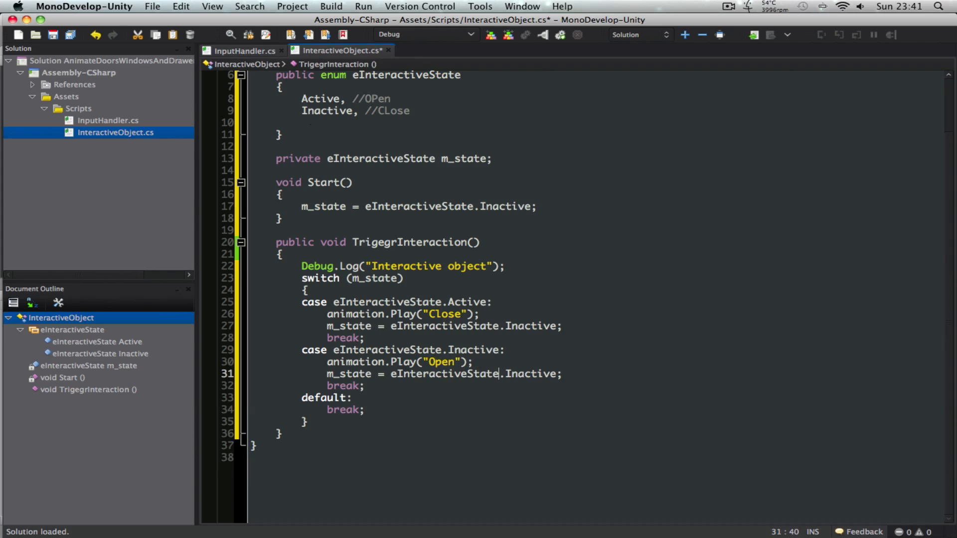
pyautogui.write('Active')
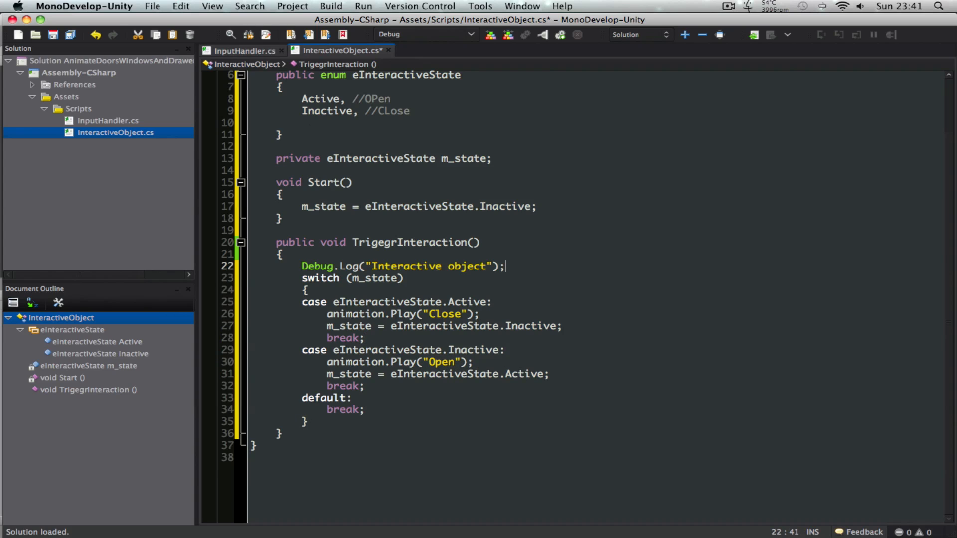
# Wrap the interaction body in if(!animation.isPlaying) so it only runs when idle
pyautogui.write('if()')
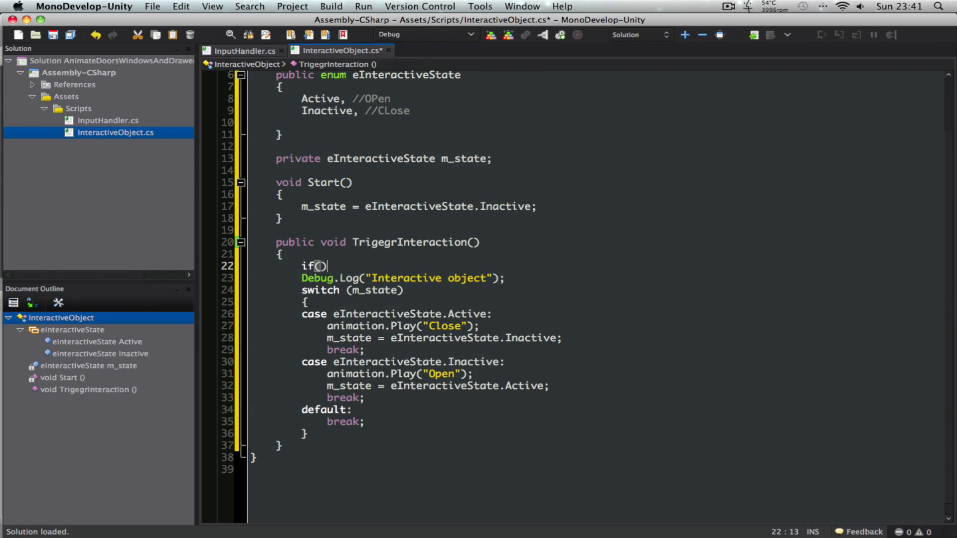
pyautogui.write('Anim')
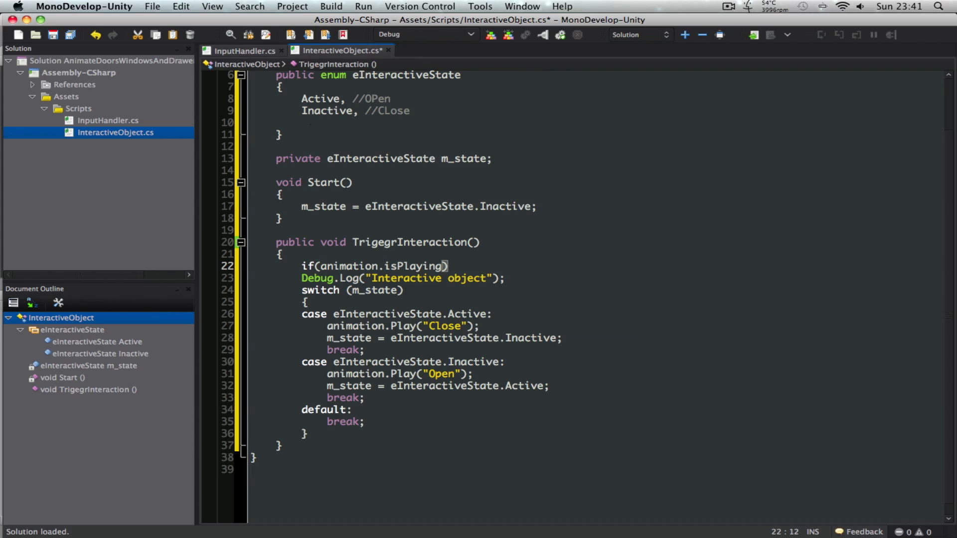
pyautogui.write('!')
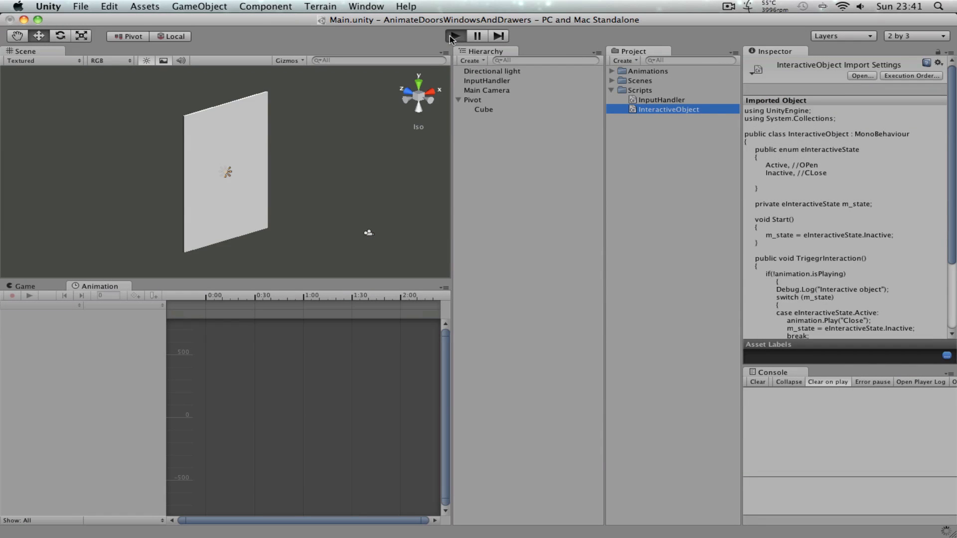
# Test in Play mode: select Pivot, click the door to swing it open and shut, then stop
pyautogui.click(454, 36)
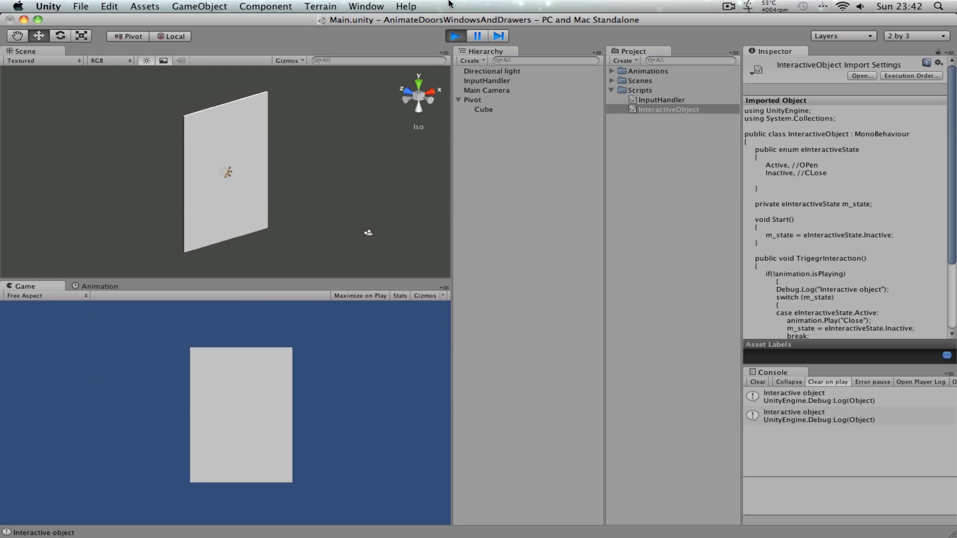
pyautogui.click(99, 286)
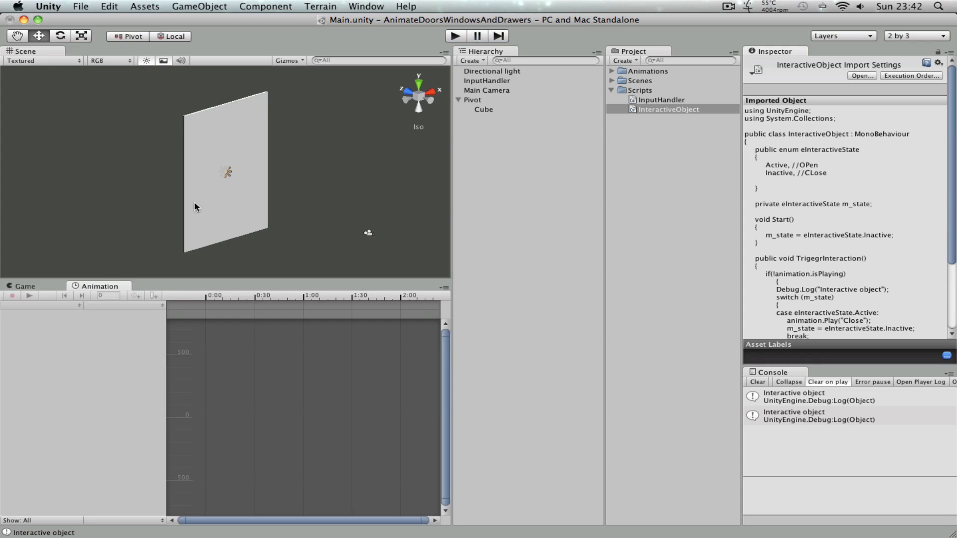
pyautogui.click(483, 109)
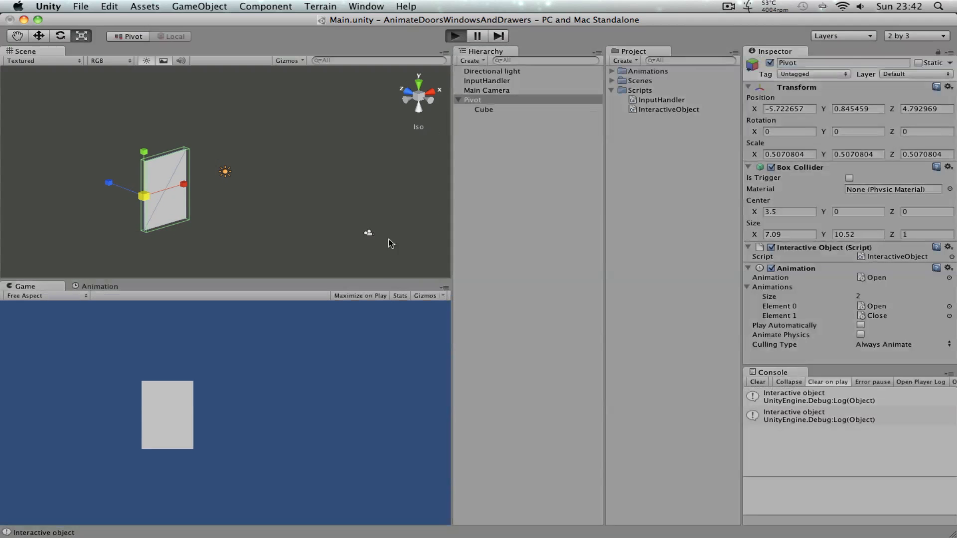
pyautogui.moveTo(380, 474)
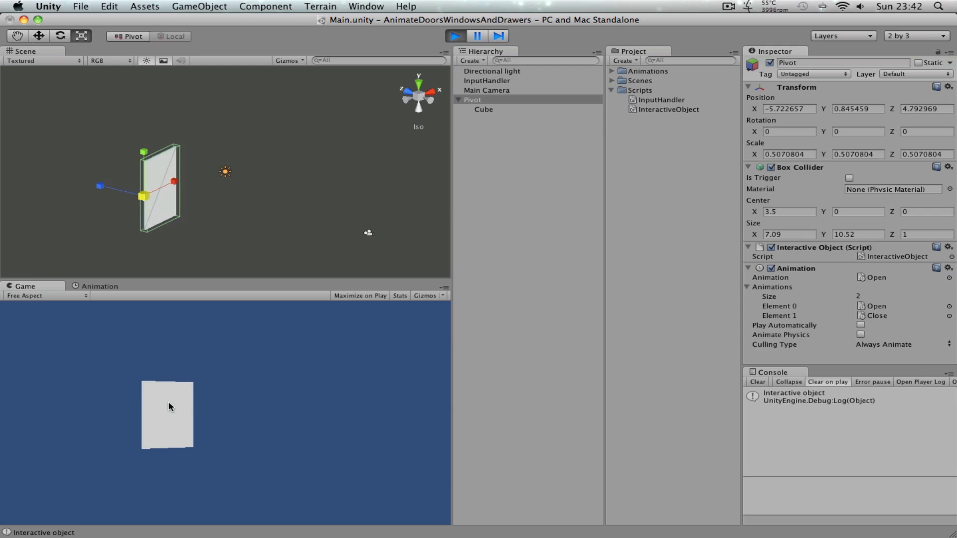
pyautogui.click(167, 414)
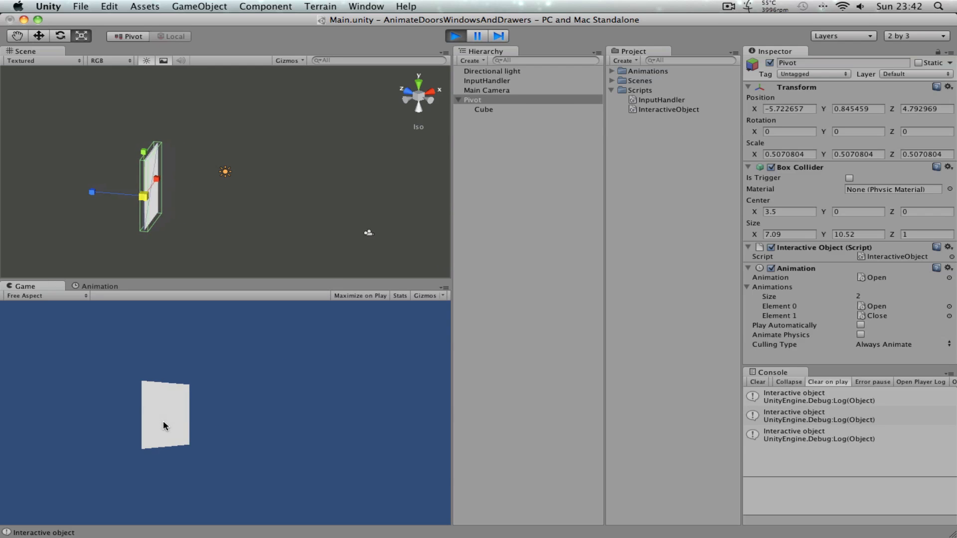
pyautogui.click(164, 413)
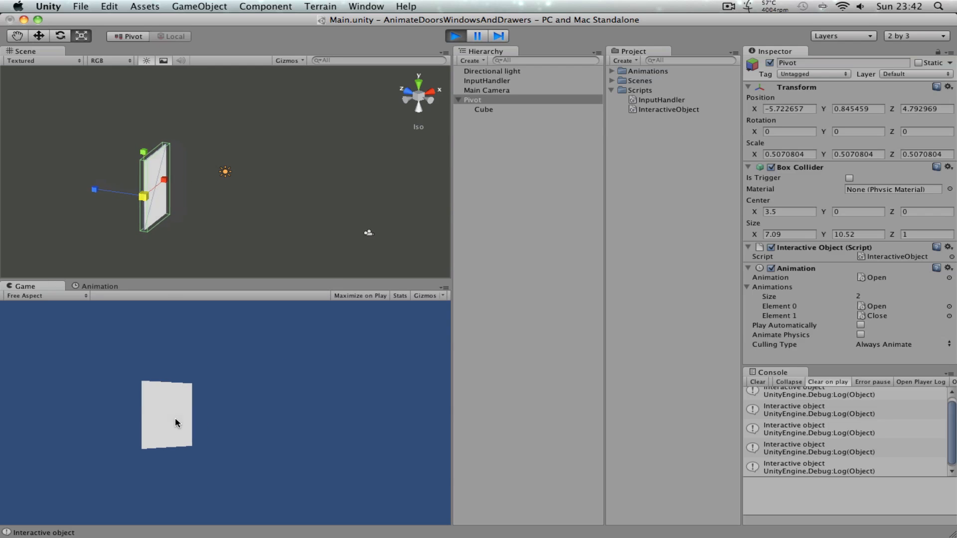
pyautogui.click(455, 36)
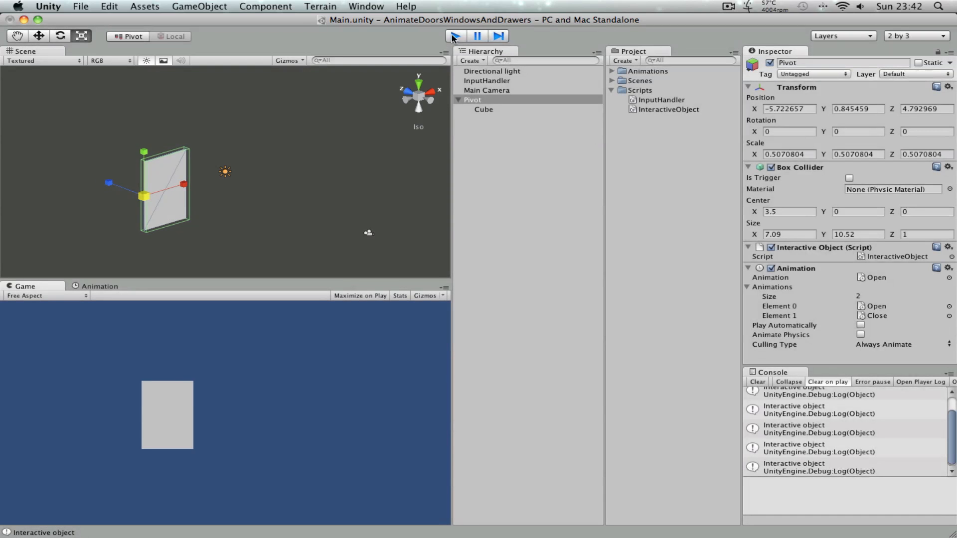
pyautogui.click(454, 36)
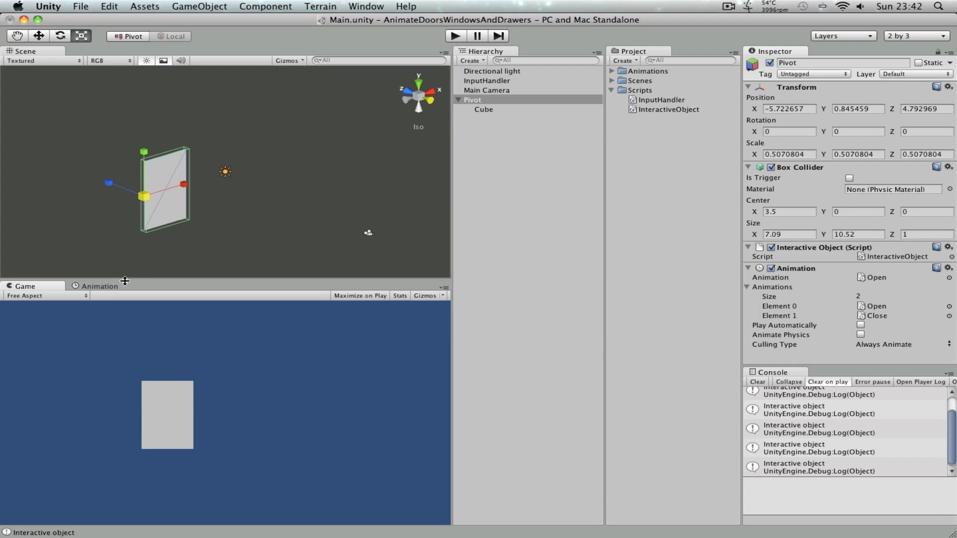
# Review the clip's Transform rotation curves, return to Game view and clear the Console
pyautogui.click(98, 286)
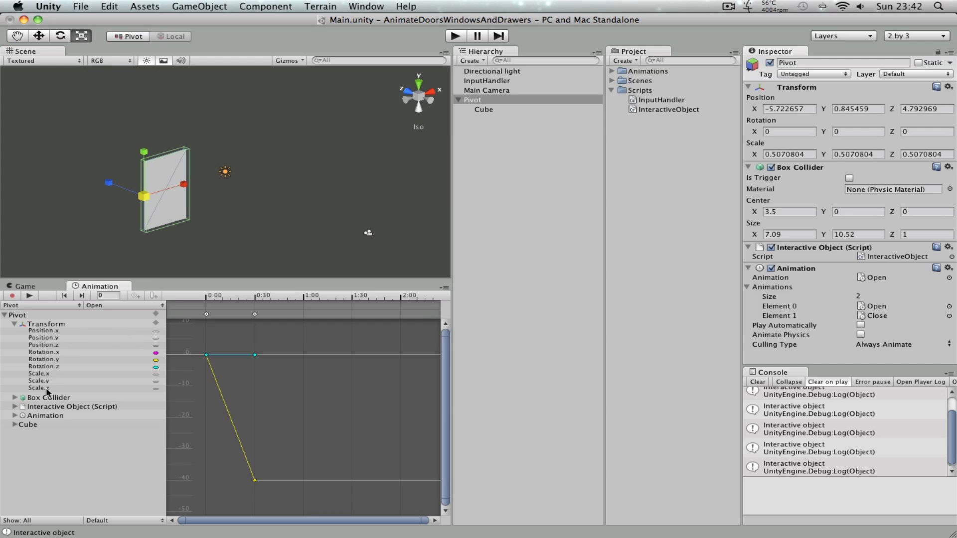
pyautogui.click(47, 323)
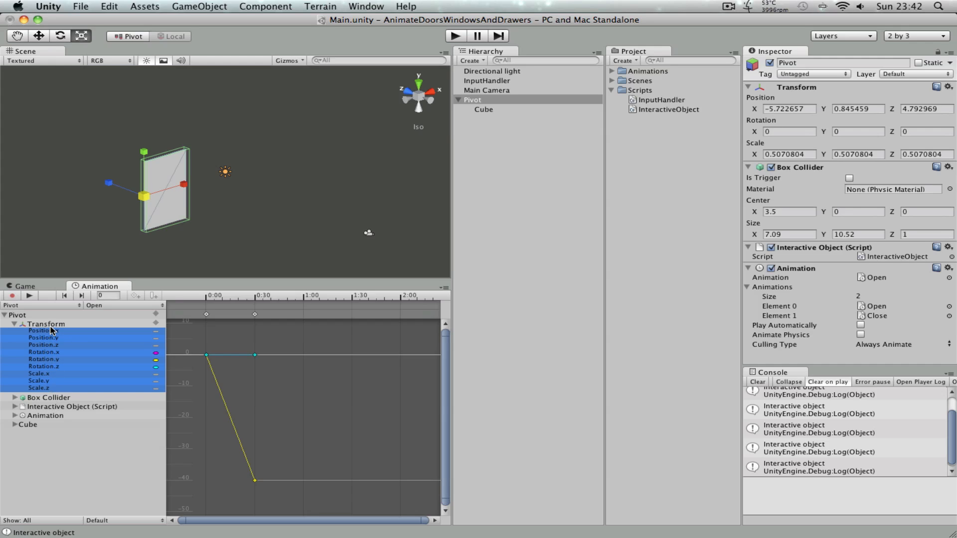
pyautogui.moveTo(51, 383)
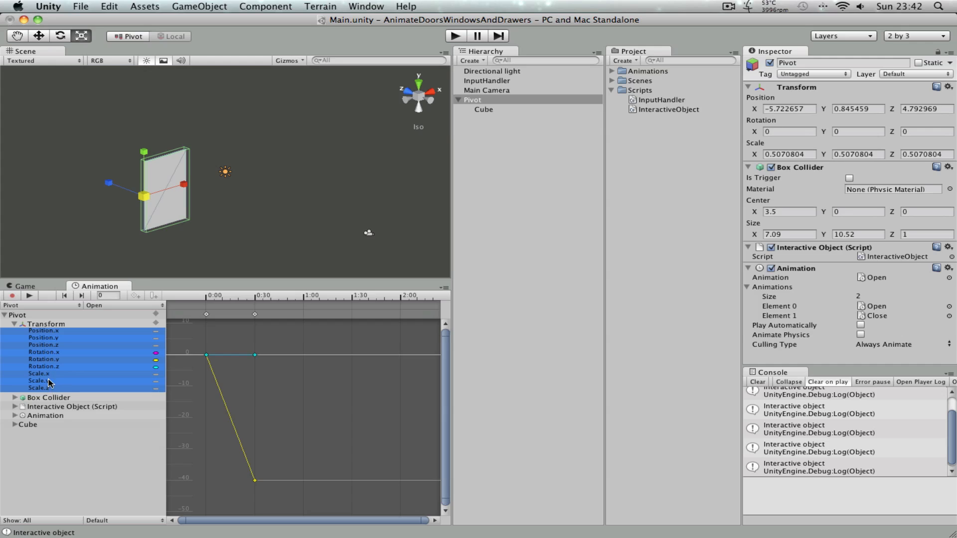
pyautogui.moveTo(434, 184)
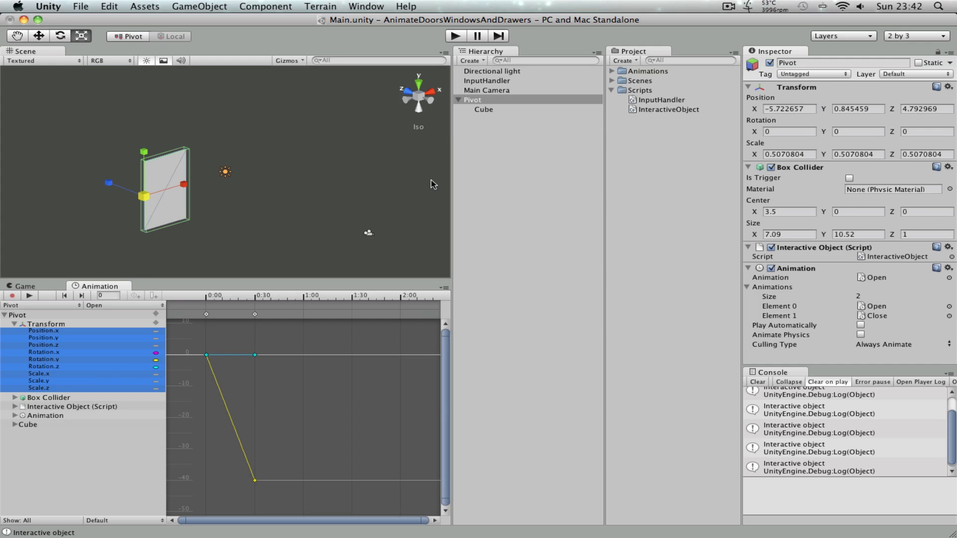
pyautogui.moveTo(39, 294)
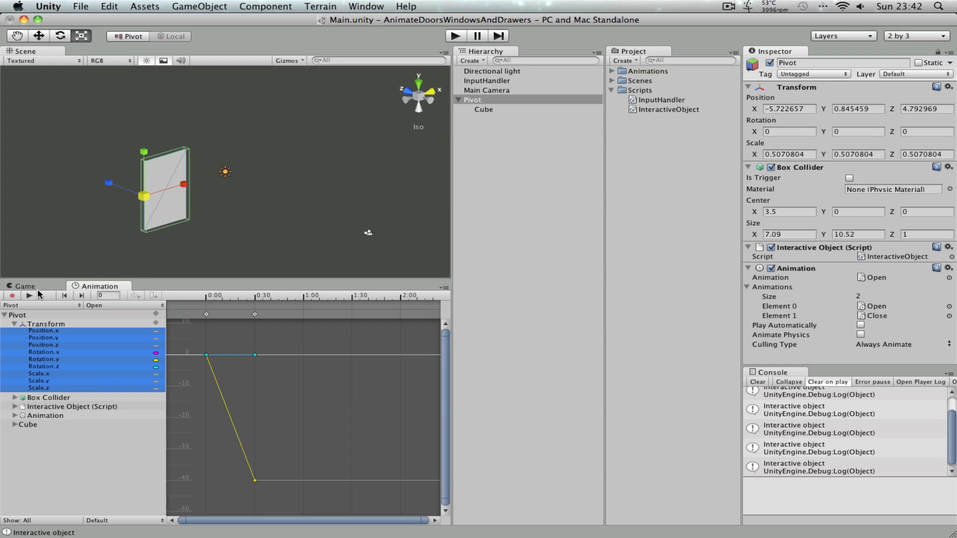
pyautogui.click(25, 286)
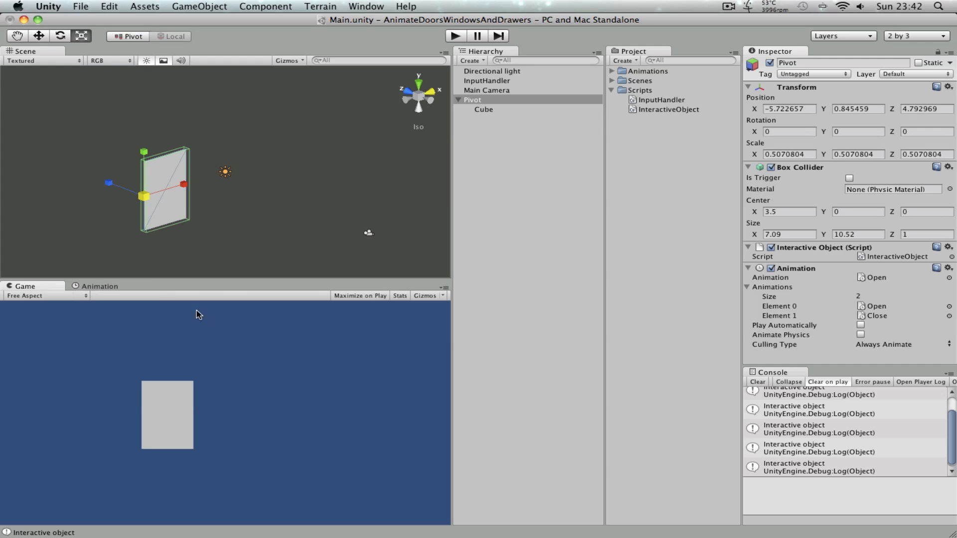
pyautogui.click(757, 382)
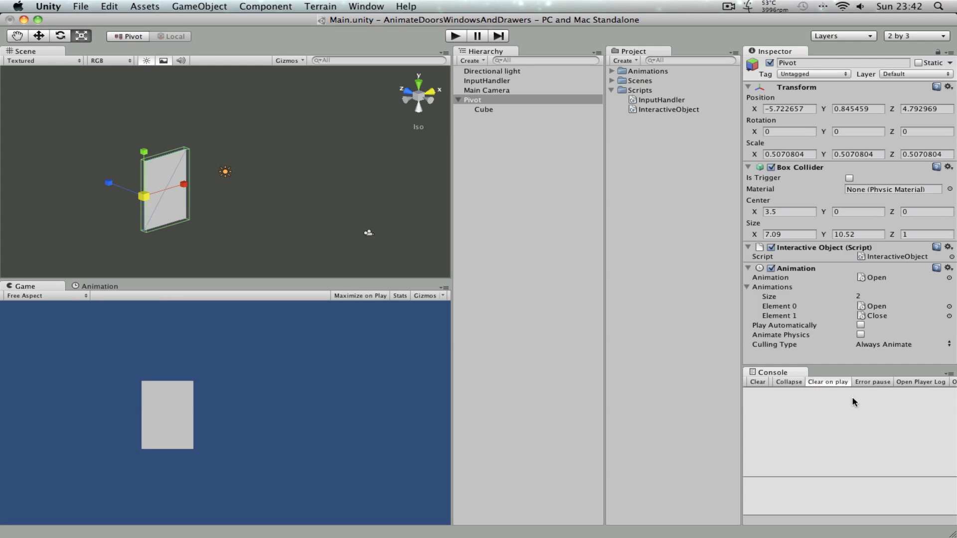